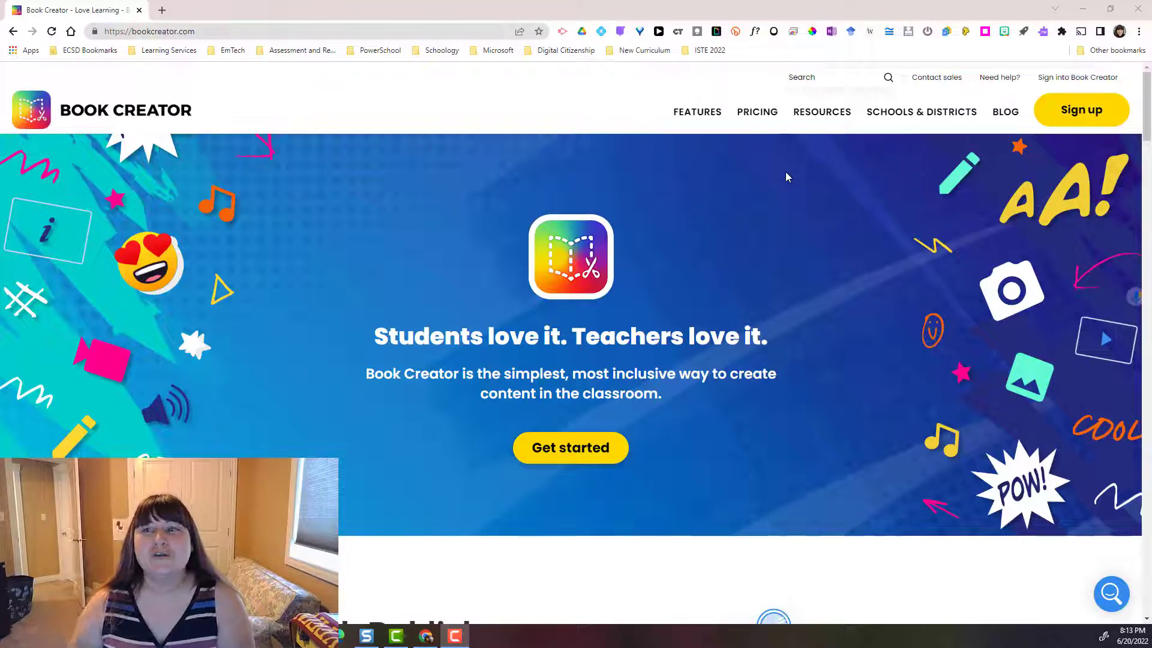
mouse_move(1077, 77)
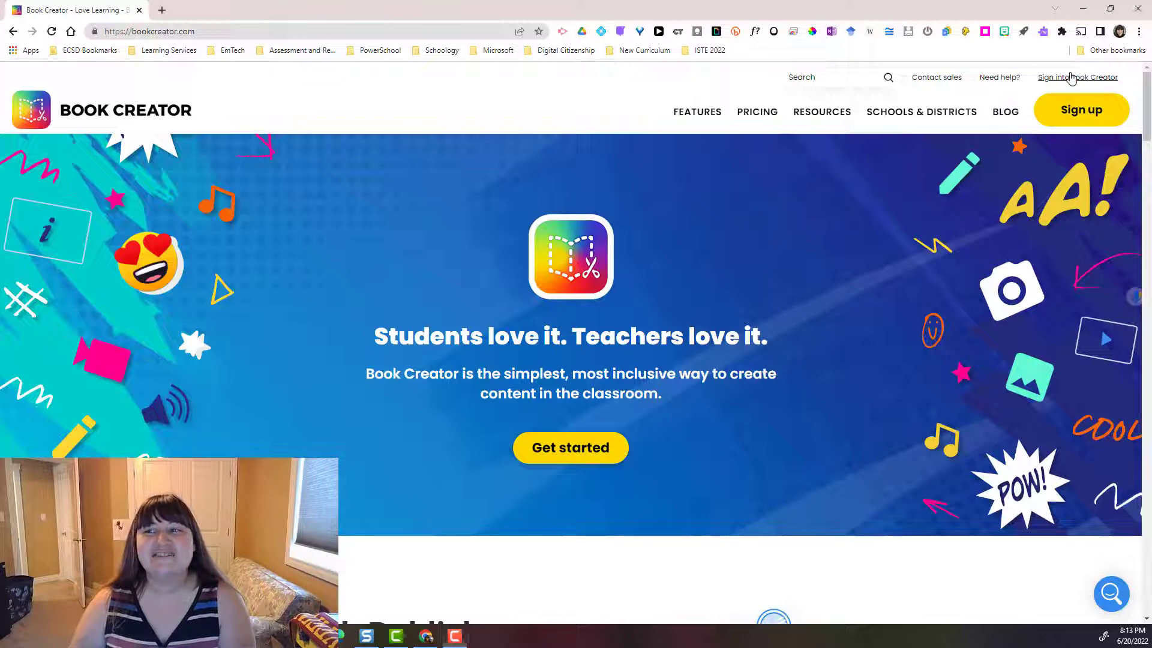
Sign in to Book Creator to reach the My Books library.
click(1078, 77)
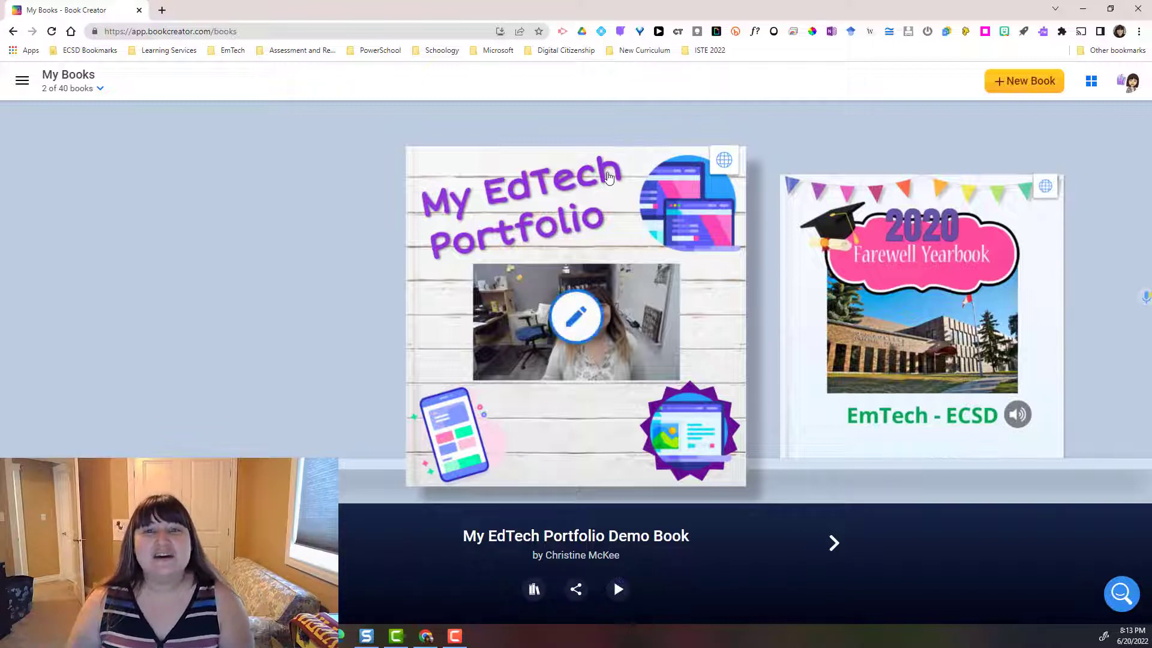
mouse_move(604, 249)
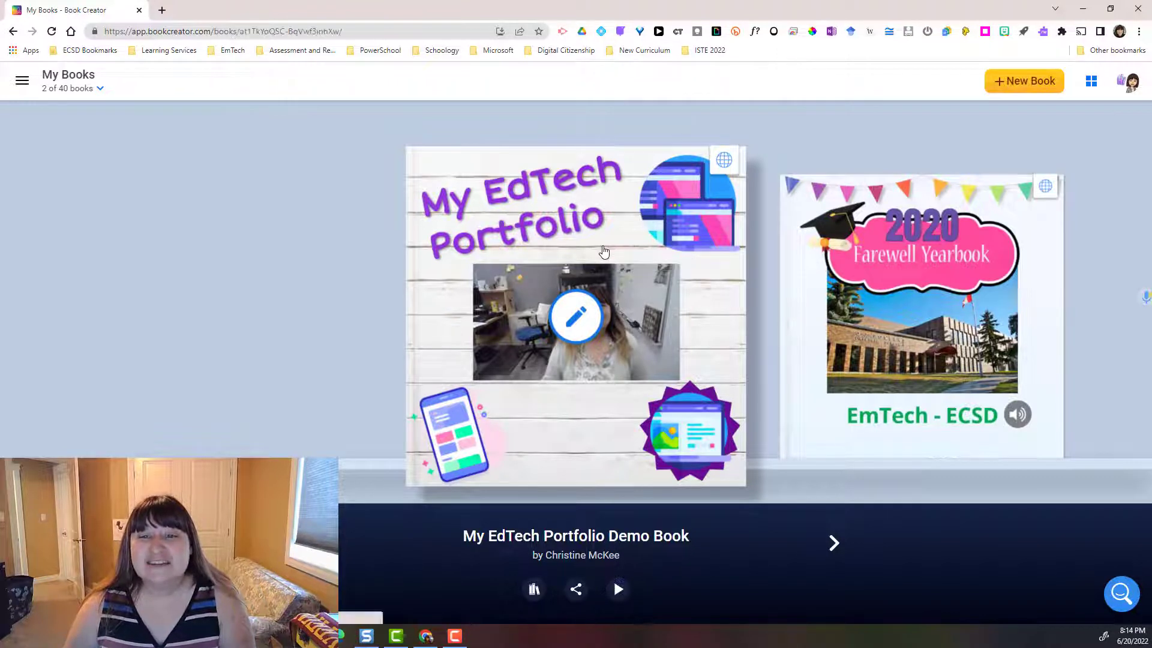
Open the My EdTech Portfolio book and page forward to page 4, Digital Citizenship.
click(575, 316)
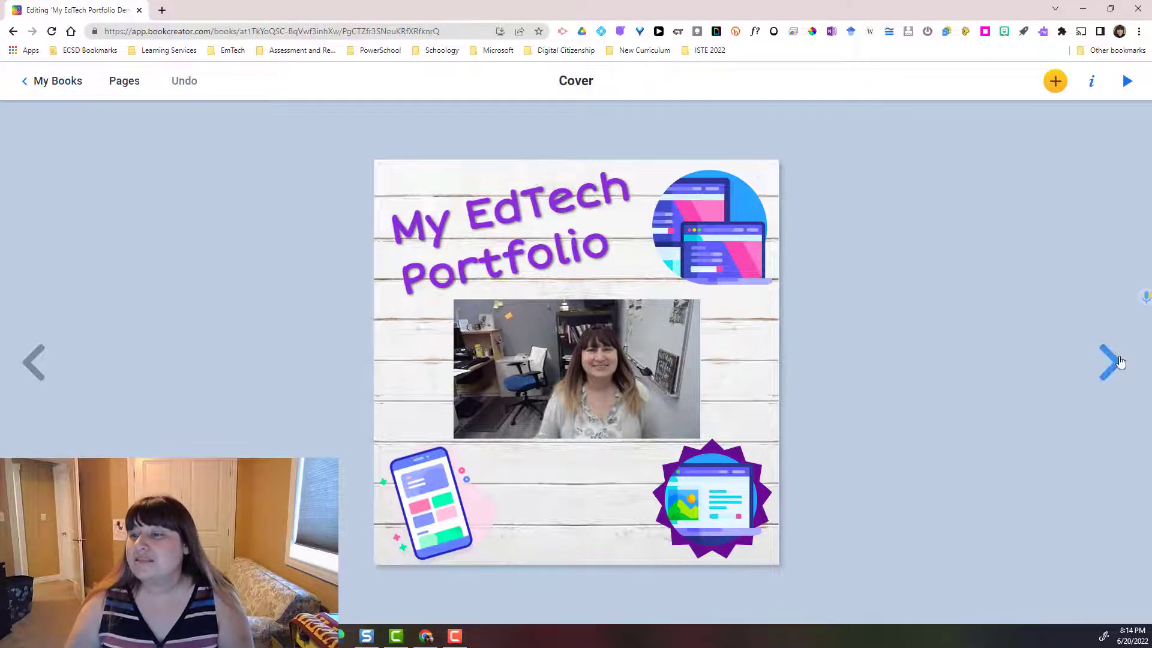
click(1105, 362)
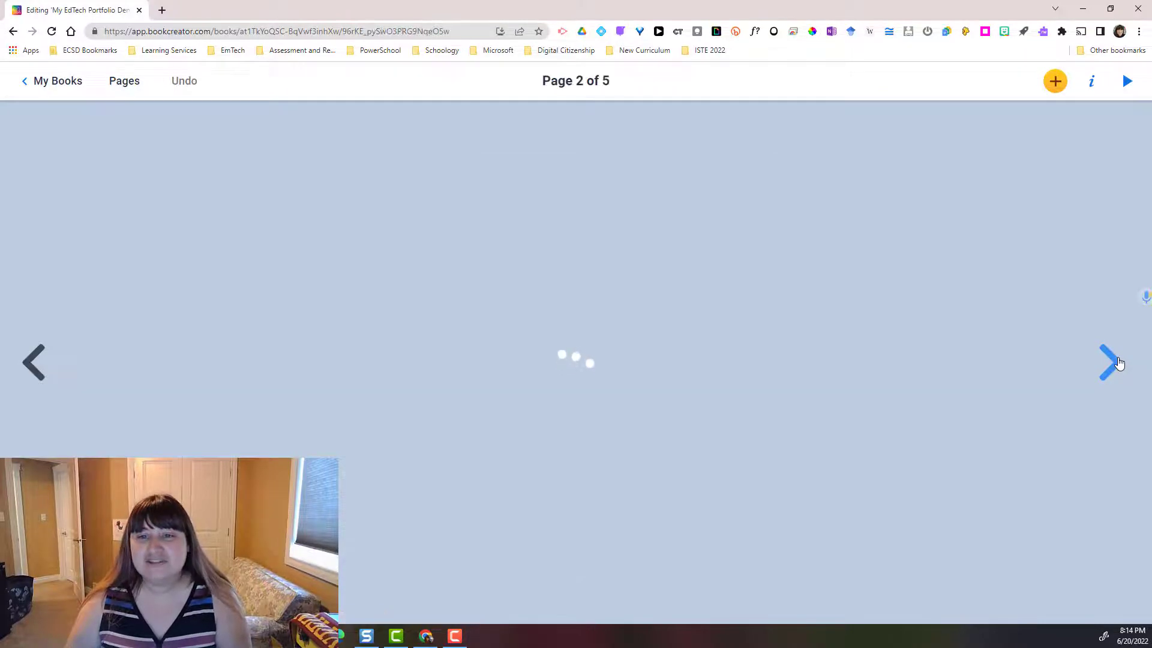
click(1108, 361)
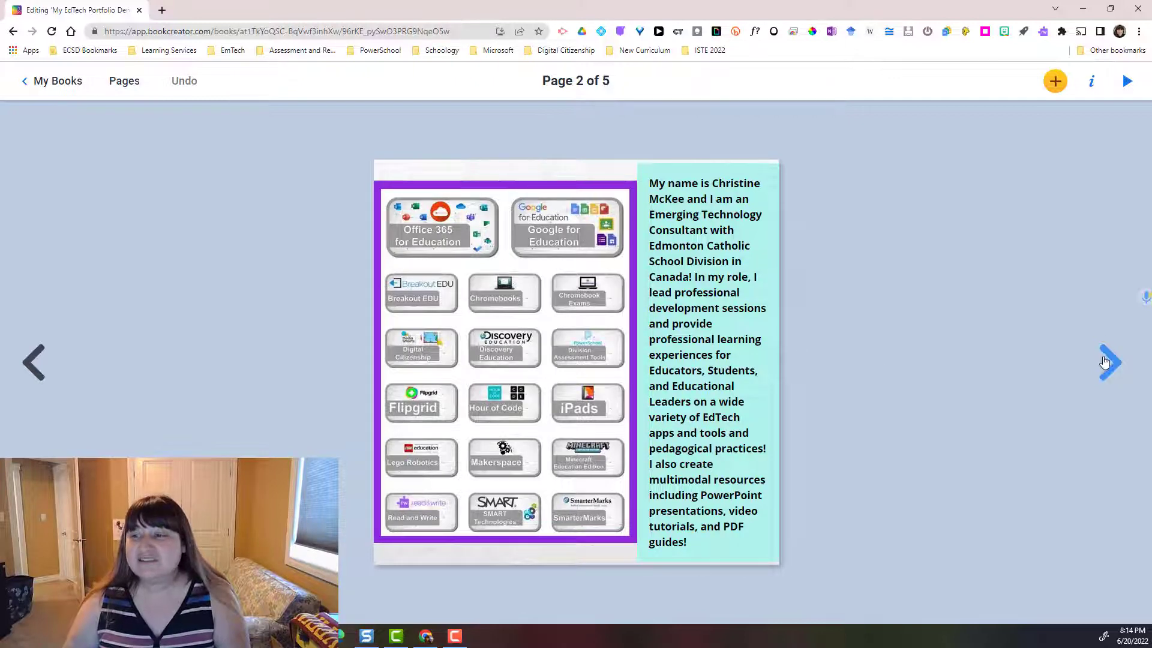
click(1108, 361)
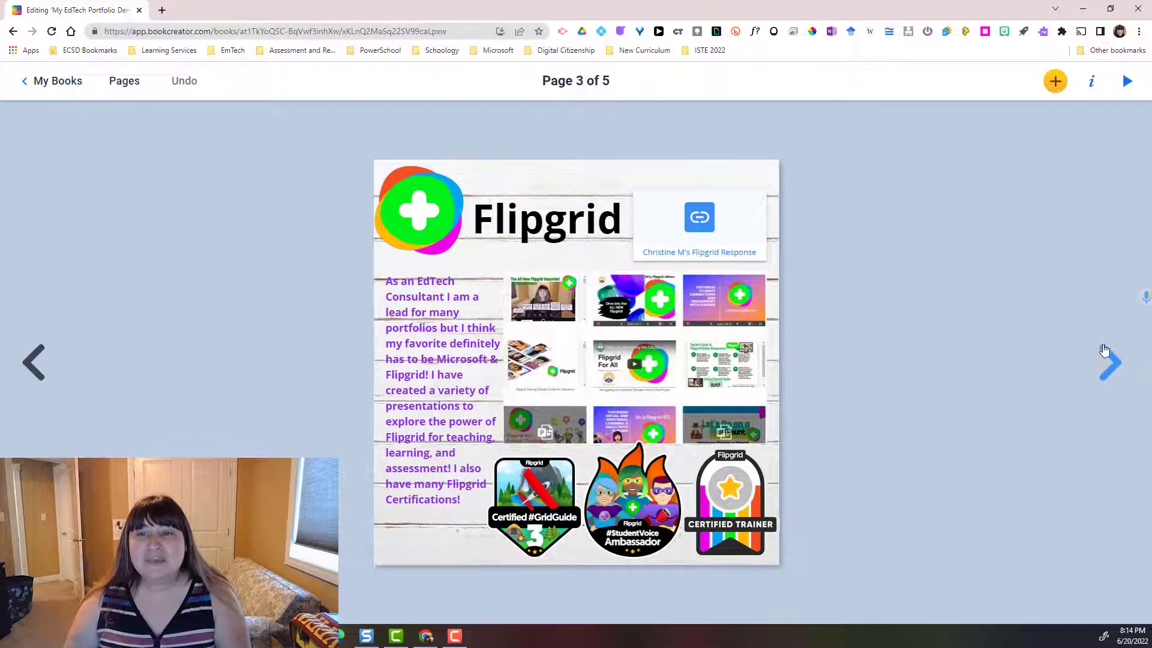
mouse_move(844, 218)
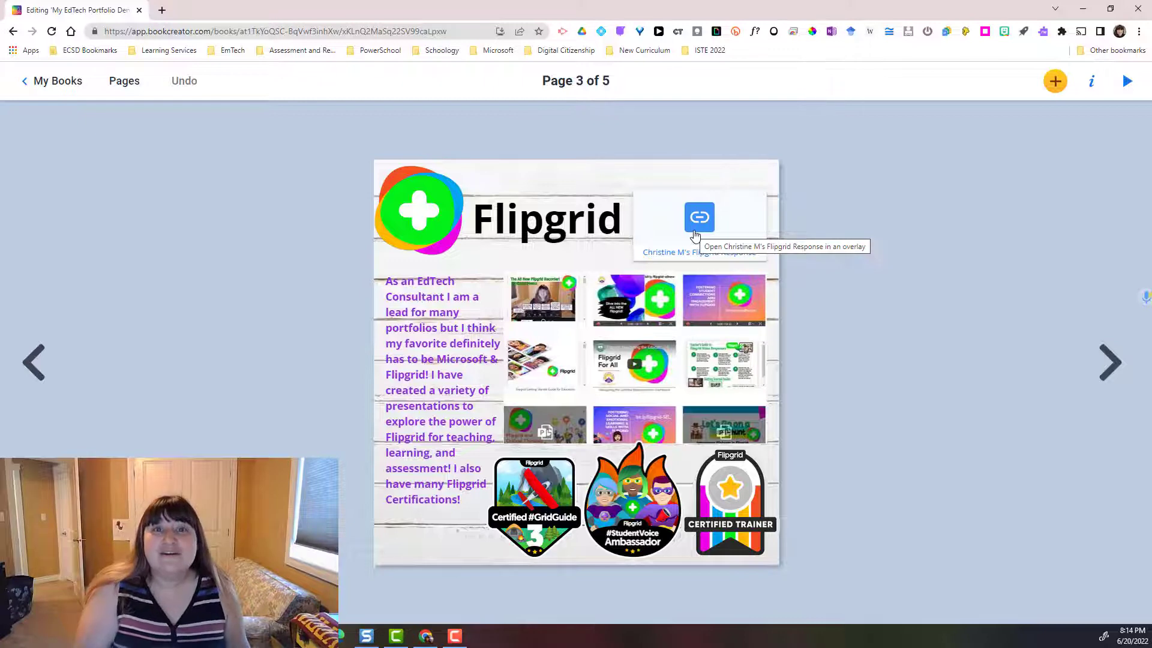
mouse_move(1019, 310)
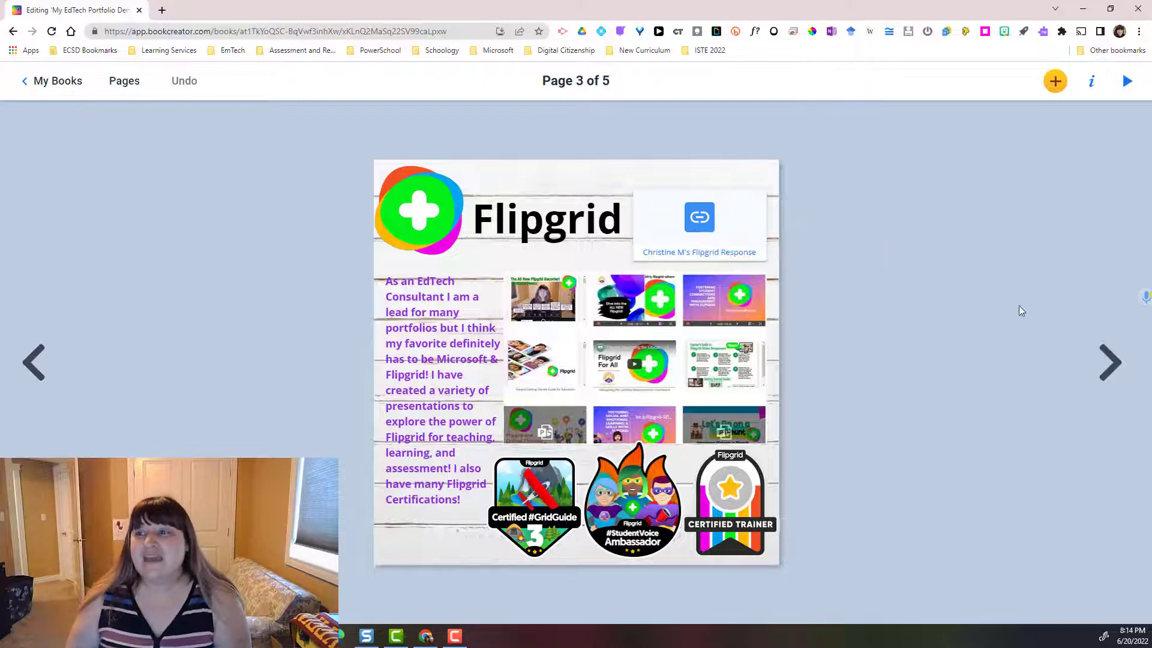
click(1108, 362)
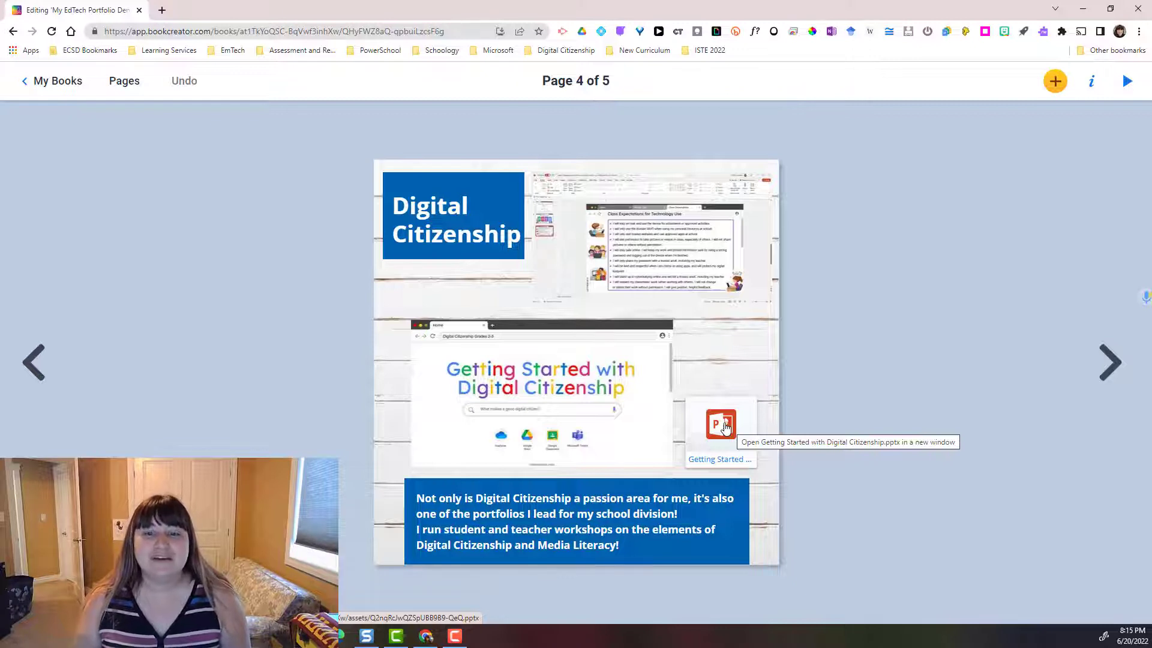
mouse_move(1107, 361)
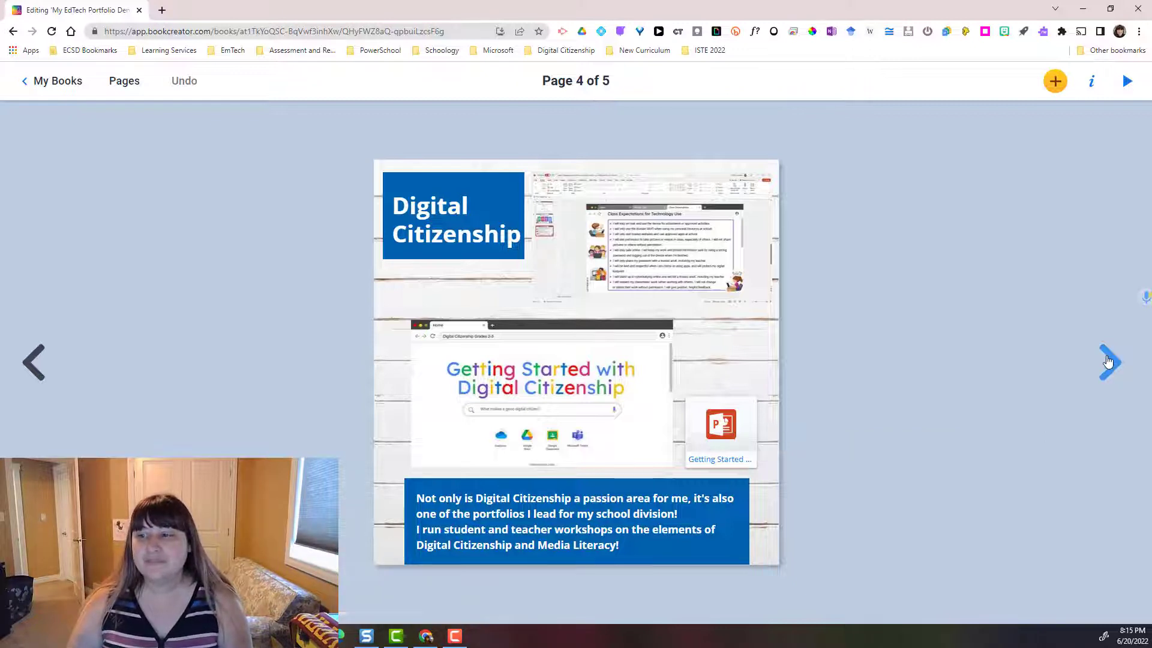
Turn to blank page 5 and browse the Media, Shapes and More add-item choices.
click(1107, 361)
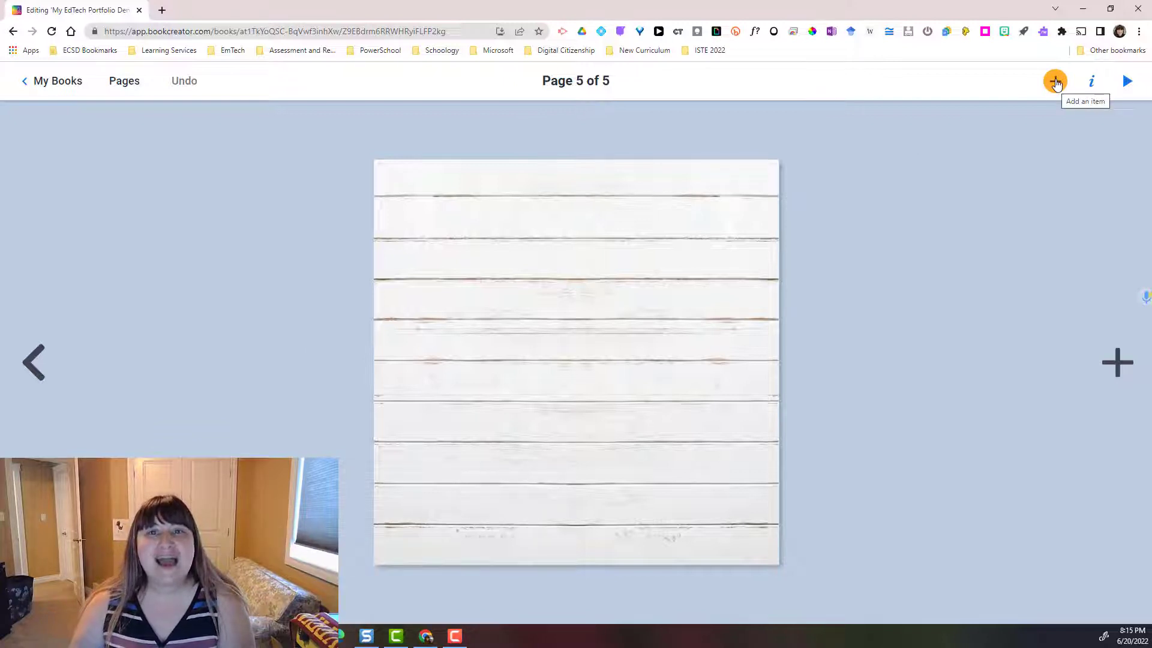
click(1054, 80)
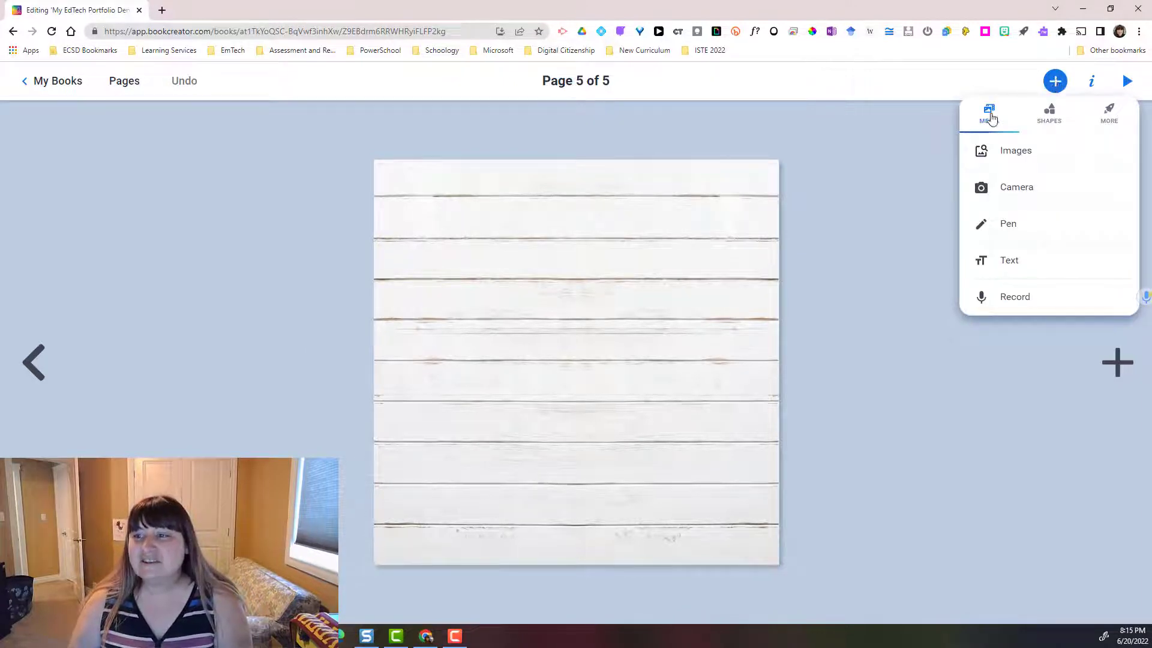
click(1049, 115)
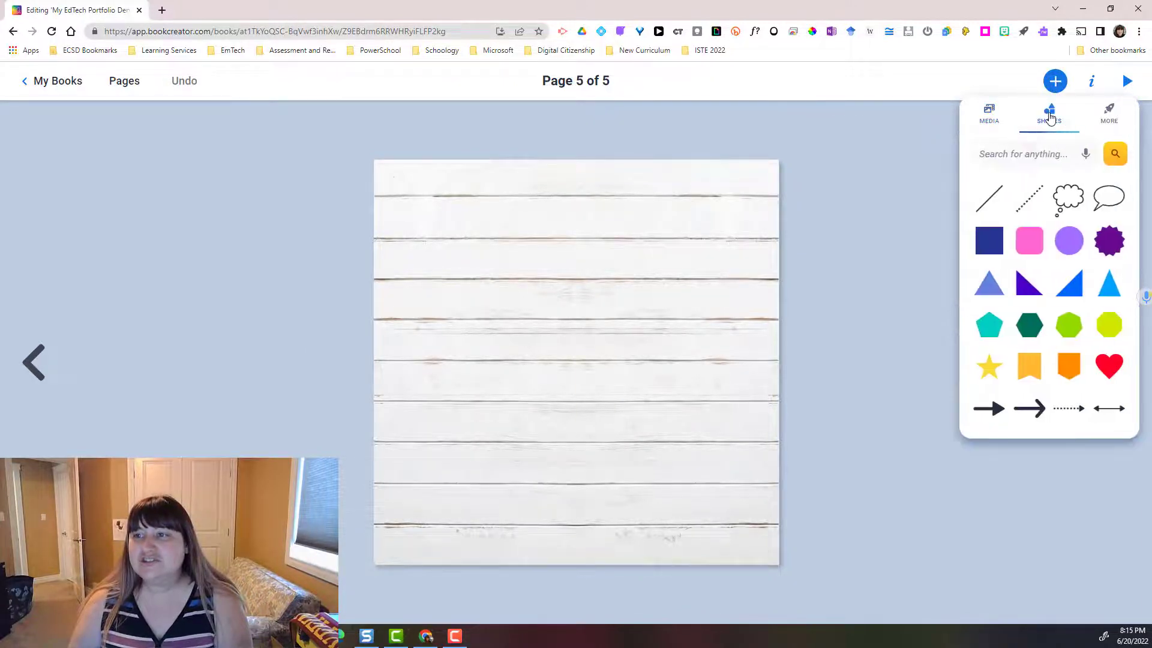
click(1108, 114)
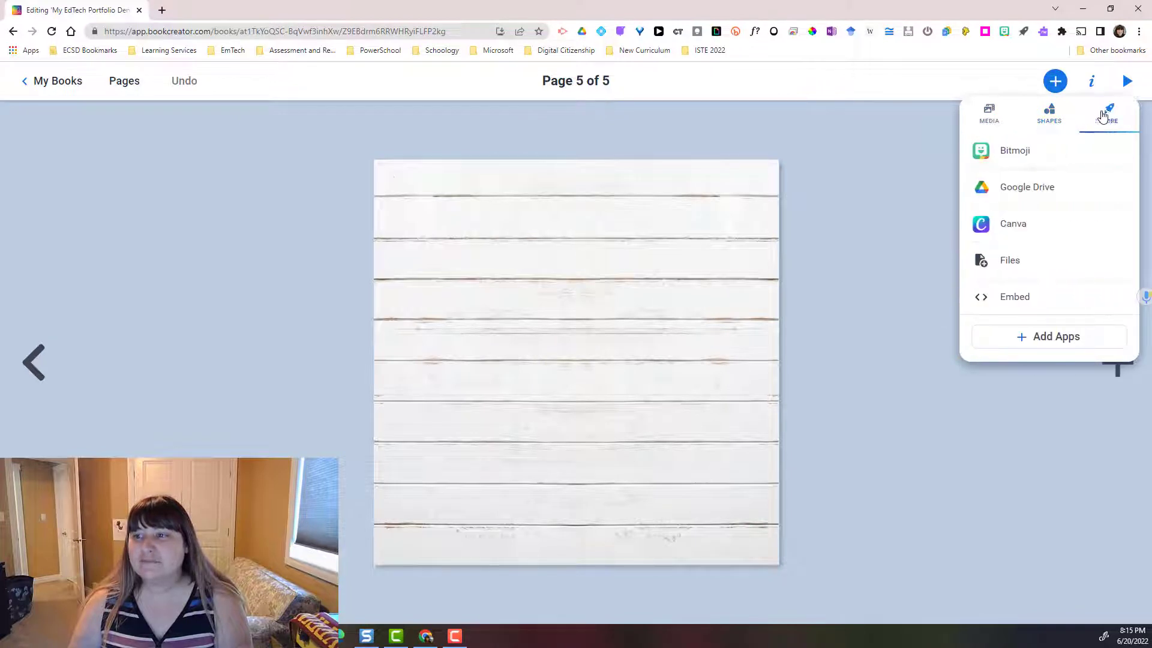
click(988, 114)
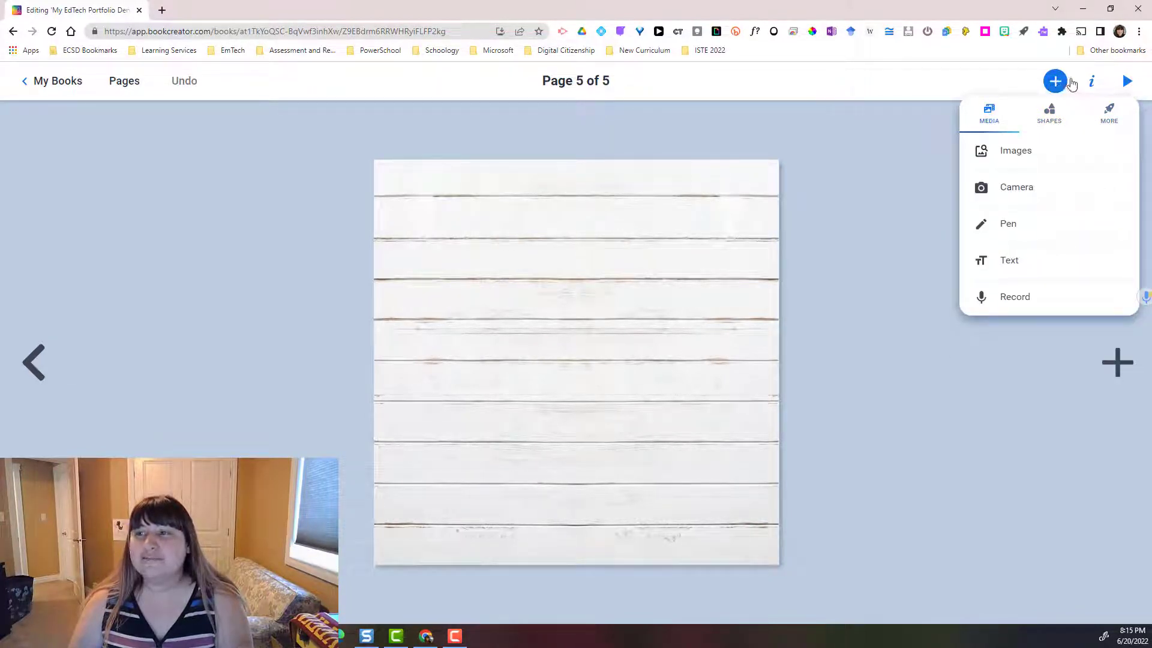
mouse_move(1092, 81)
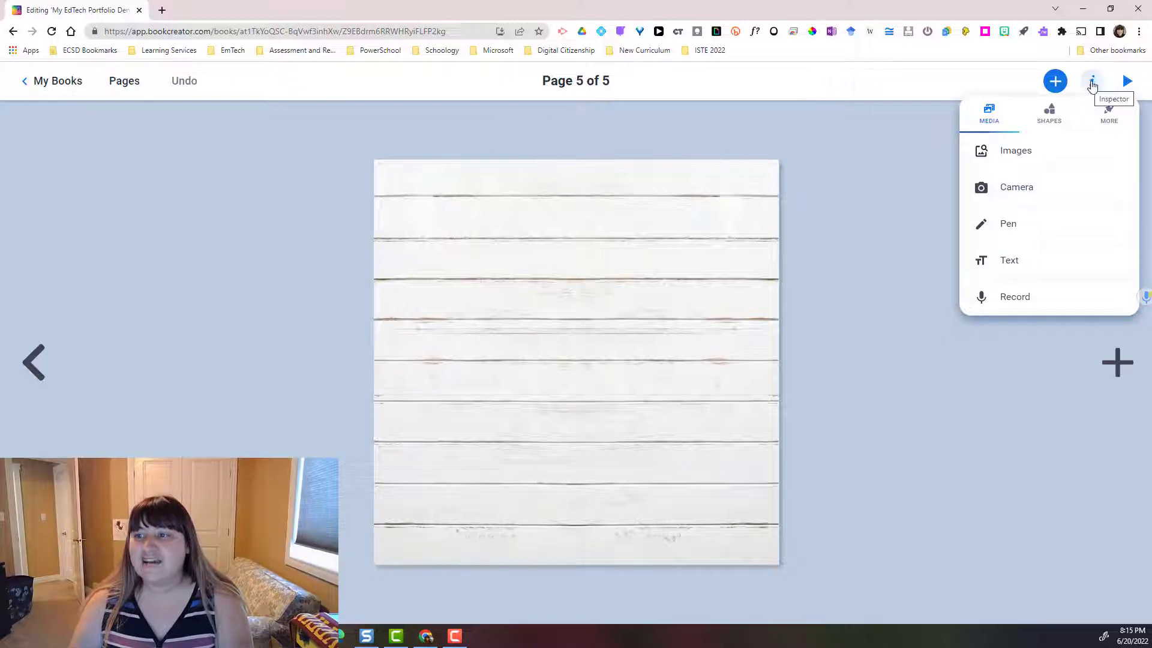
Set page 5's background to a custom solid teal, hex 59b1af, via the Inspector.
click(1092, 81)
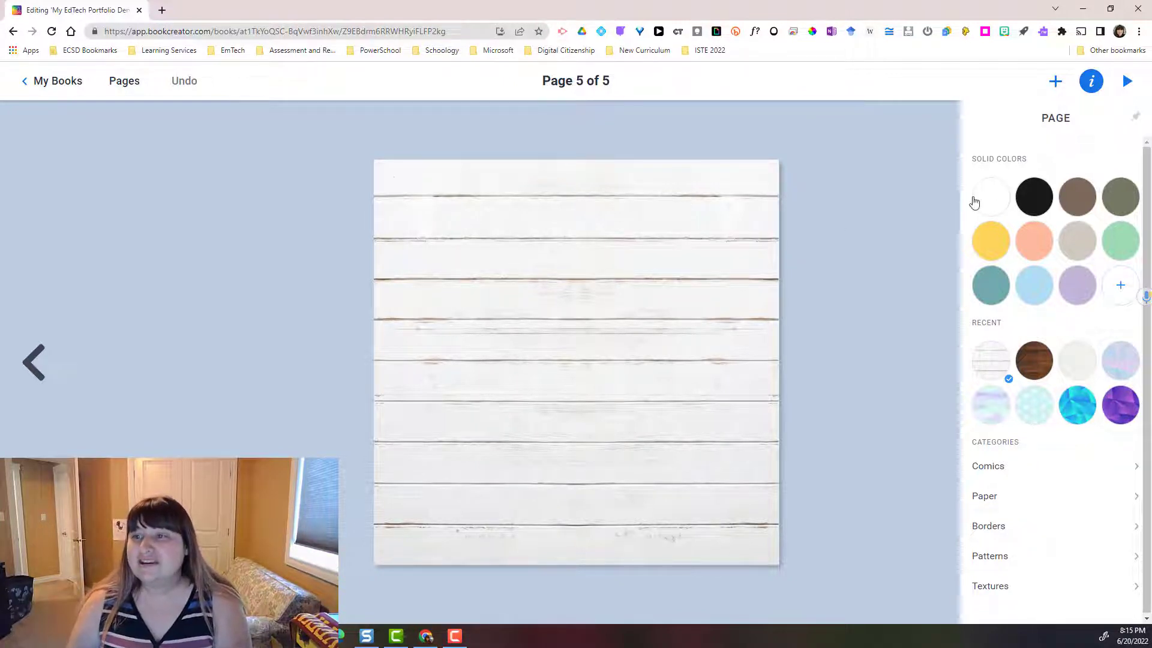
click(989, 196)
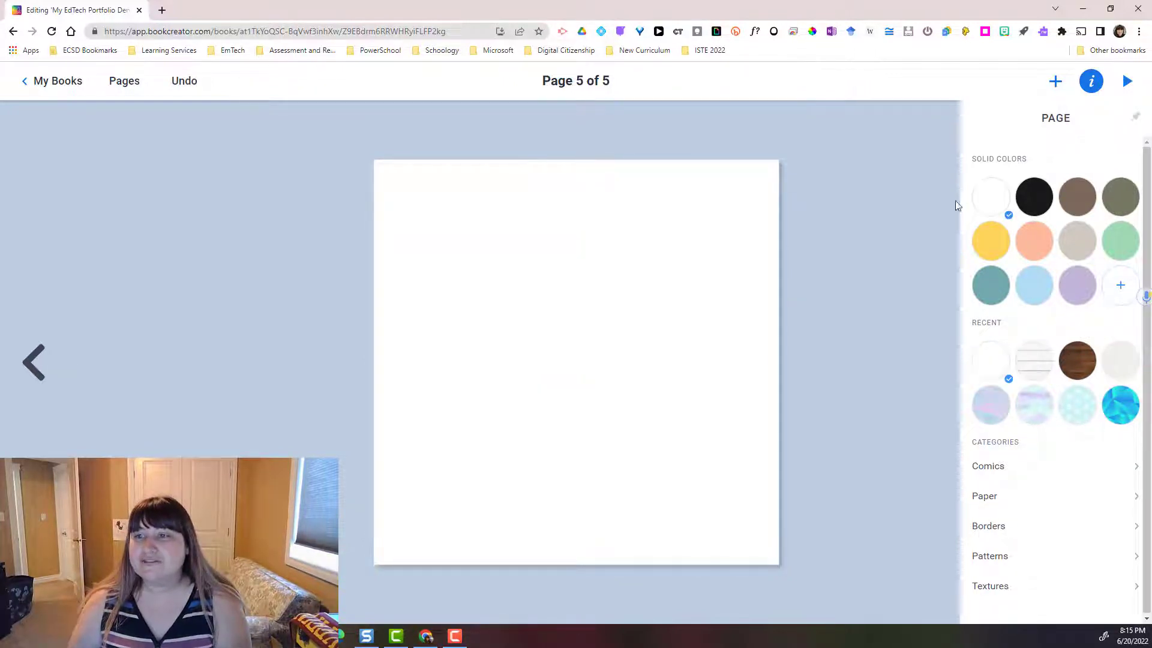
mouse_move(991, 195)
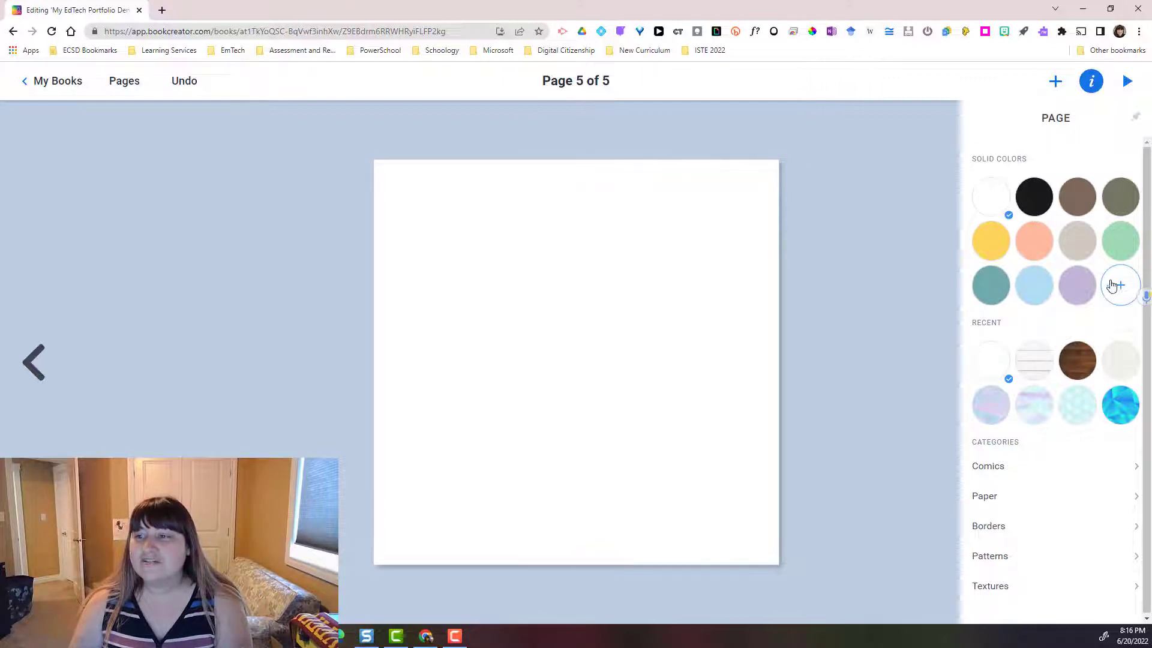
click(1120, 286)
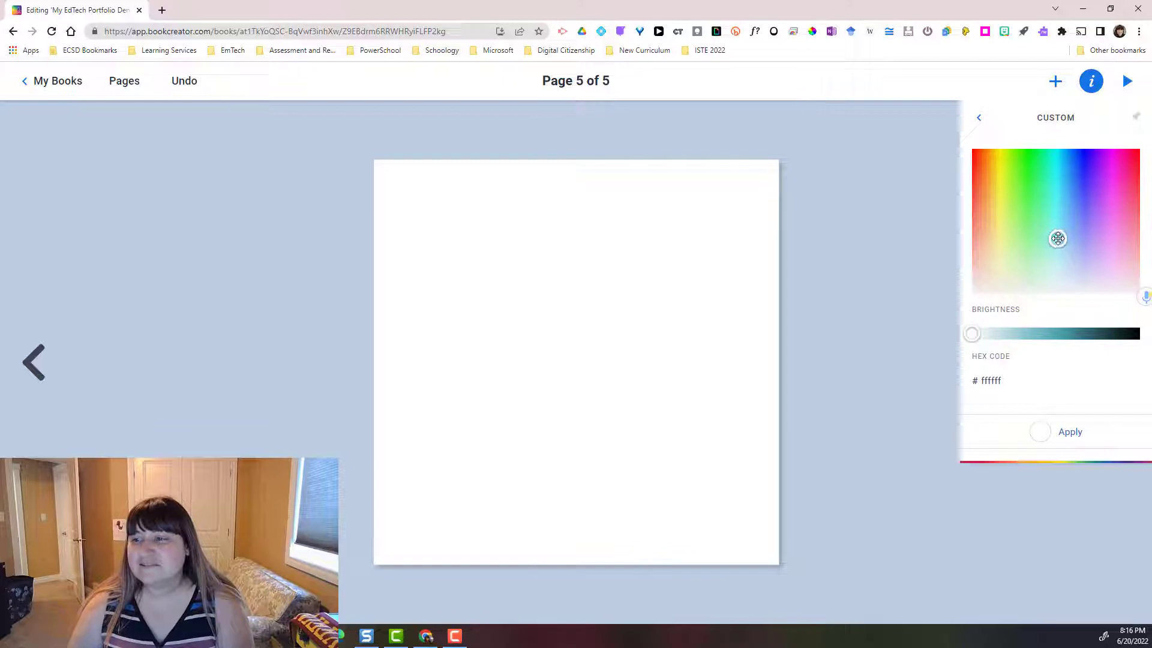
drag(972, 333, 1019, 334)
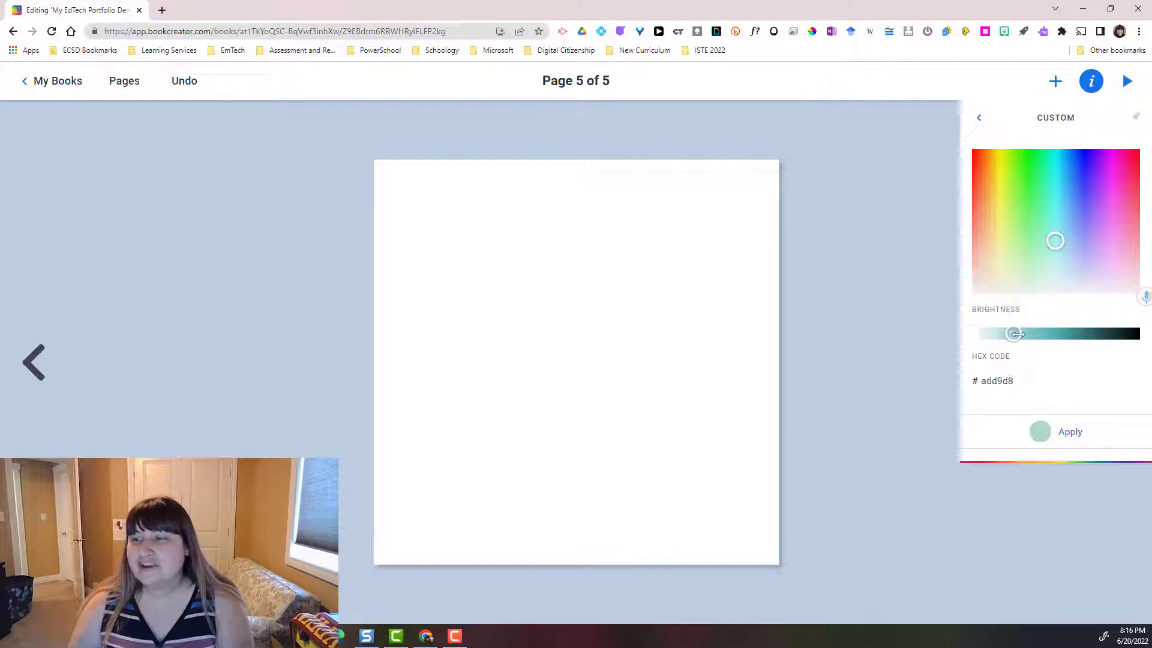
drag(1017, 333, 1053, 334)
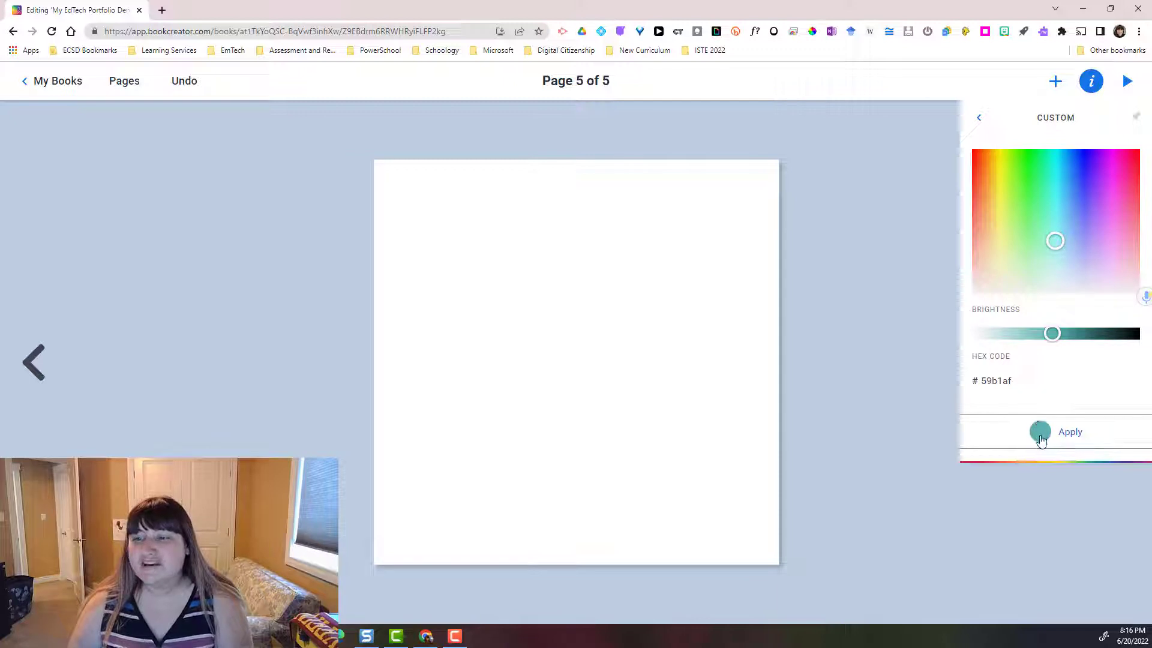
click(1069, 431)
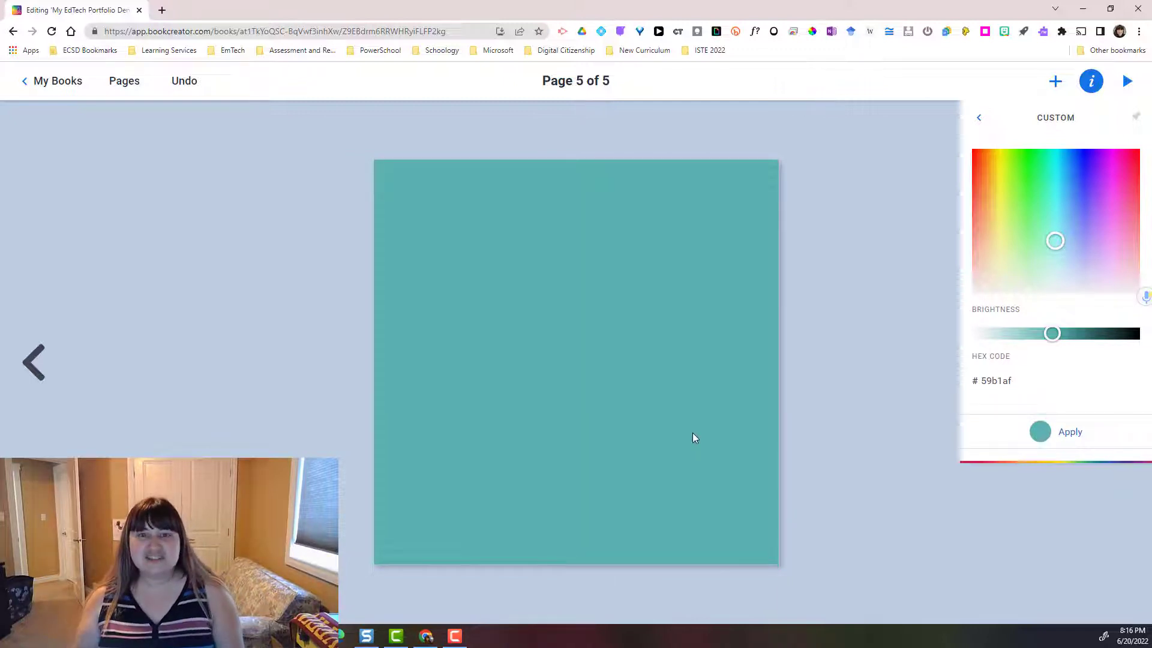
mouse_move(757, 194)
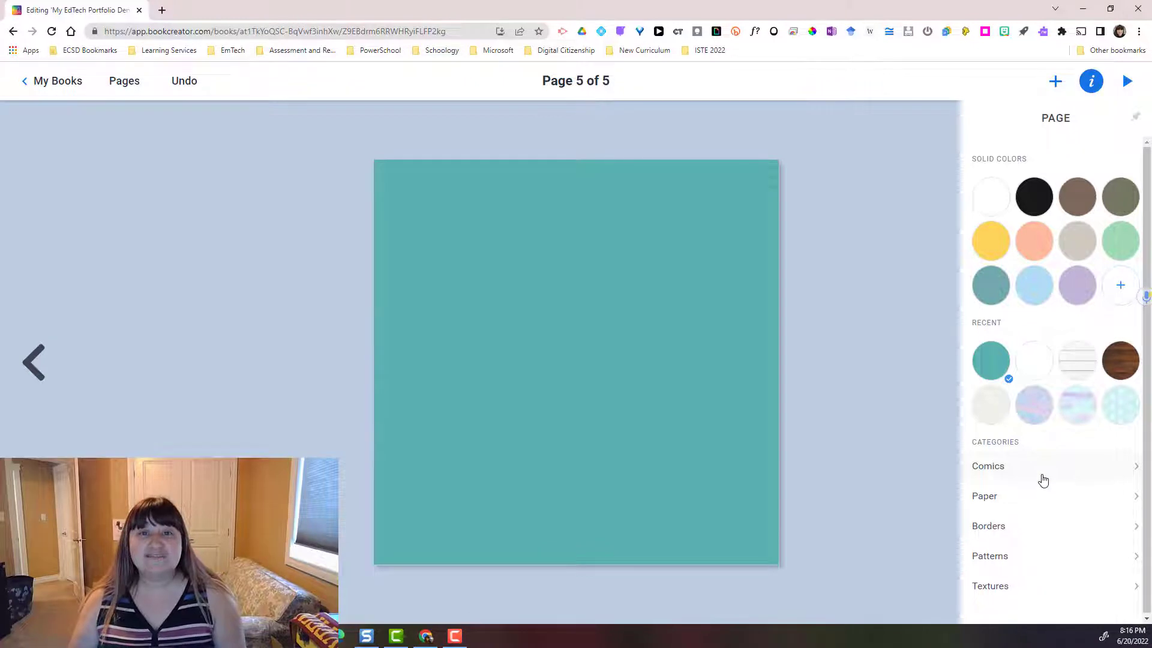
click(987, 465)
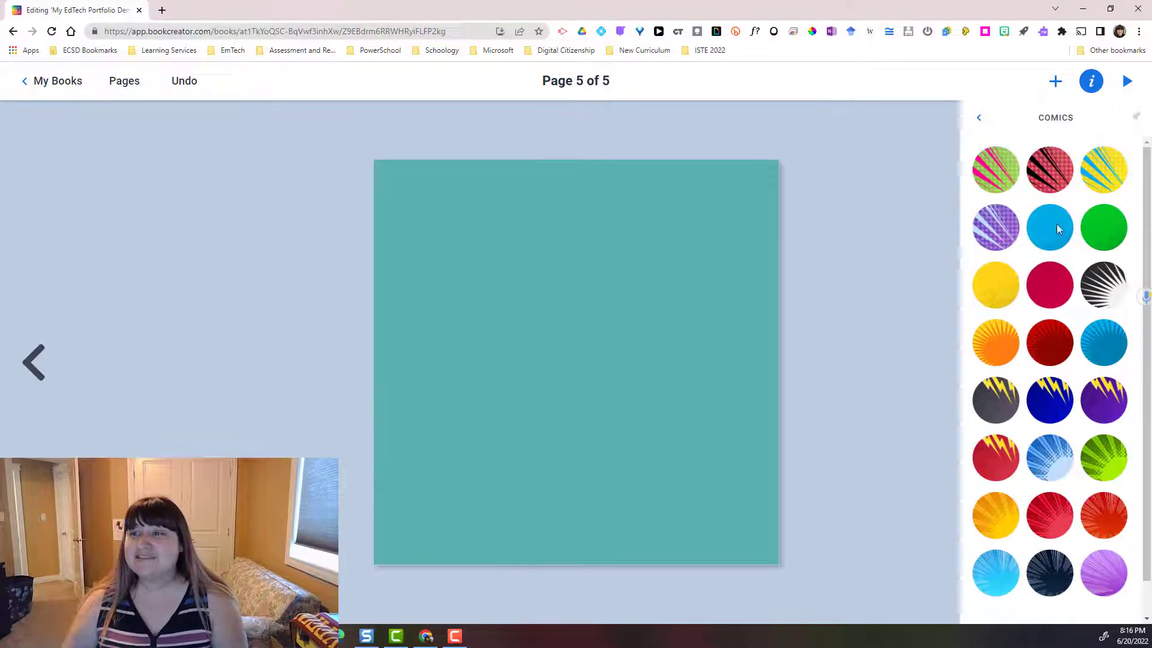
click(978, 118)
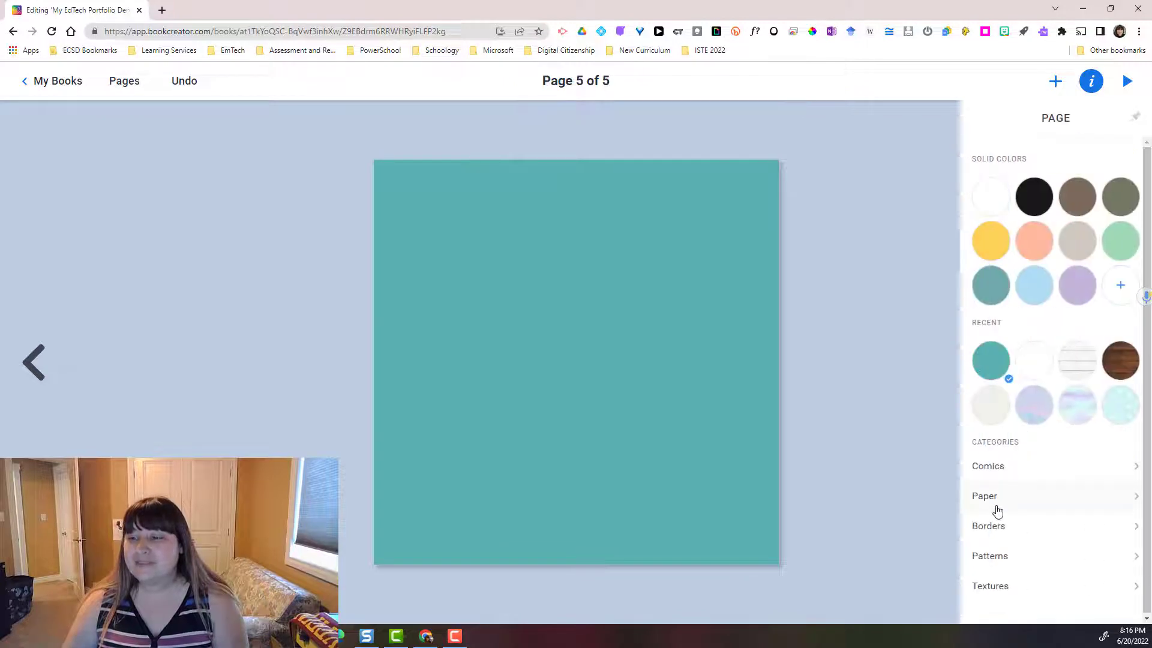
click(983, 495)
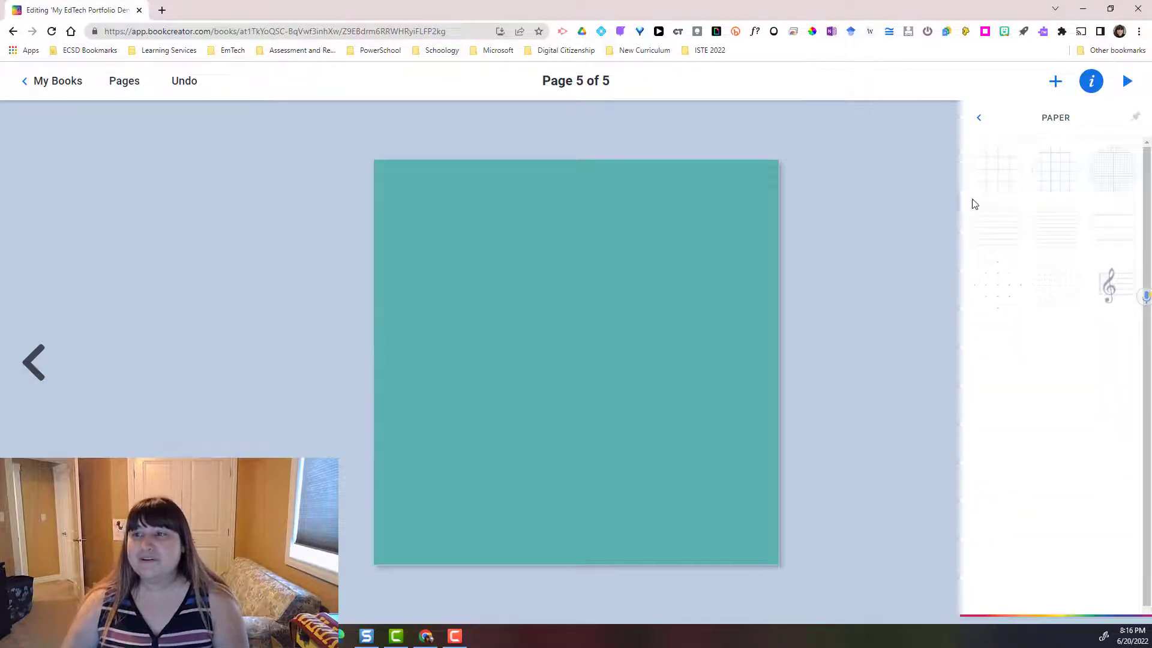
click(978, 117)
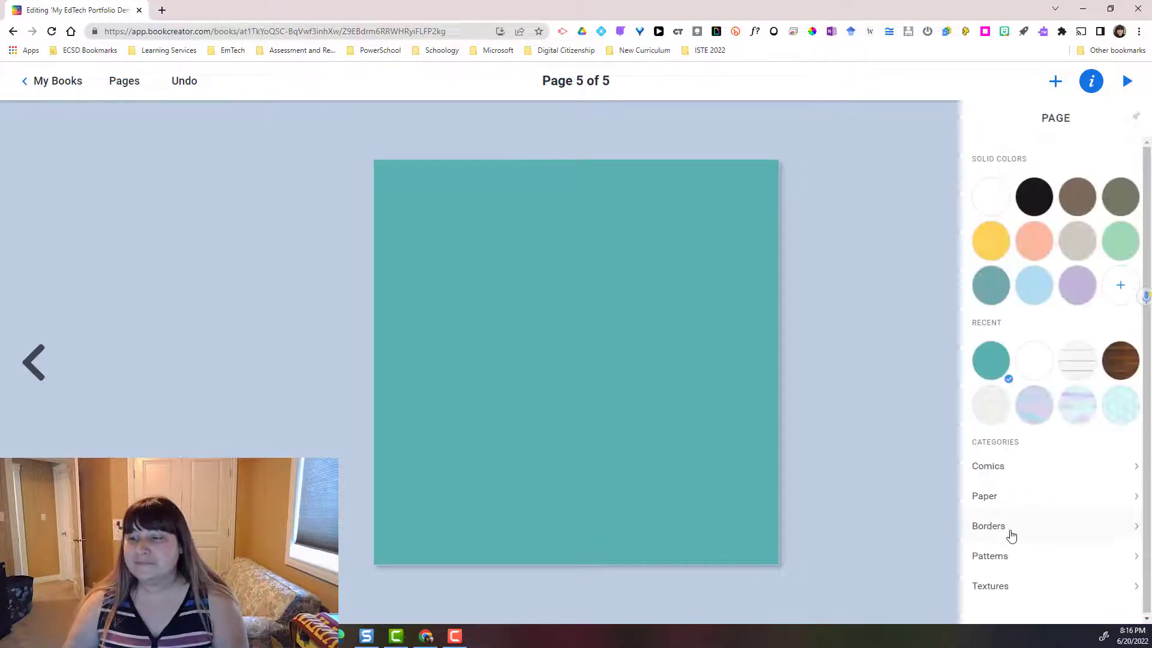
click(987, 526)
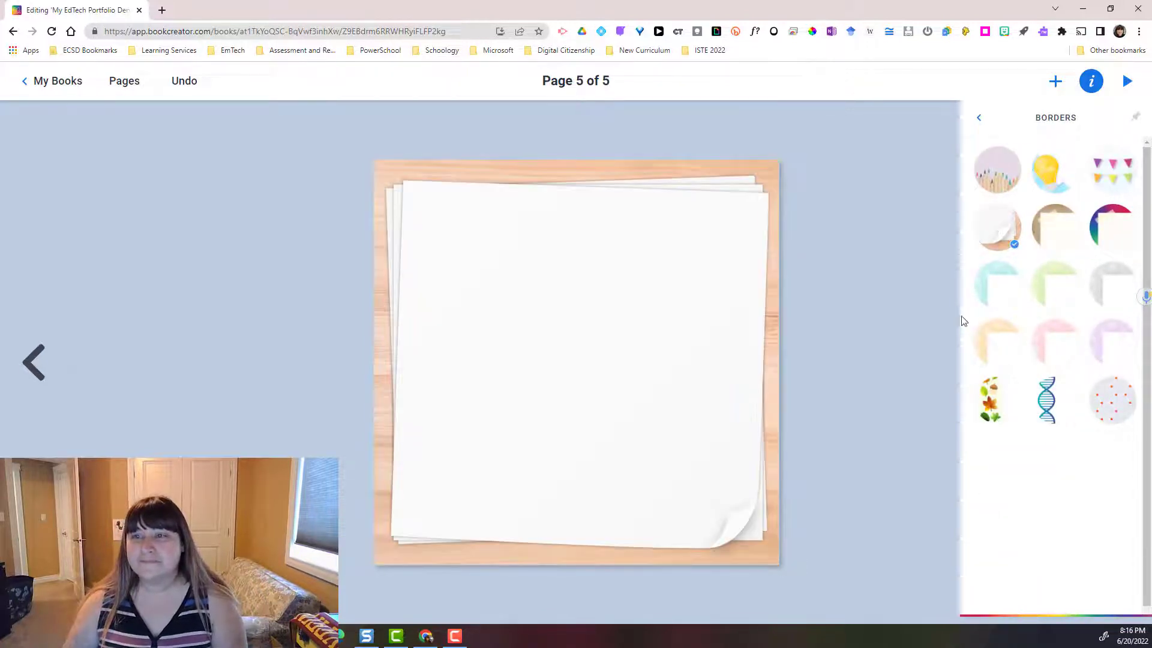
click(978, 117)
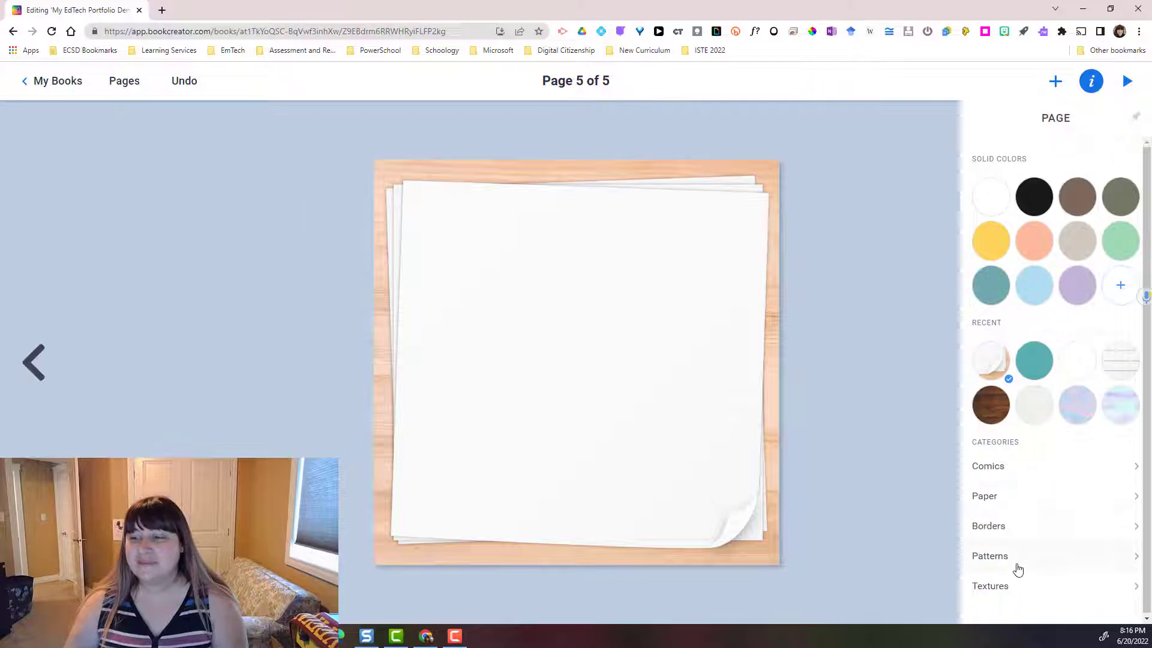
click(990, 556)
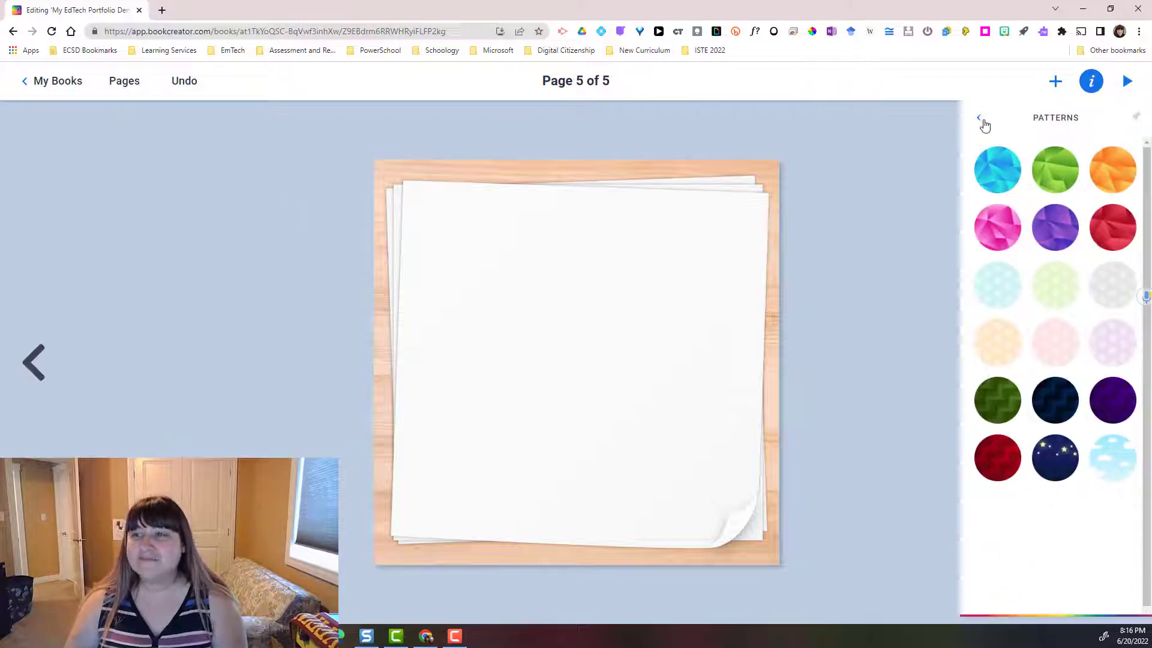
click(979, 116)
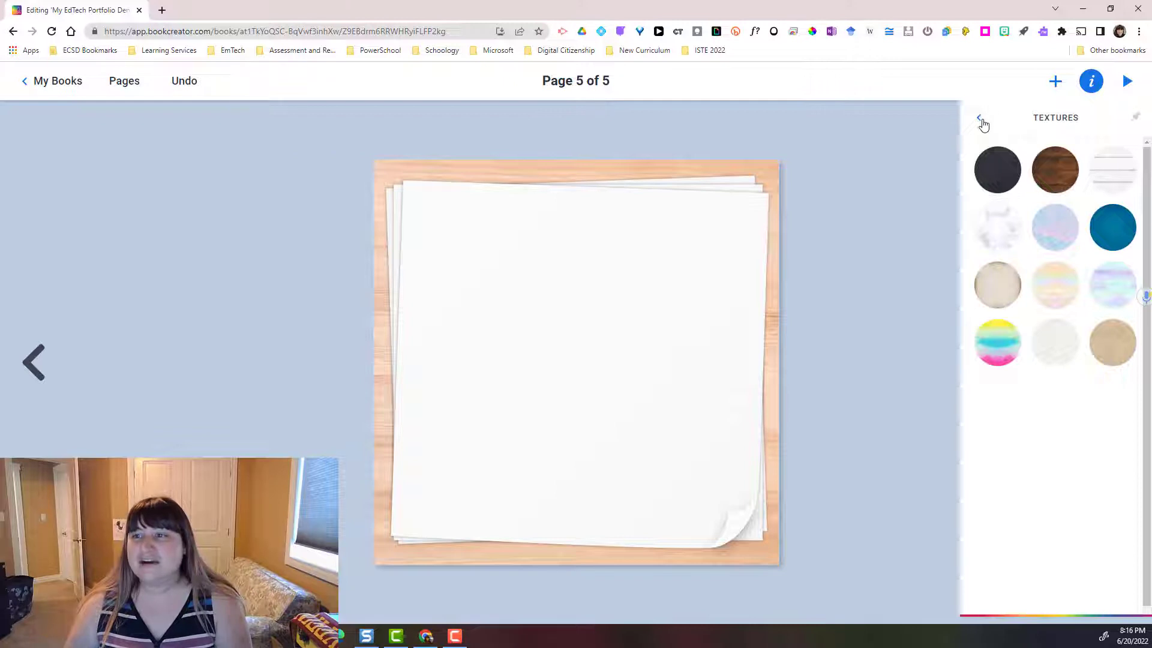
click(980, 118)
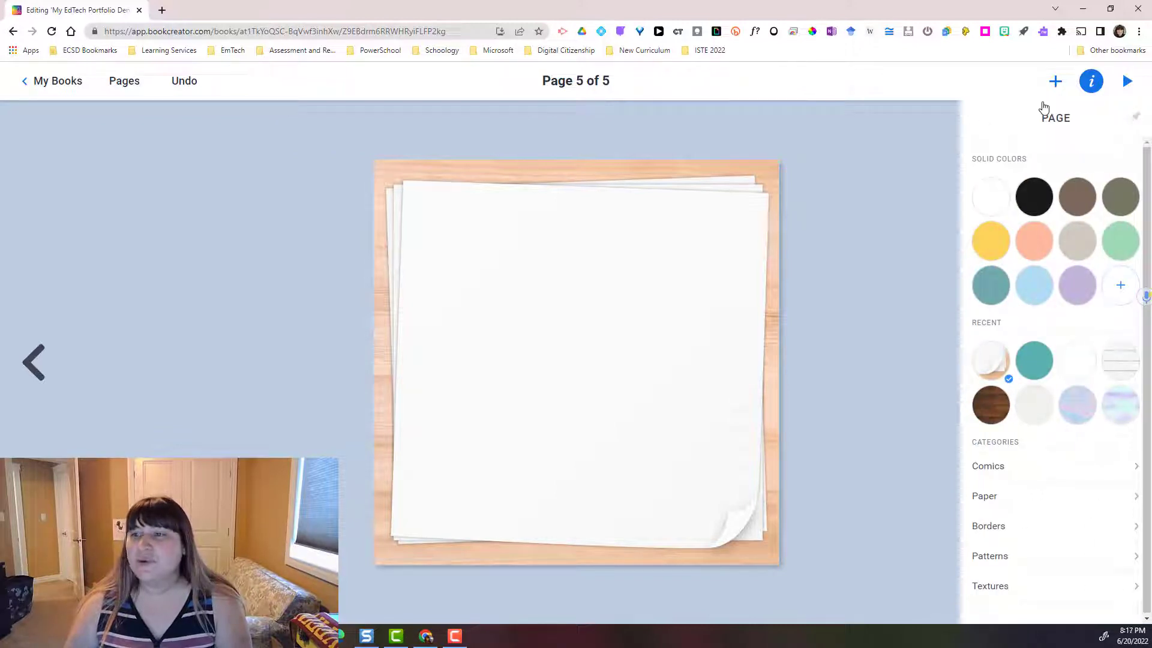
Add a new text box reading 'Reflection' to page 5.
click(1055, 80)
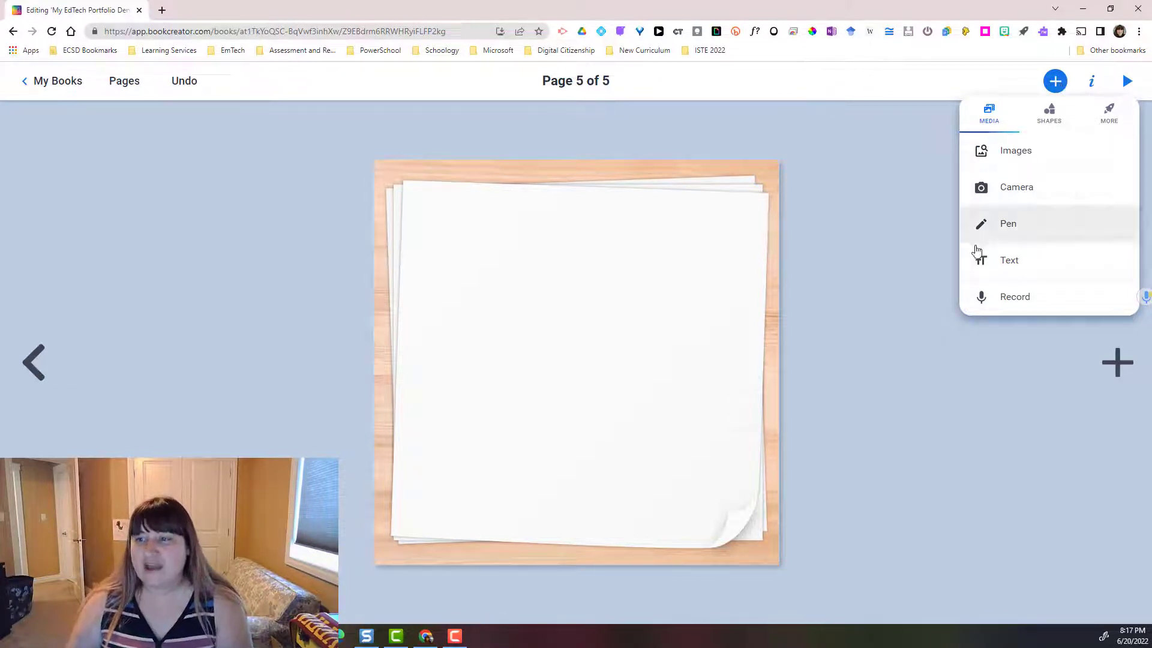
click(1009, 259)
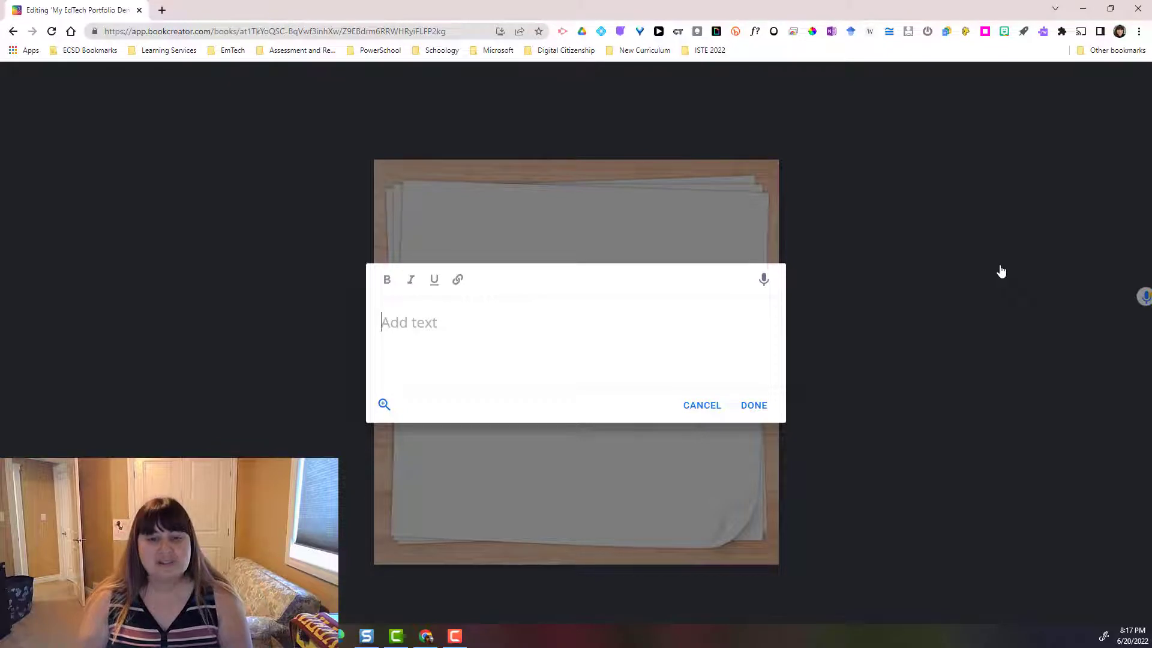
text(Re)
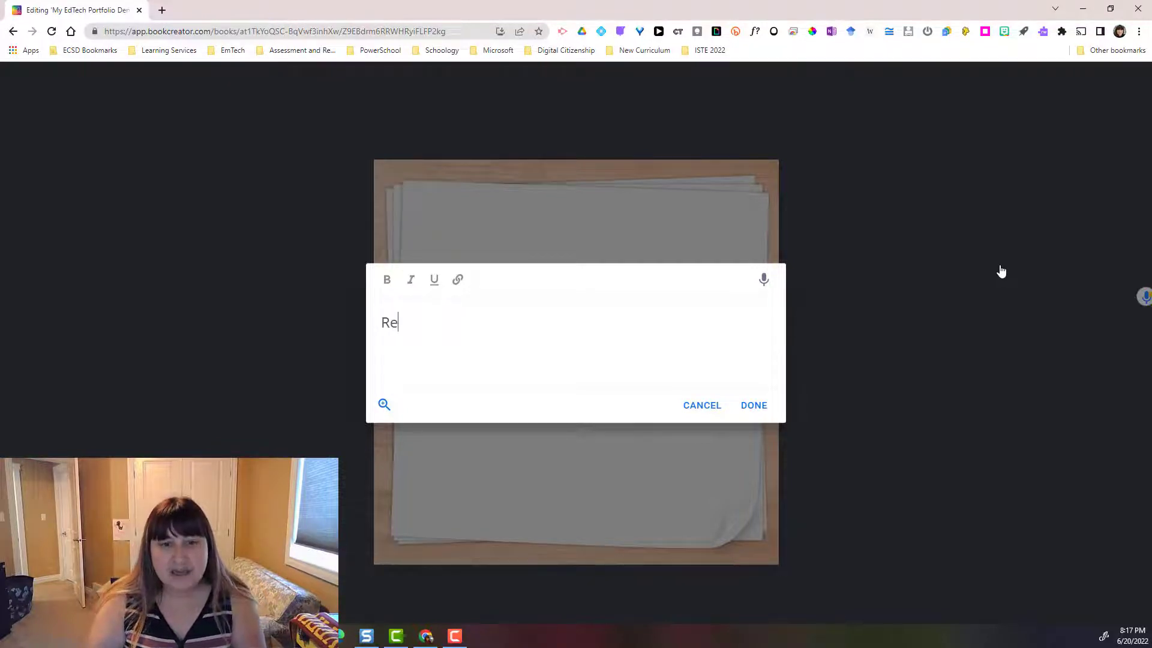
text(flection)
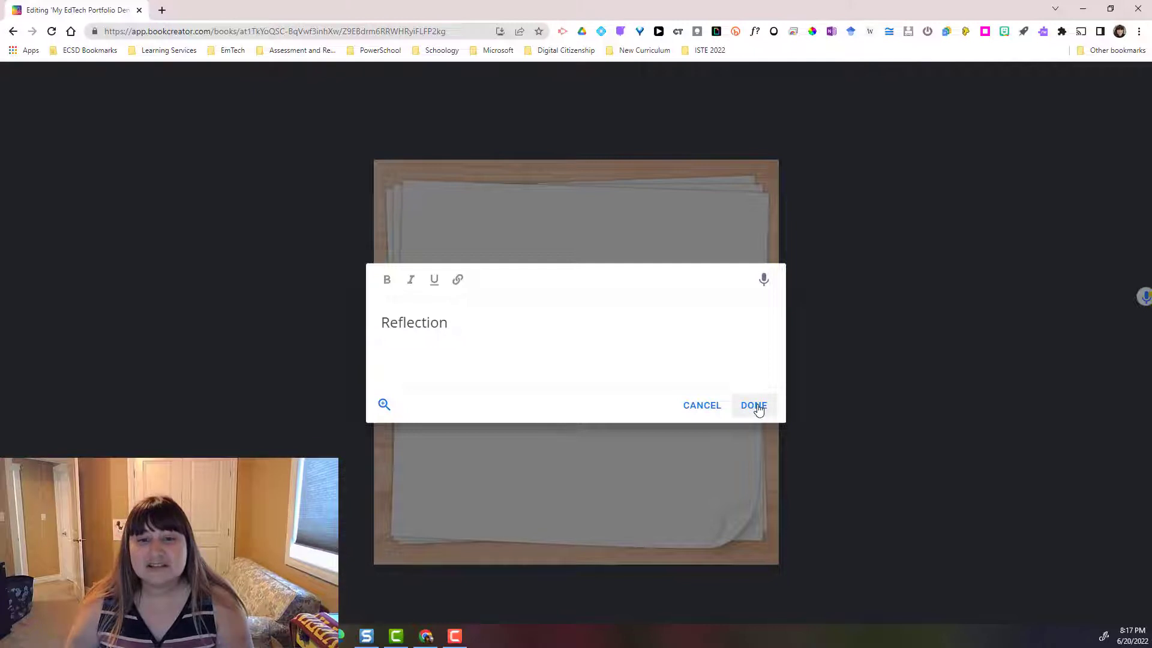
click(754, 404)
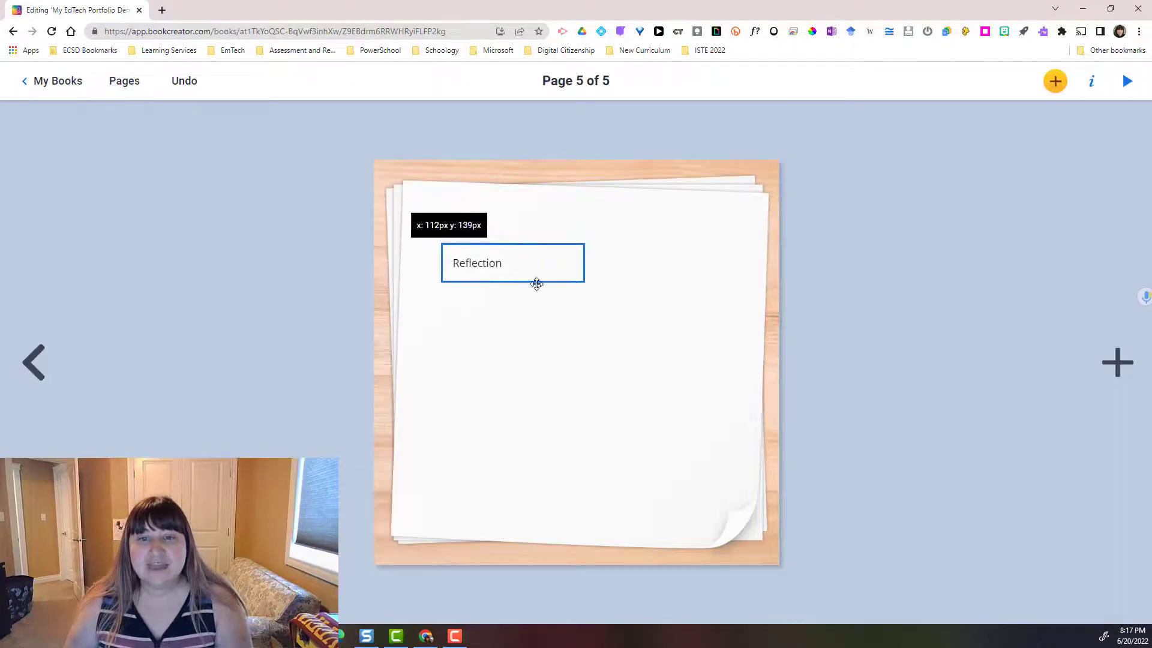
Move the Reflection text to the bottom left and make it italic.
drag(512, 263, 470, 516)
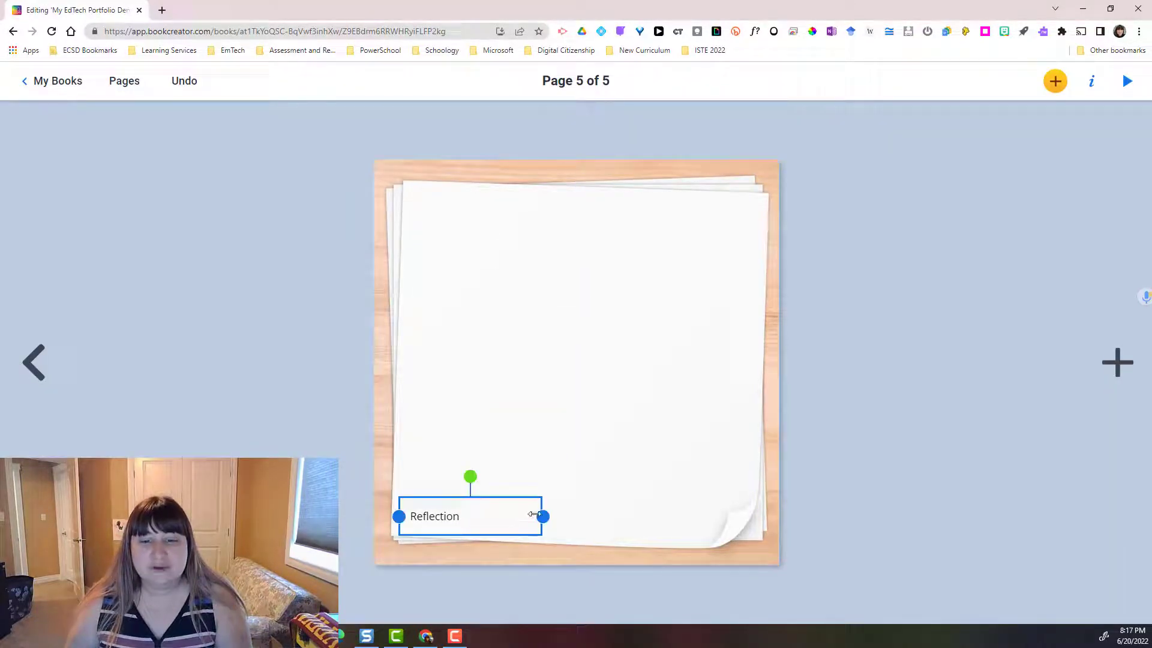
double_click(433, 516)
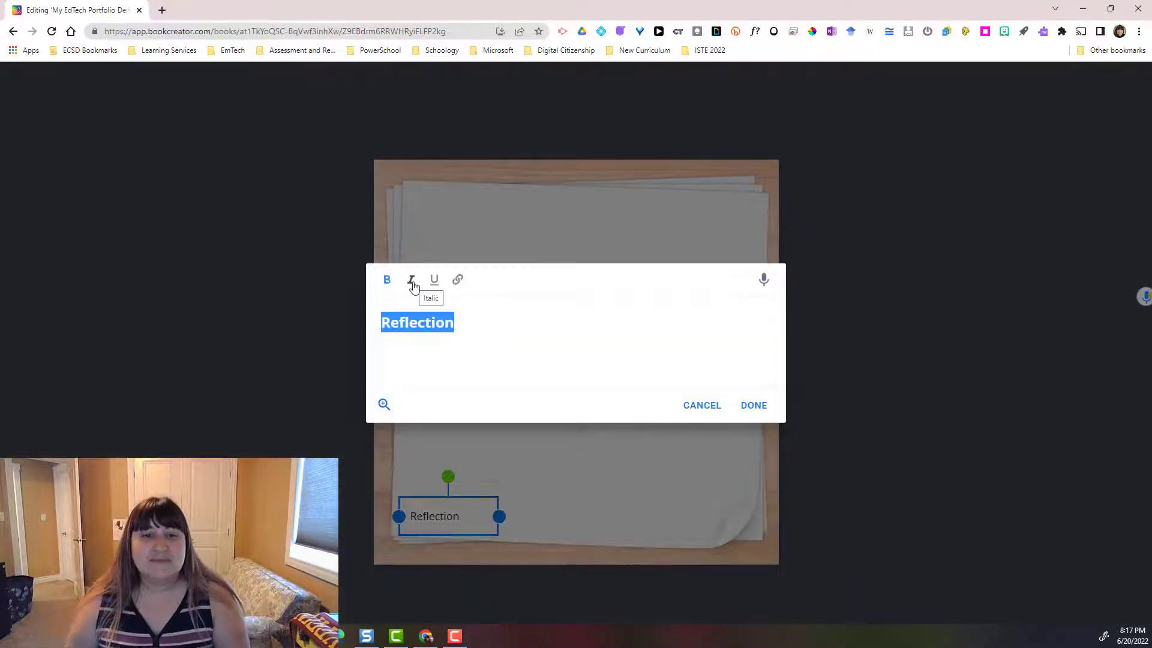
click(410, 280)
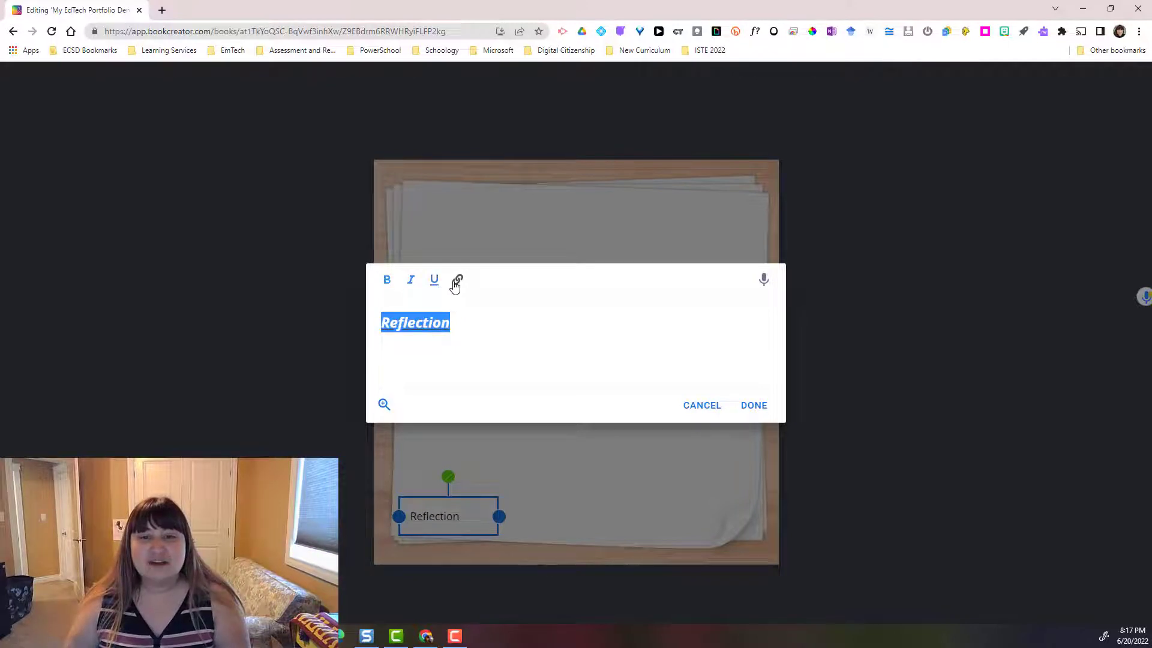
mouse_move(457, 279)
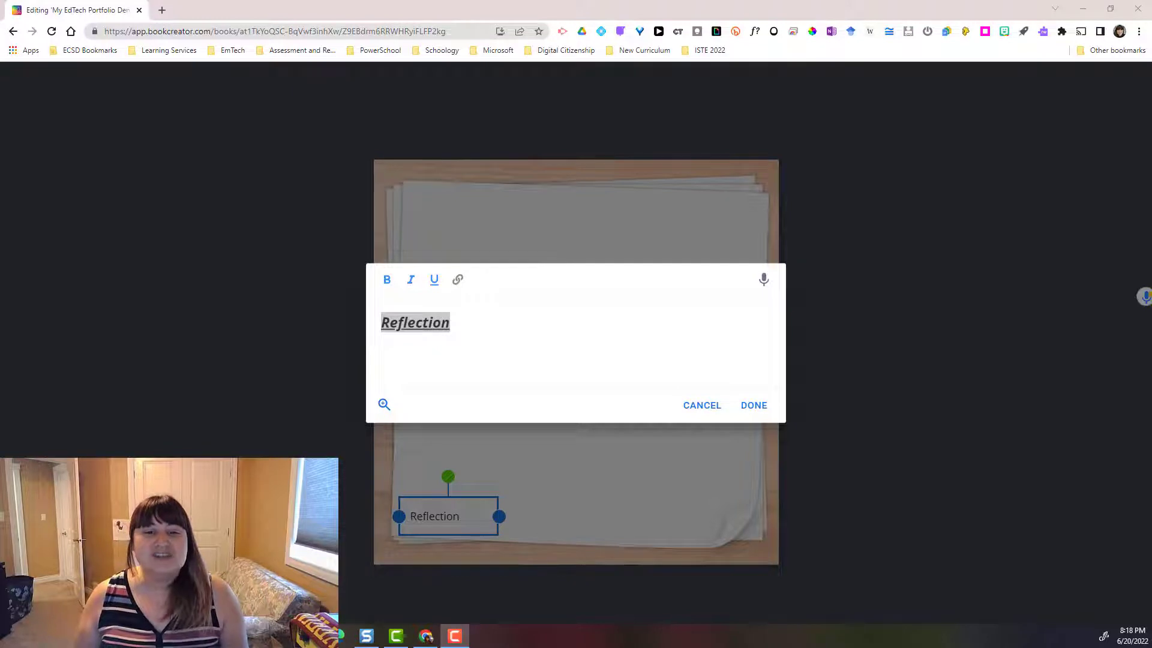
mouse_move(1077, 237)
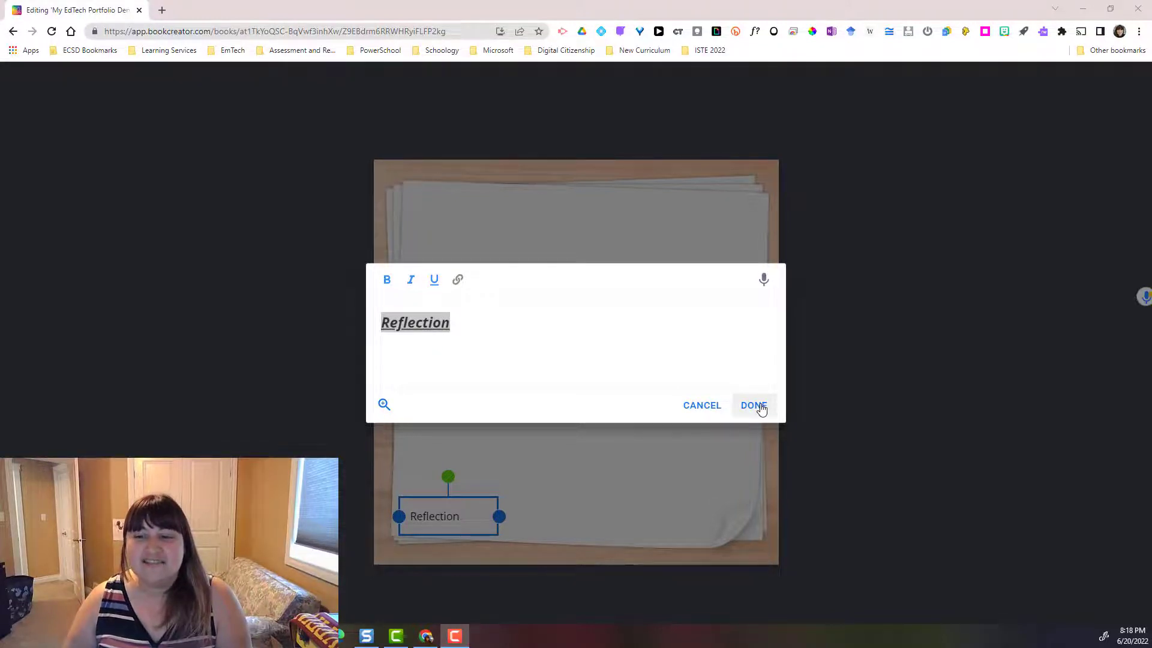
Make the Reflection text about double size, purple and shadowed.
click(752, 404)
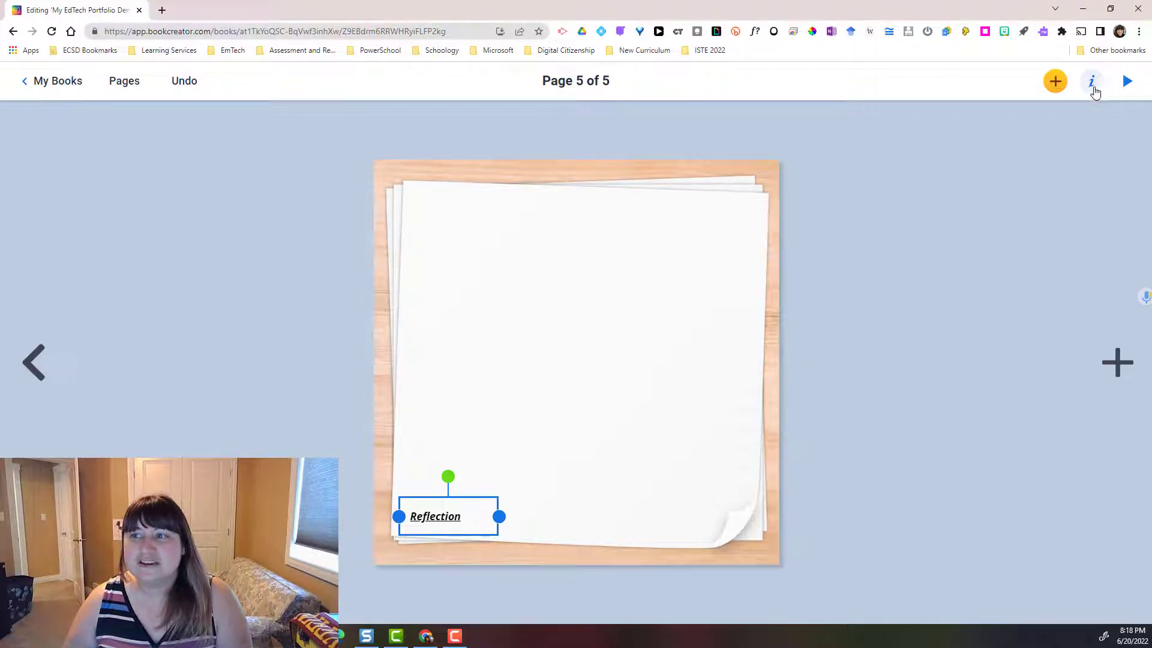
click(1092, 81)
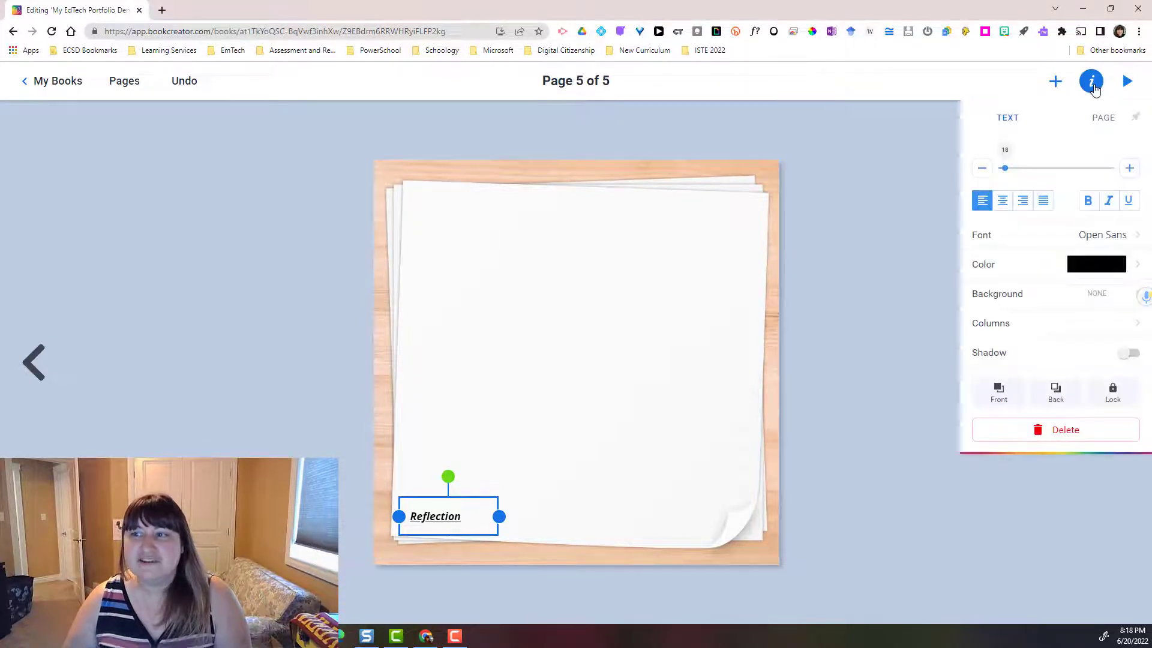
mouse_move(1091, 122)
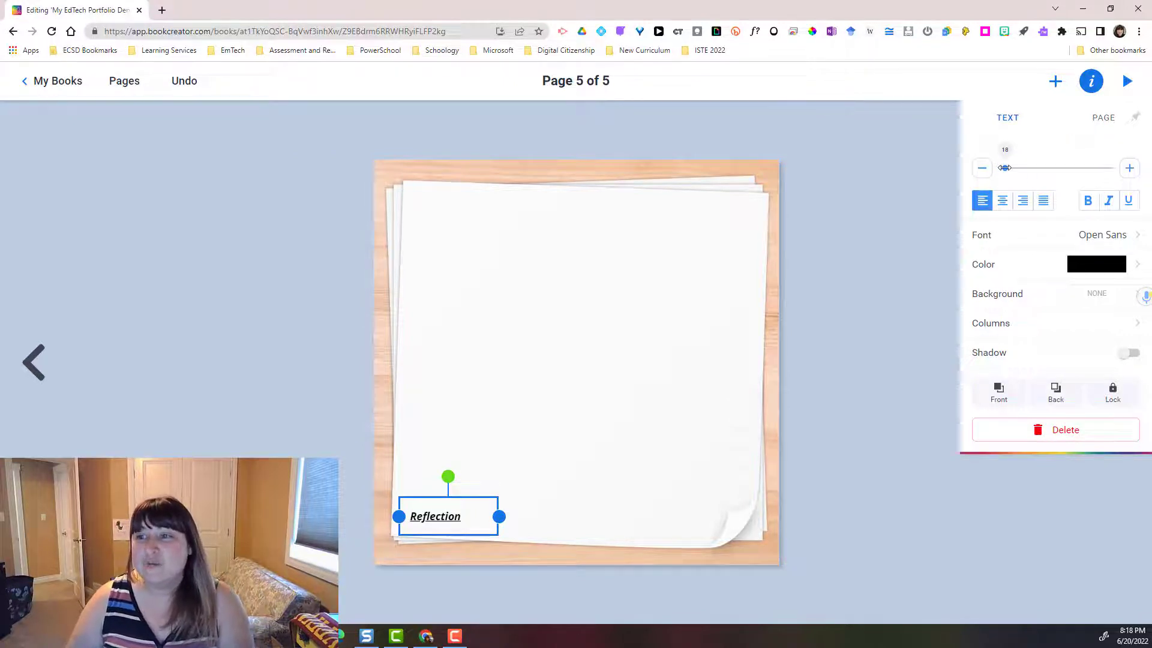
drag(1005, 168, 1021, 168)
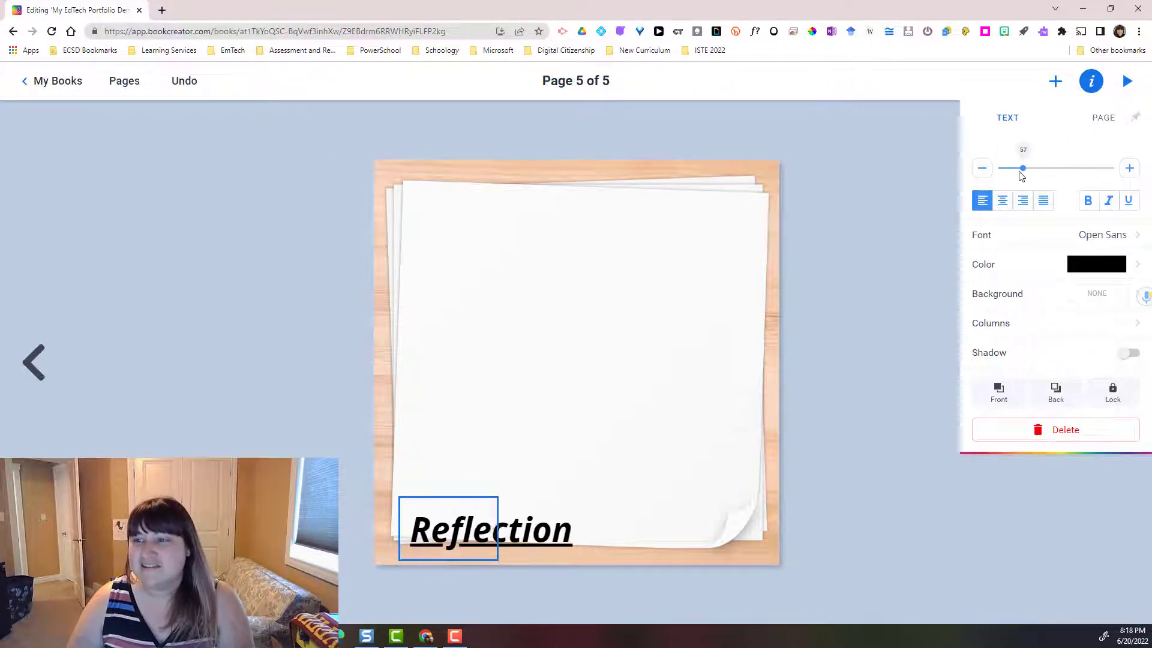
click(1095, 264)
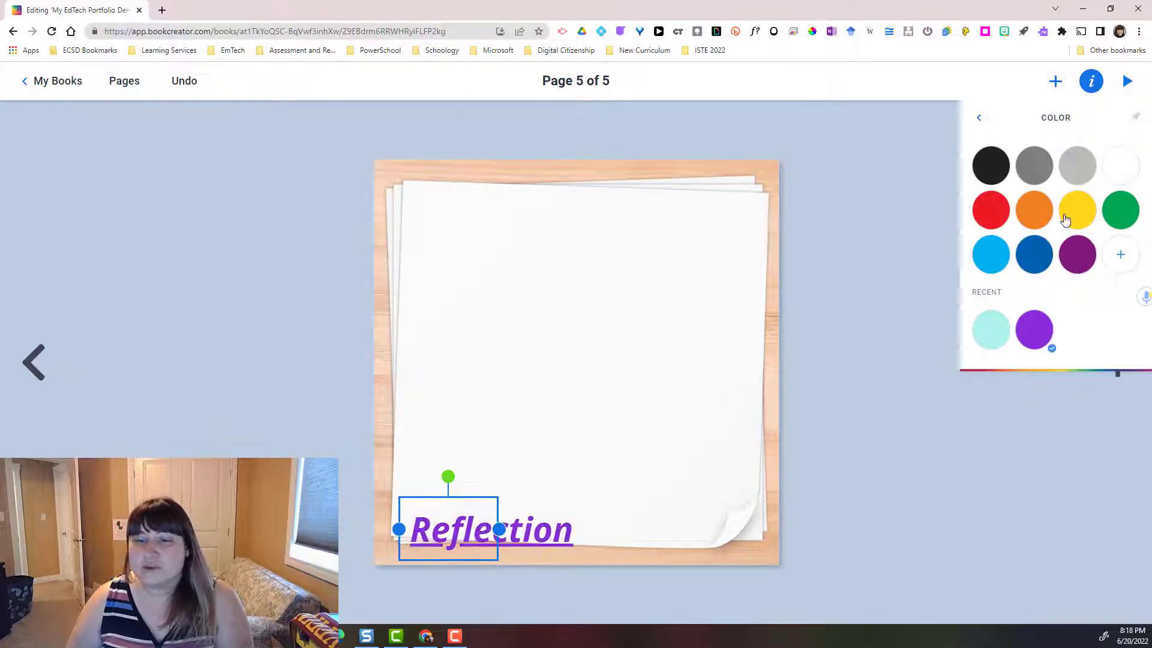
click(977, 117)
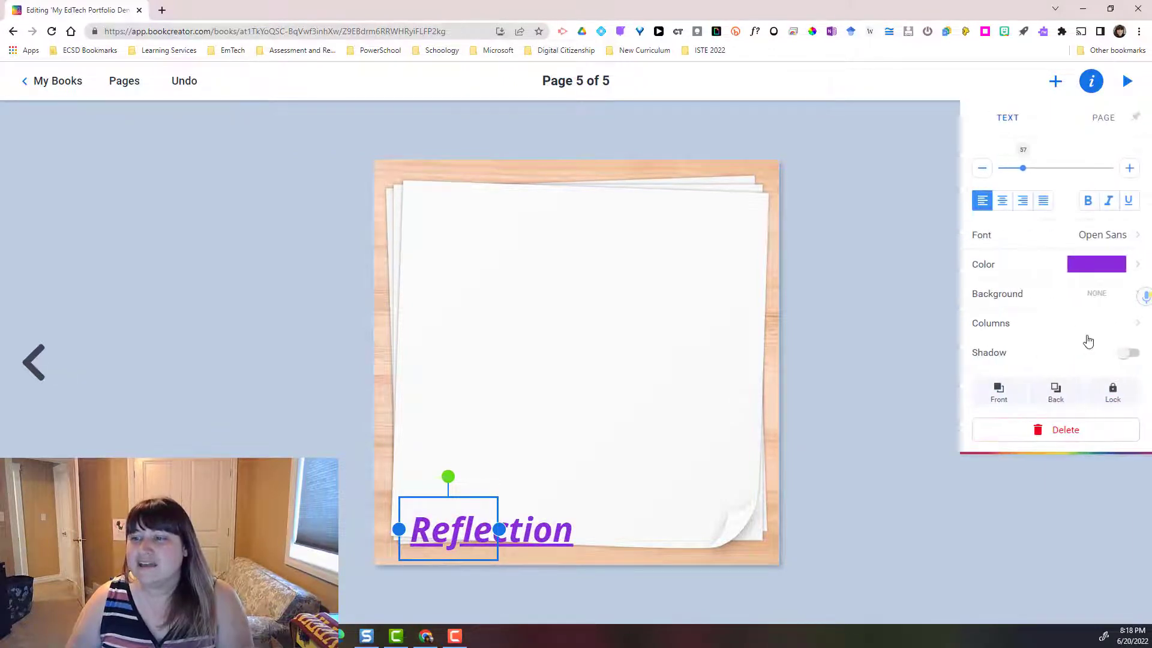
click(1095, 263)
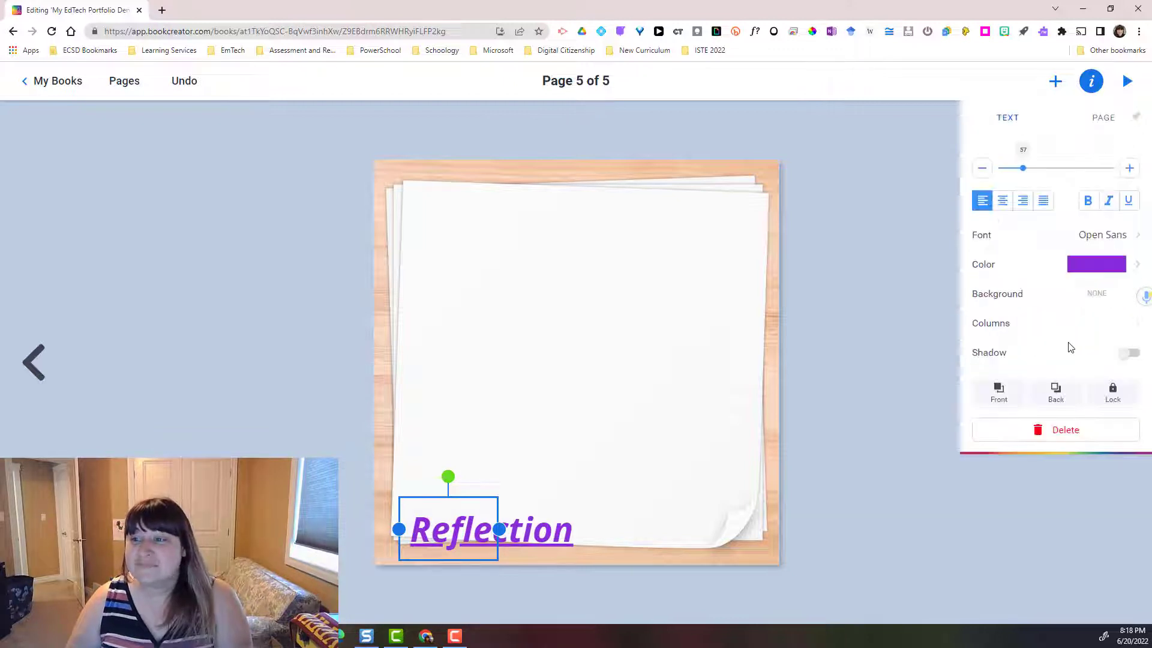
click(1128, 353)
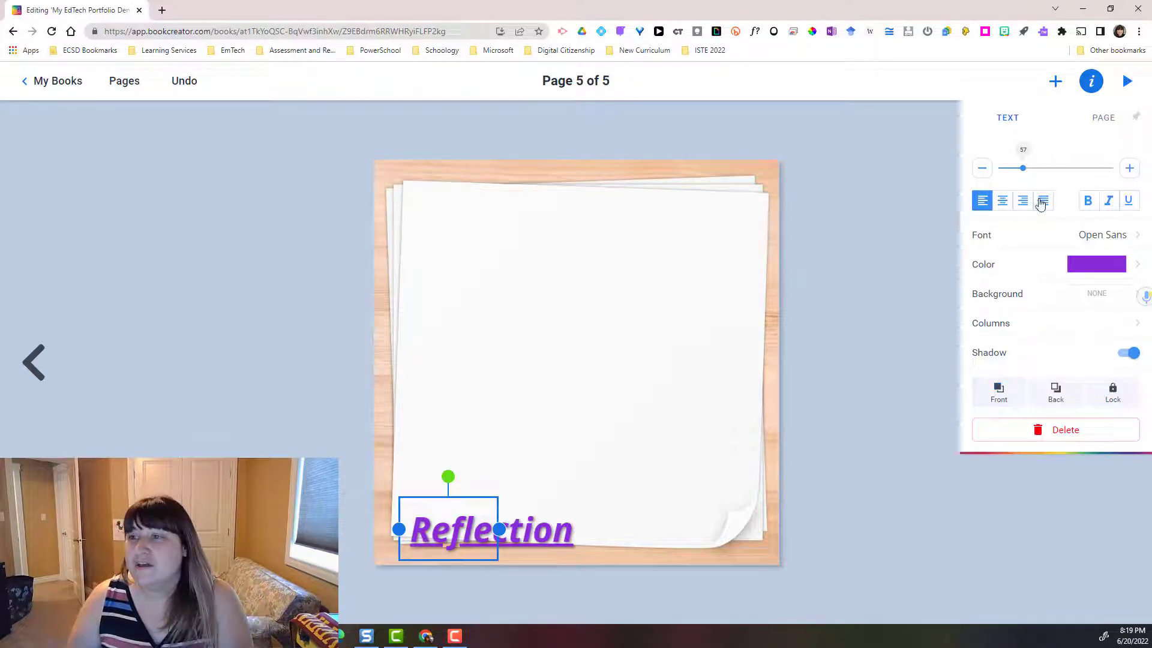
click(1103, 118)
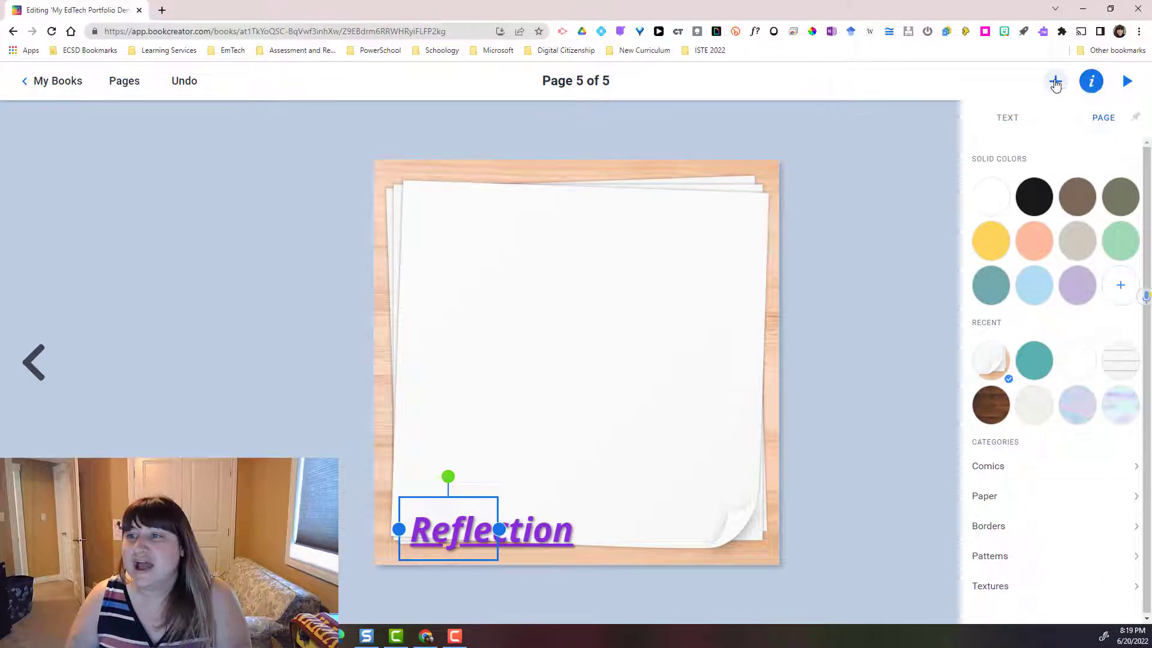
Upload the Water Cycle Work image from the computer onto page 5.
click(1054, 80)
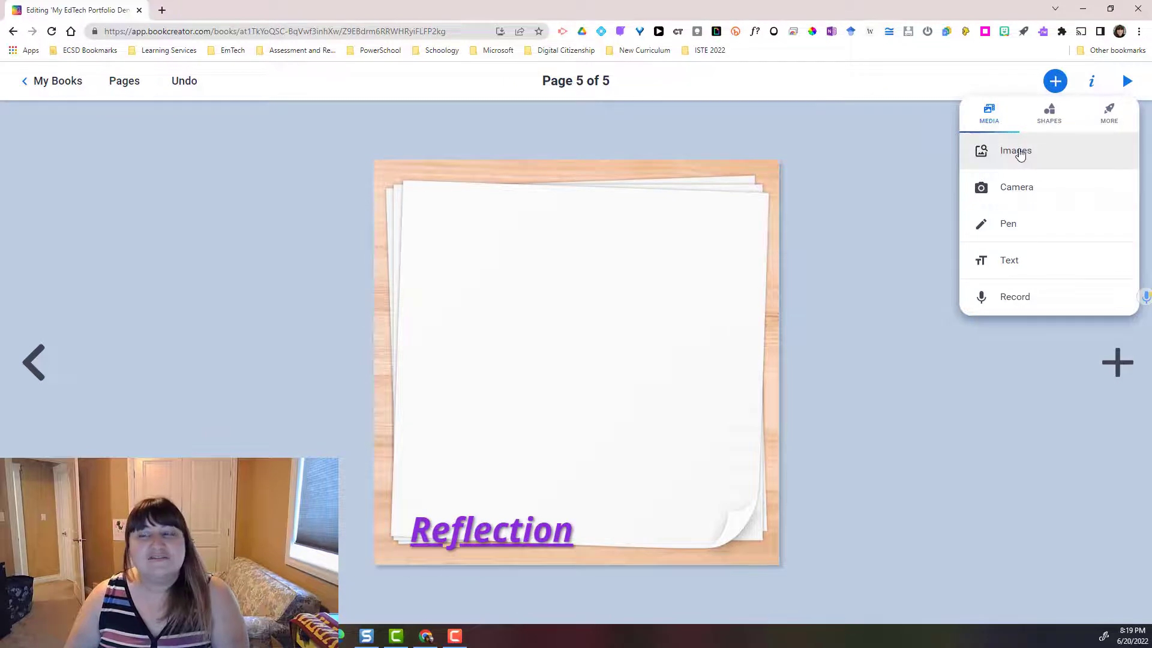
click(1016, 151)
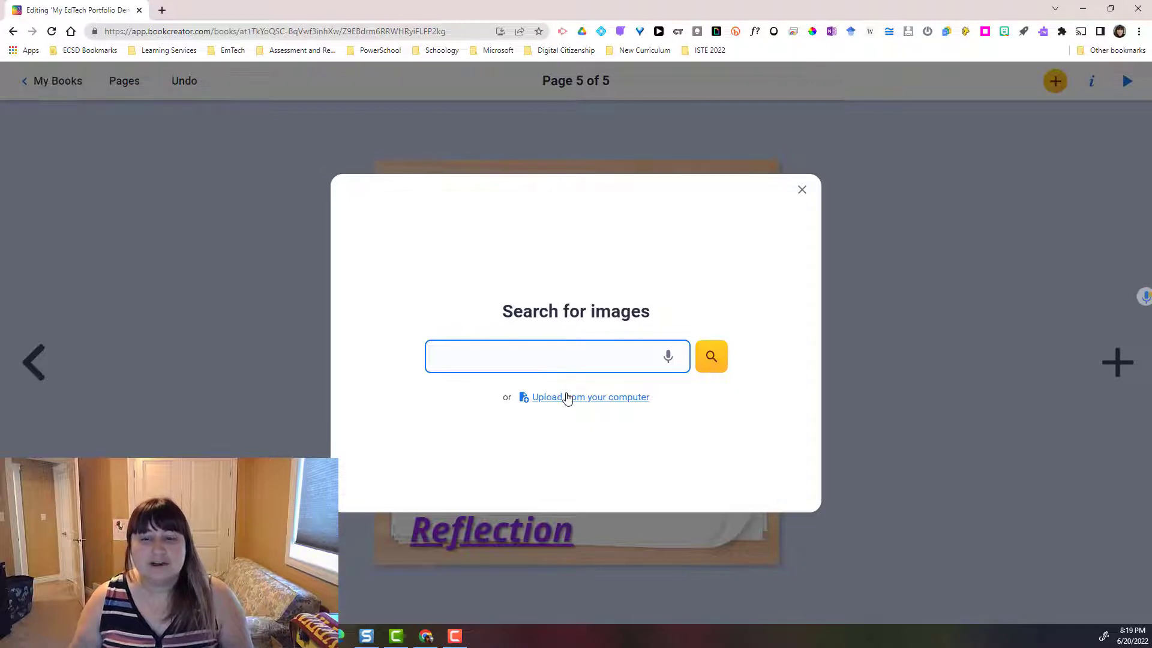
click(557, 357)
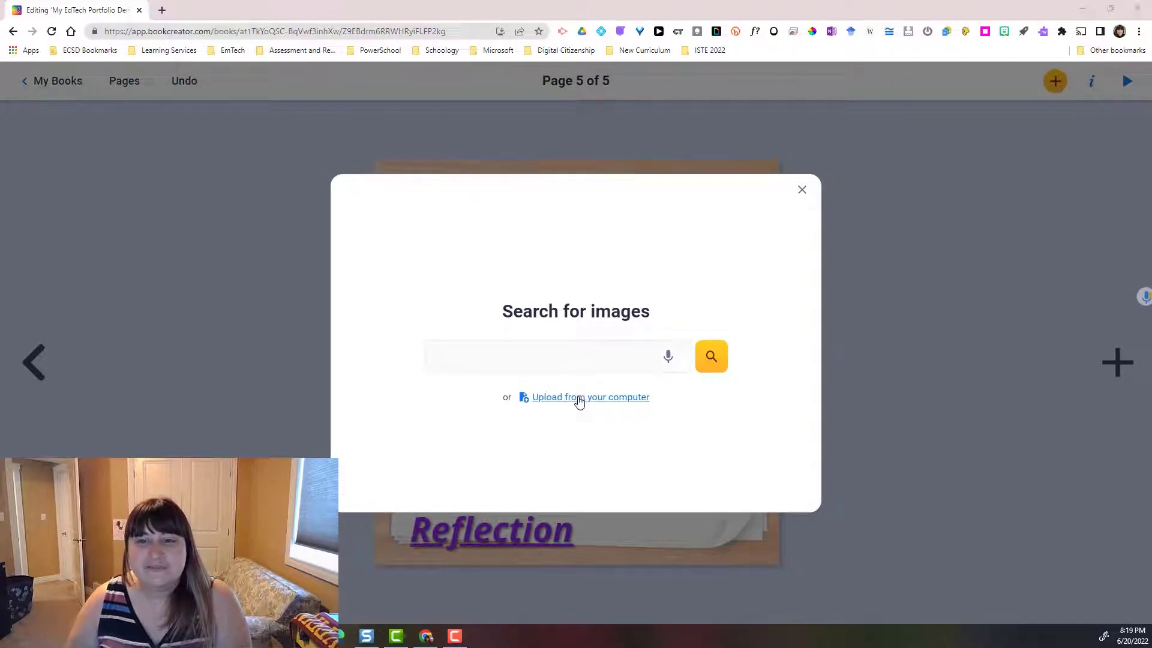
click(590, 397)
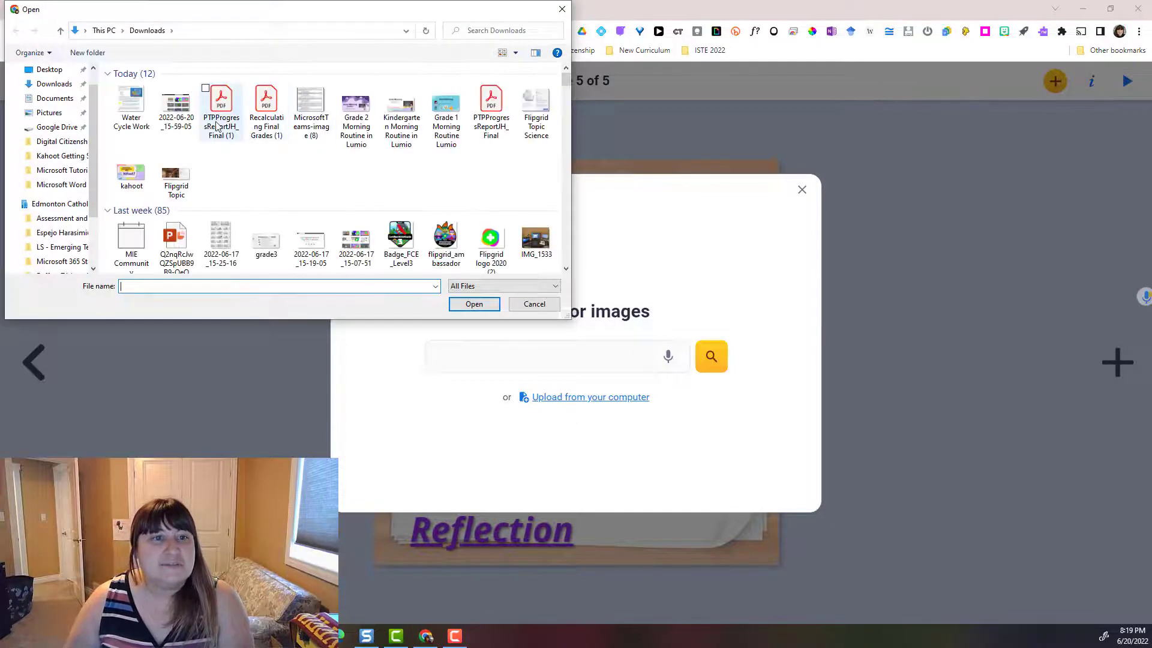
click(131, 106)
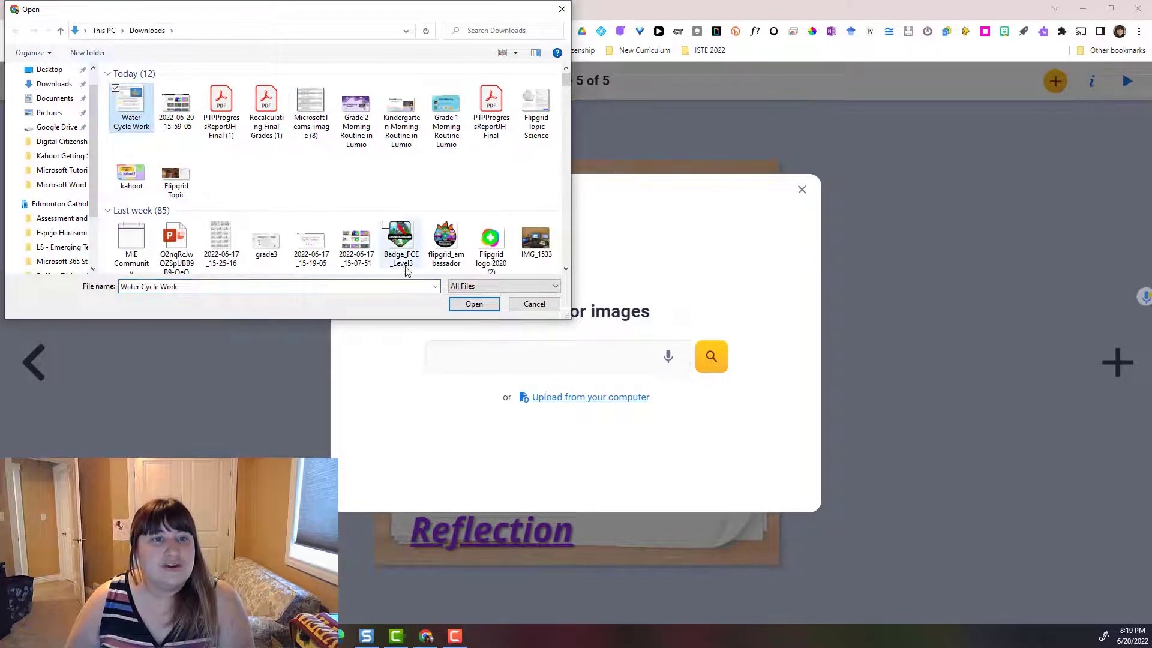
click(534, 303)
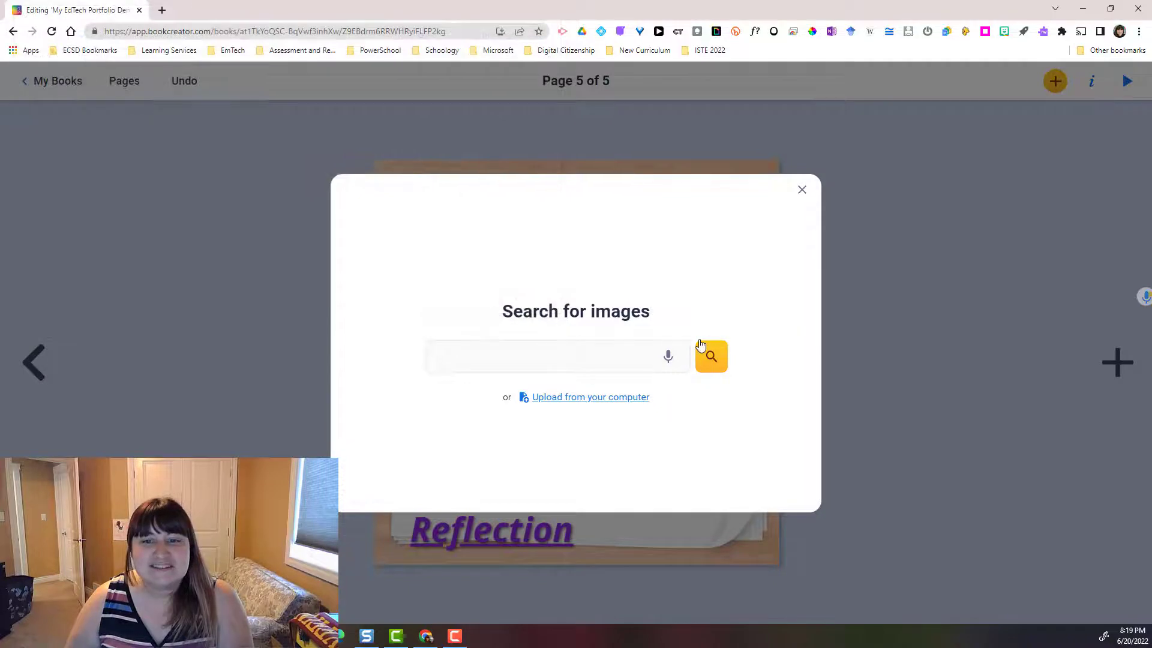
click(802, 189)
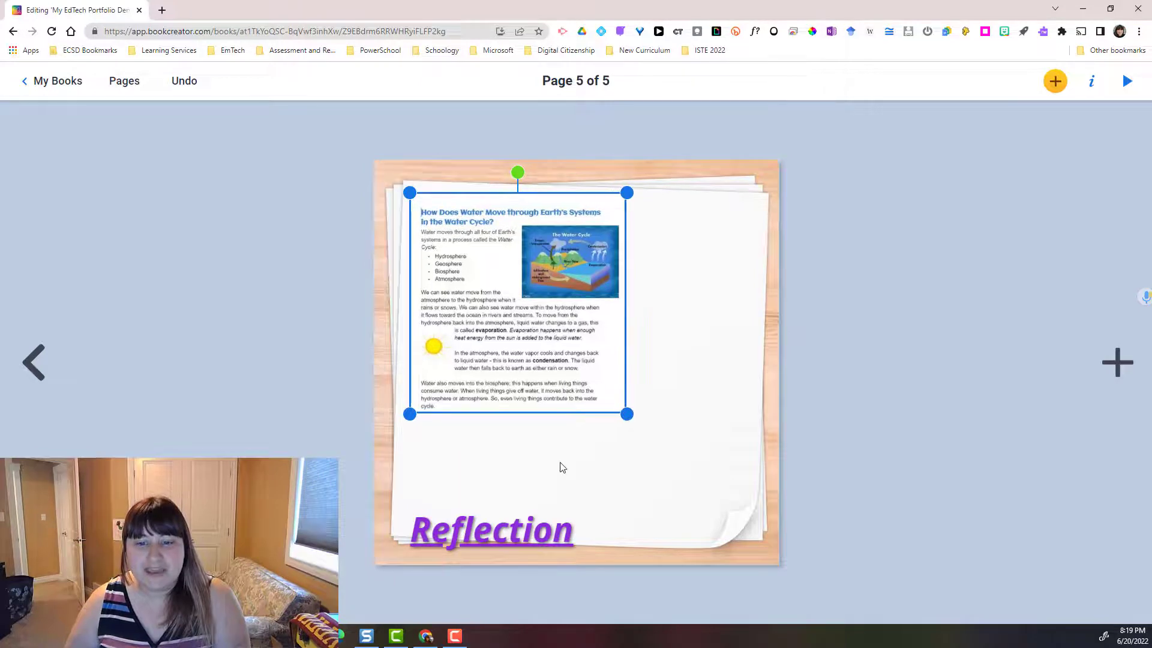
click(491, 528)
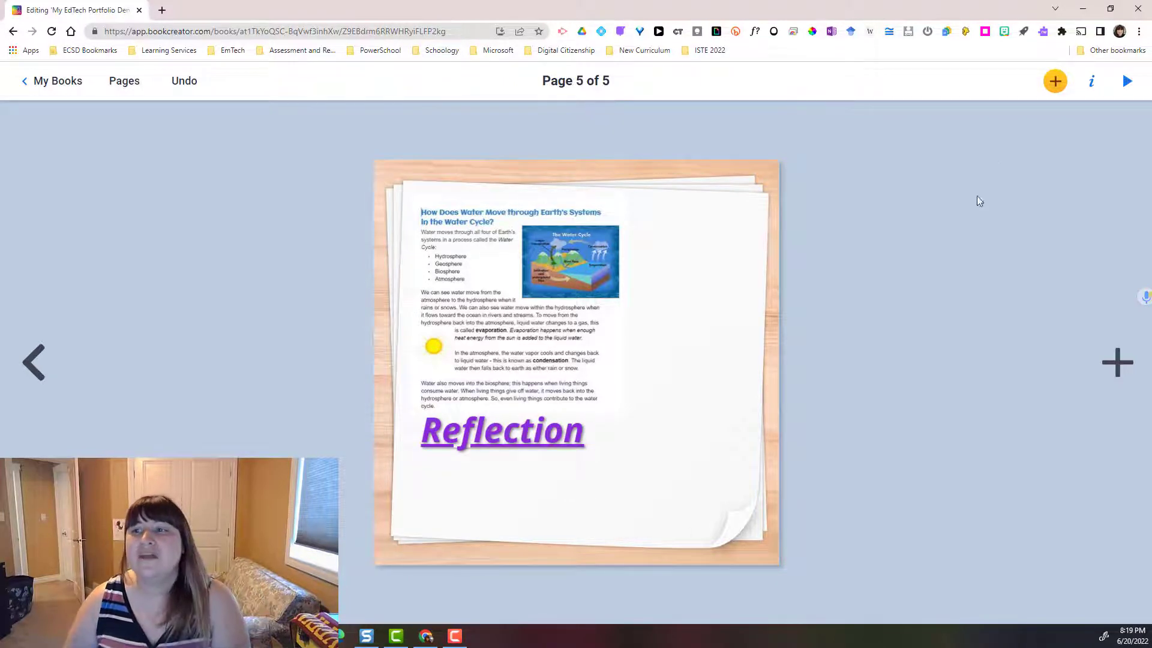
mouse_move(1055, 81)
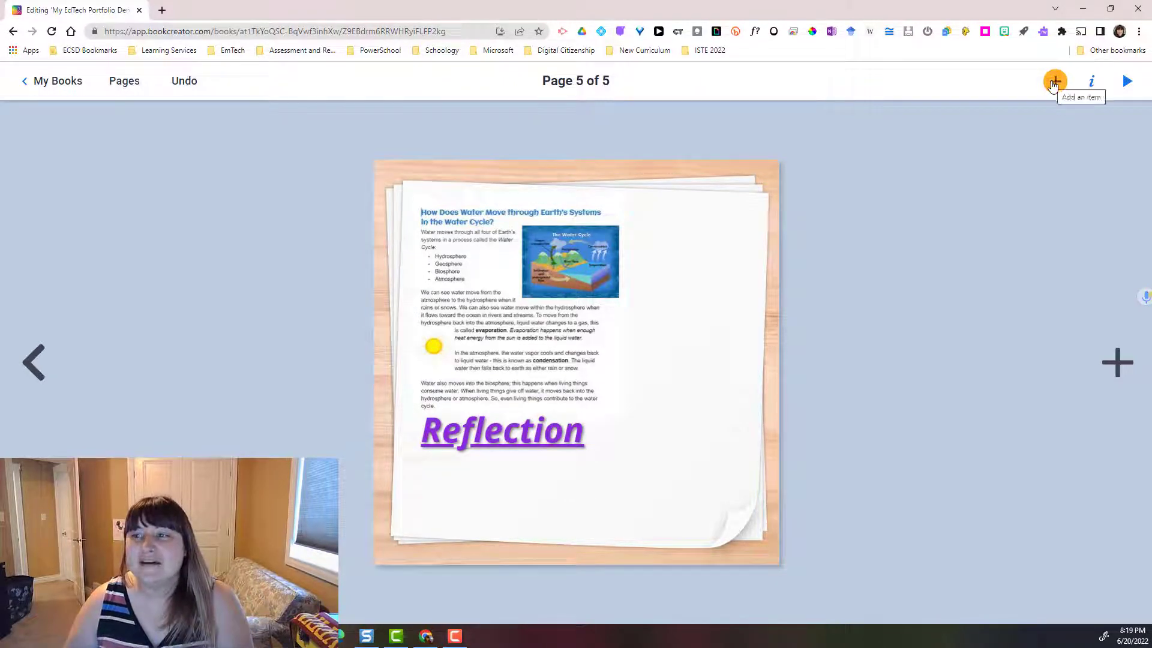
click(1054, 81)
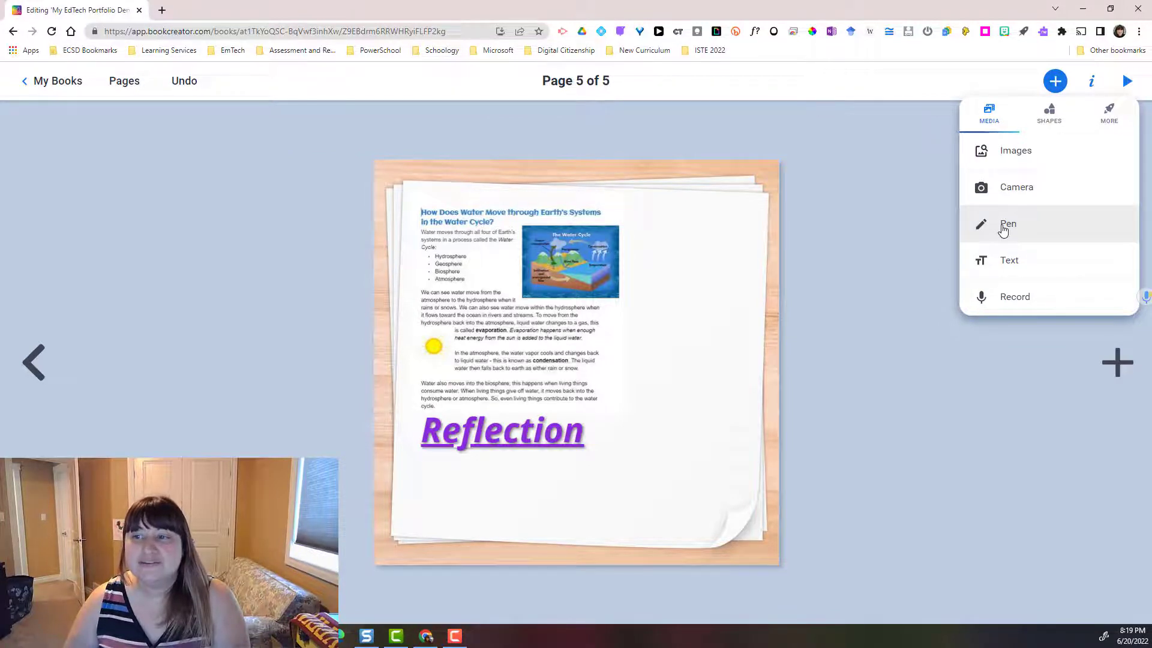
click(1008, 225)
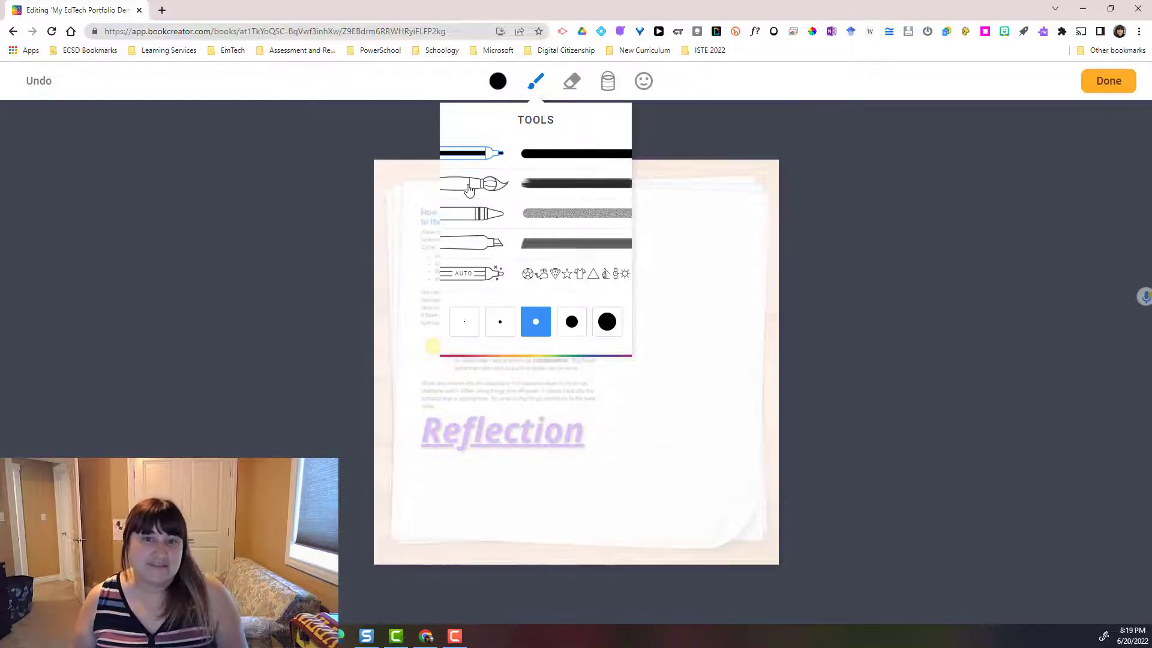
mouse_move(488, 208)
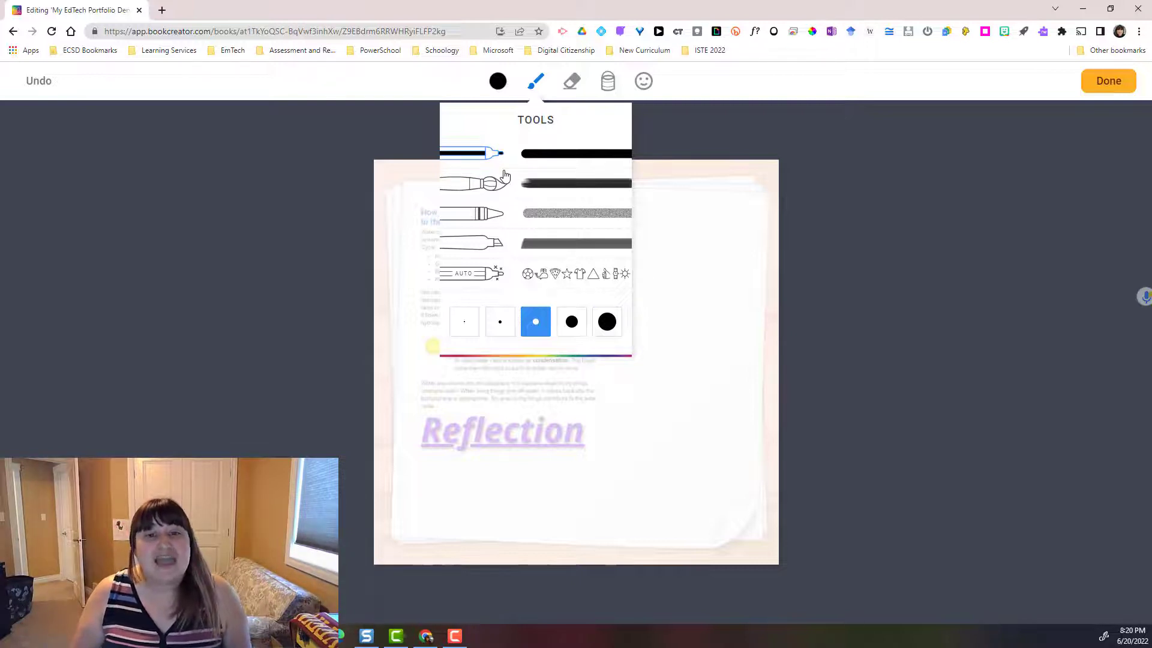
mouse_move(522, 178)
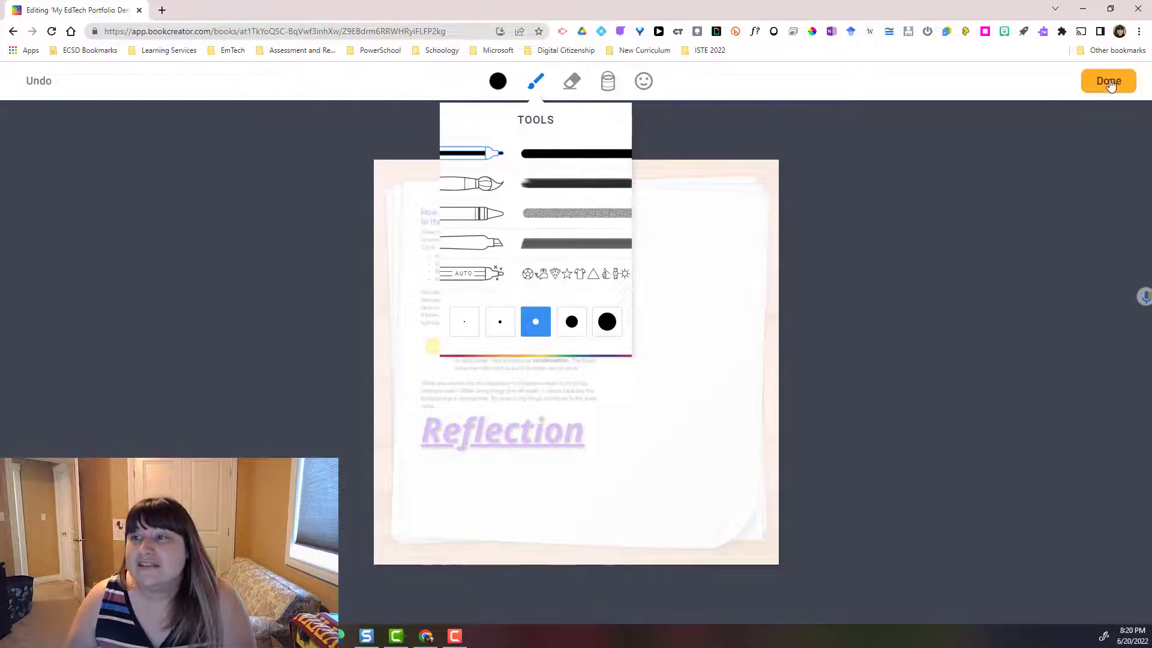
click(1107, 80)
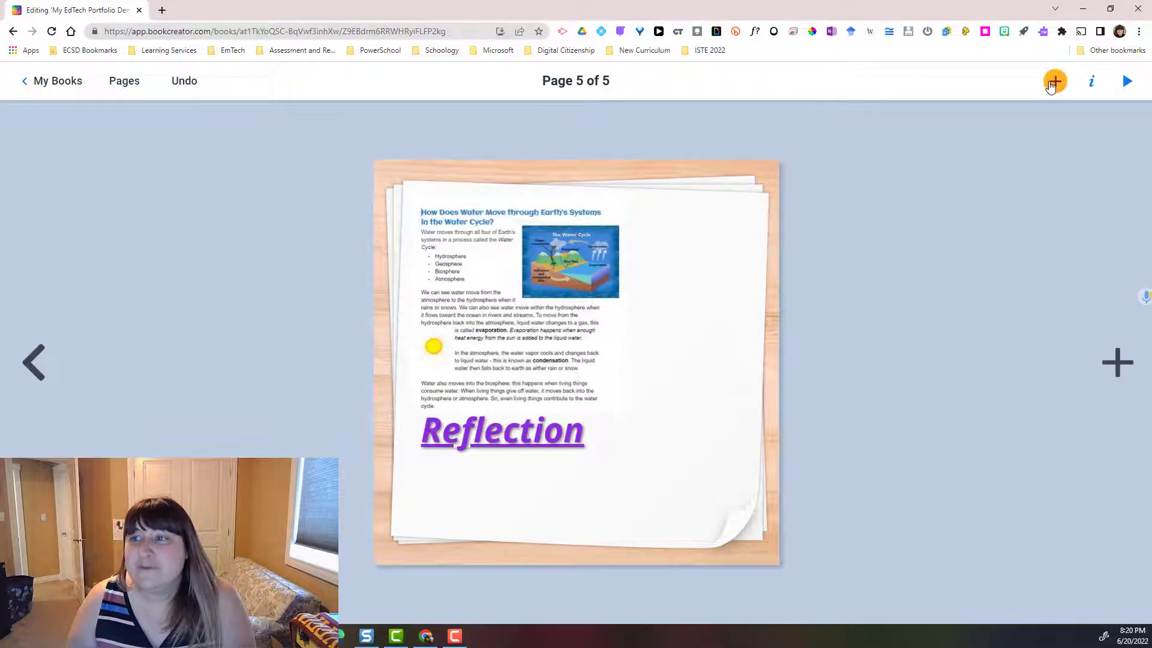
Record a short voice note and place the audio clip beside the Reflection heading.
click(1055, 80)
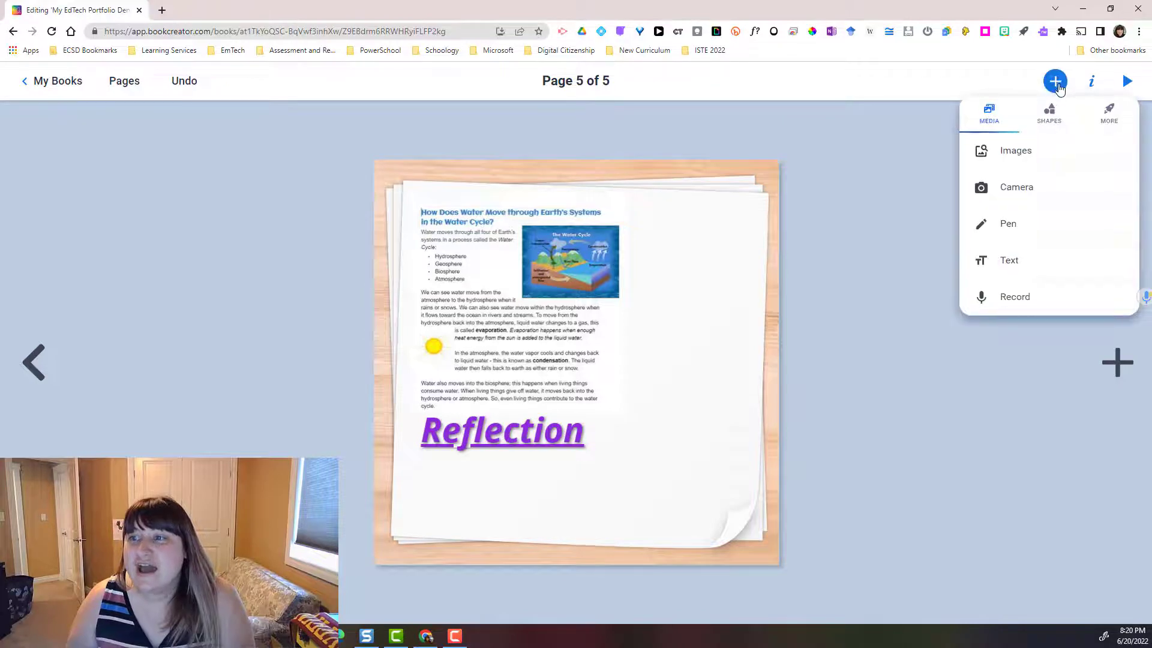
mouse_move(1009, 224)
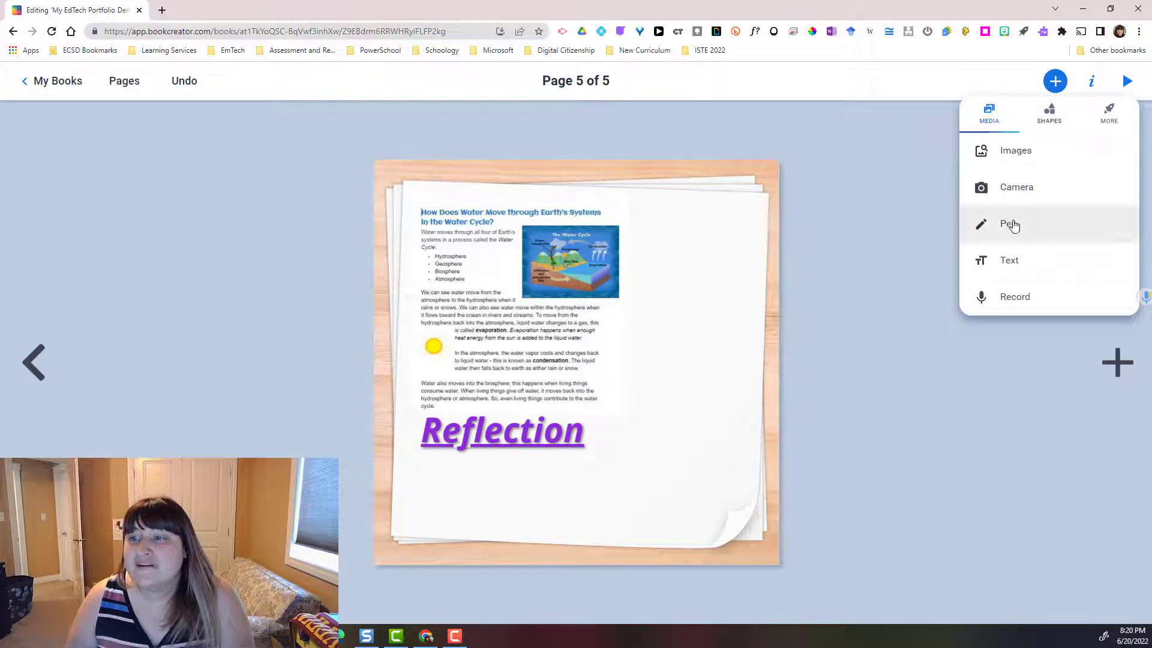
mouse_move(1079, 283)
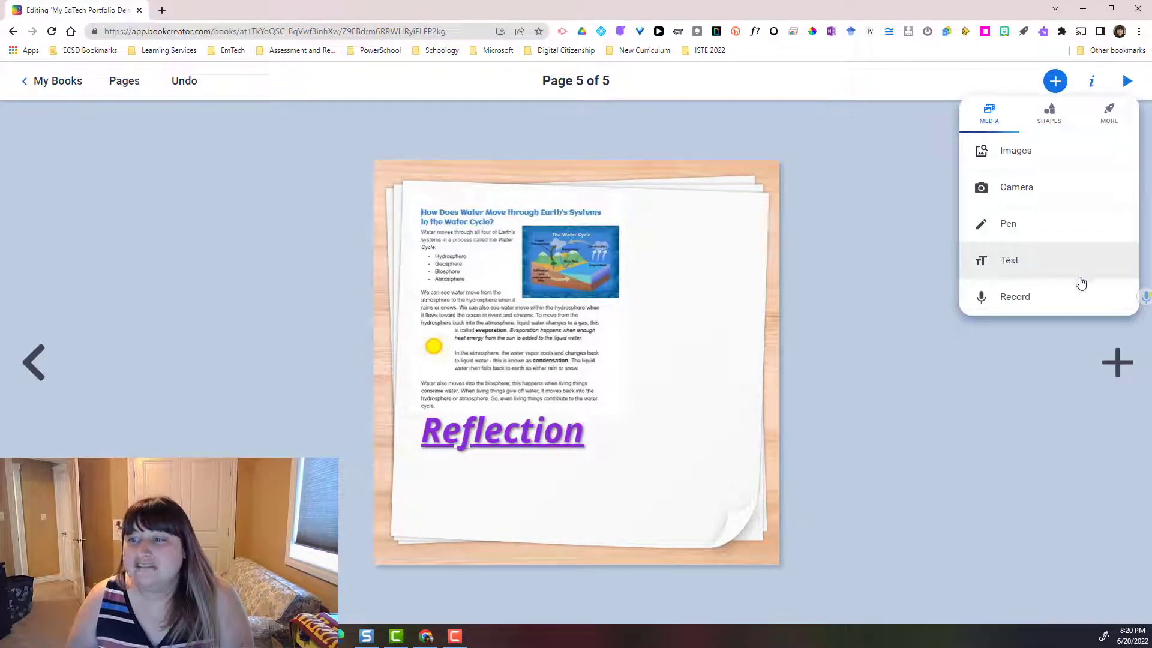
mouse_move(1035, 296)
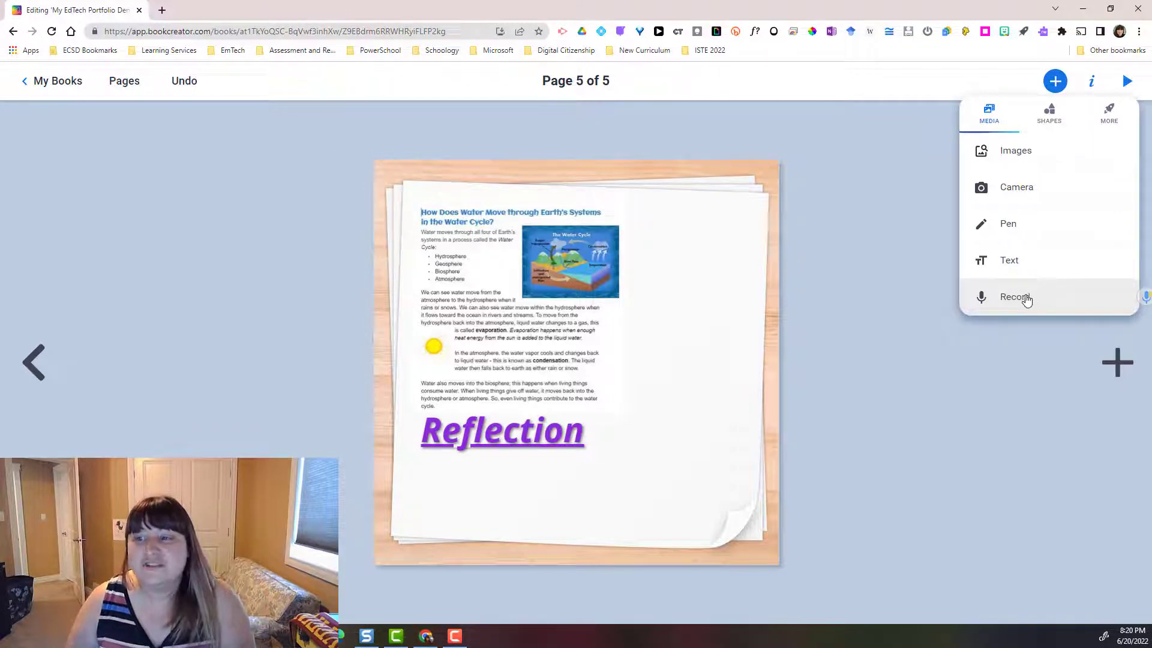
click(1013, 296)
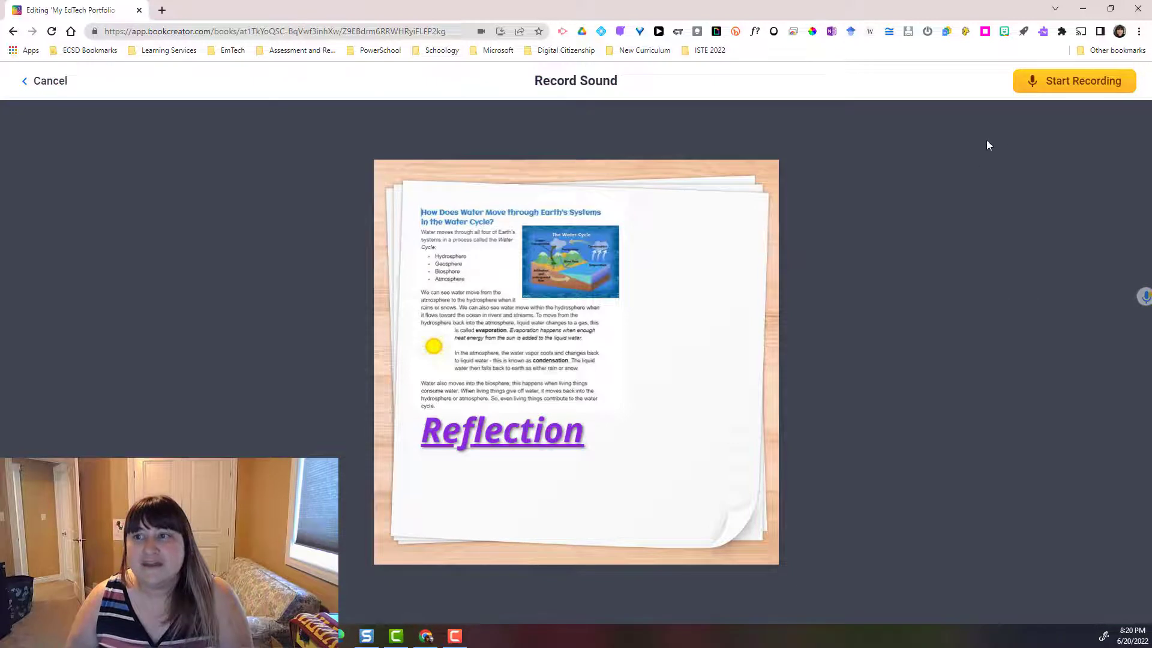
click(1072, 80)
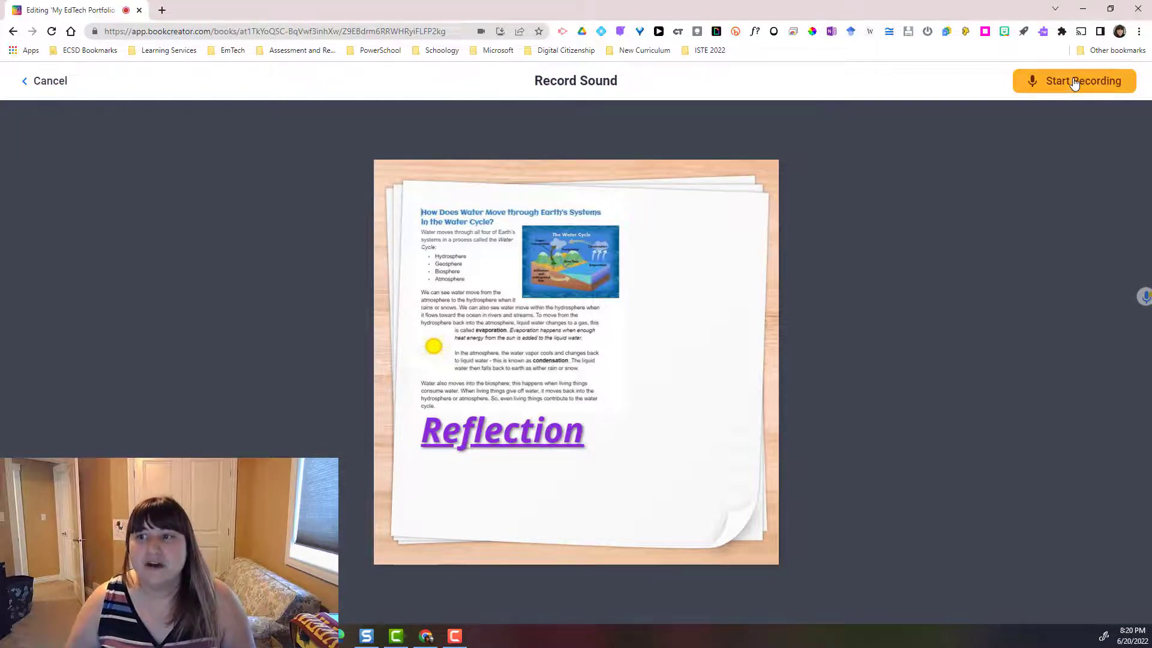
click(1072, 81)
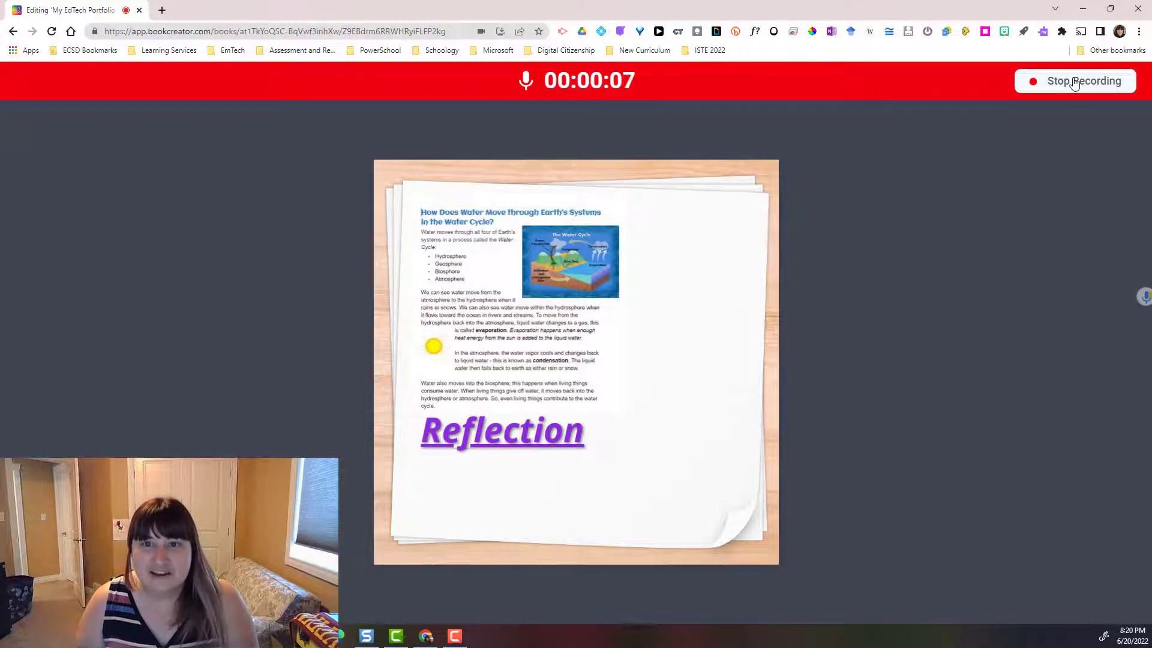
click(1074, 80)
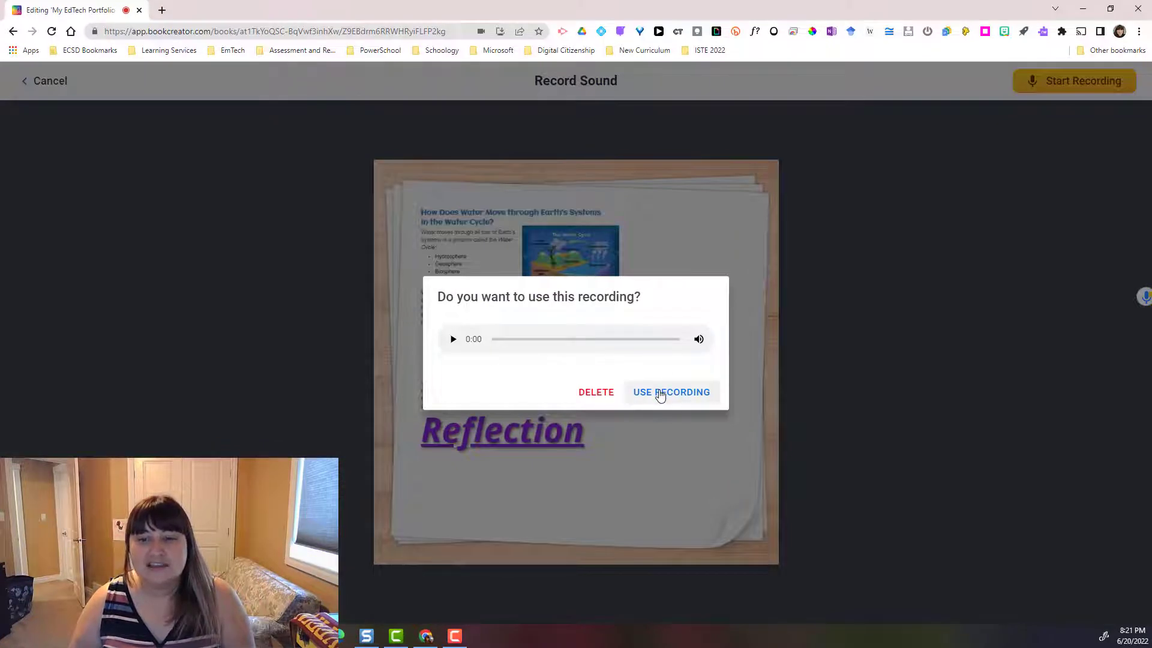
click(671, 391)
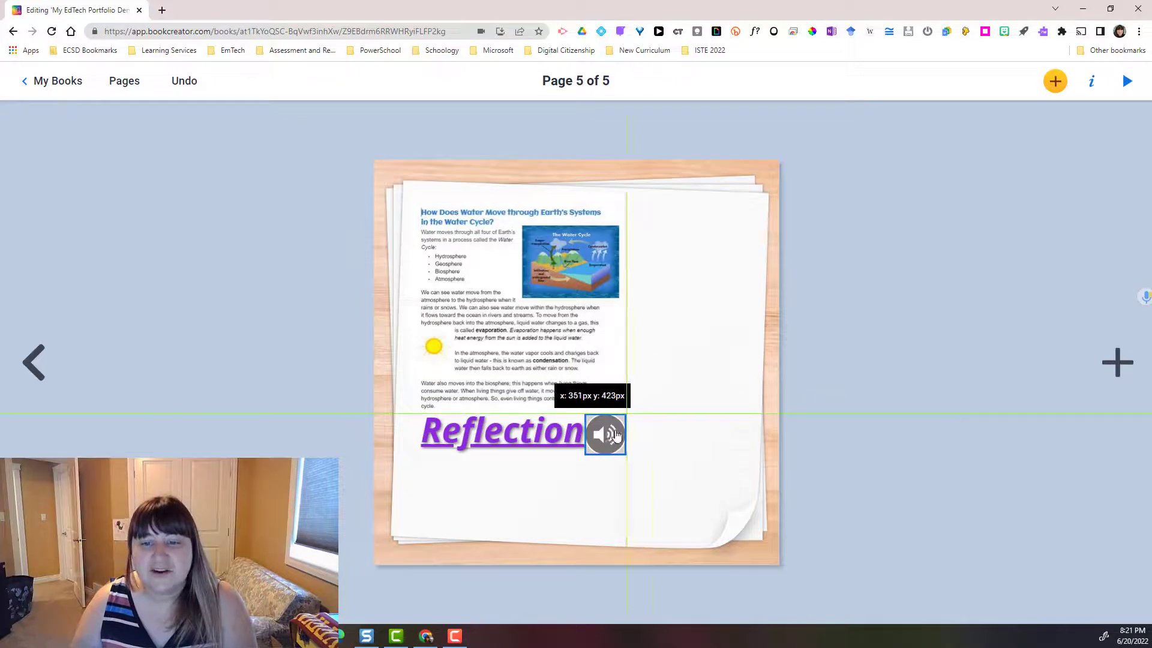
click(605, 433)
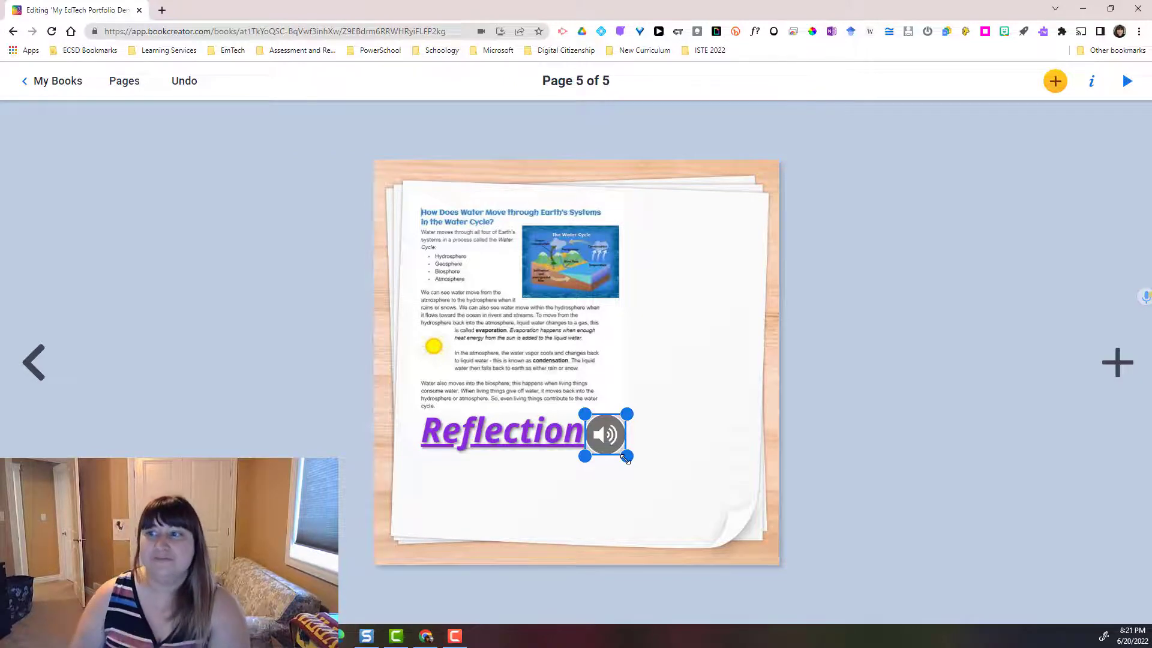
mouse_move(1054, 80)
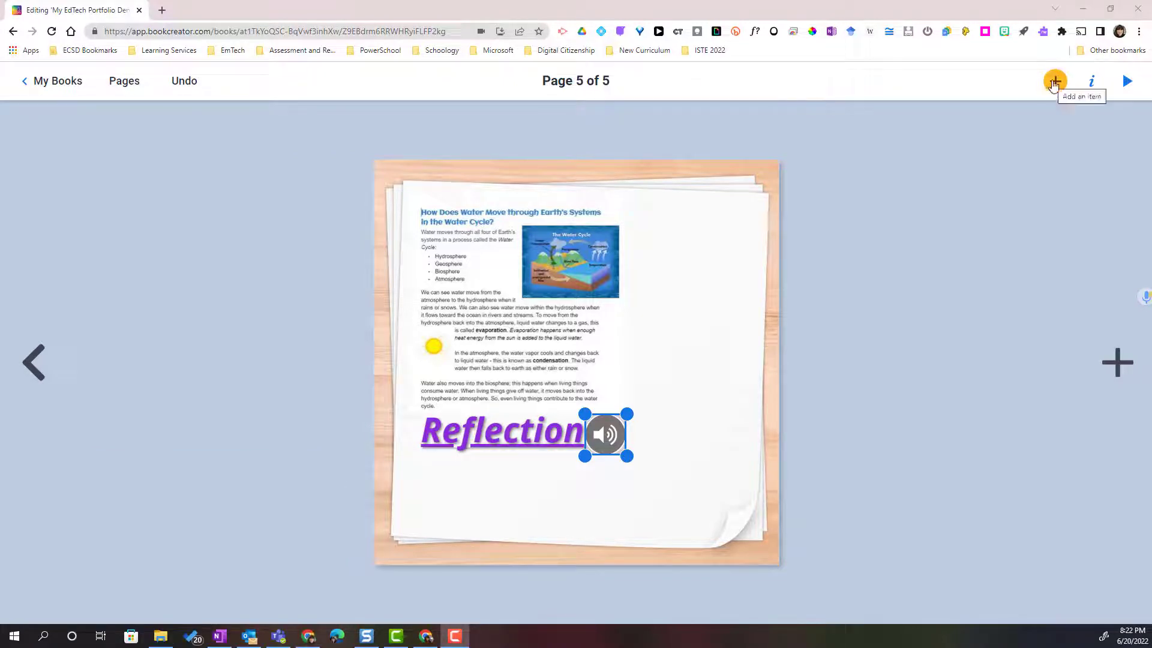
Take a webcam snapshot and add it to page 5 beside the water cycle picture.
click(1054, 80)
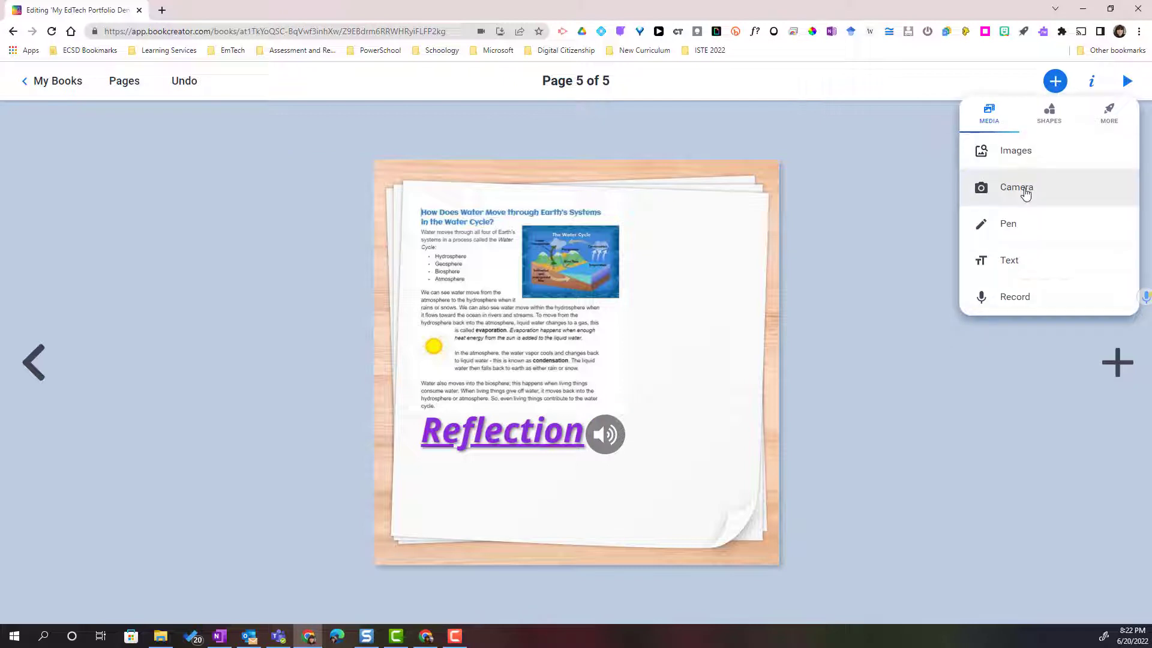
click(1016, 187)
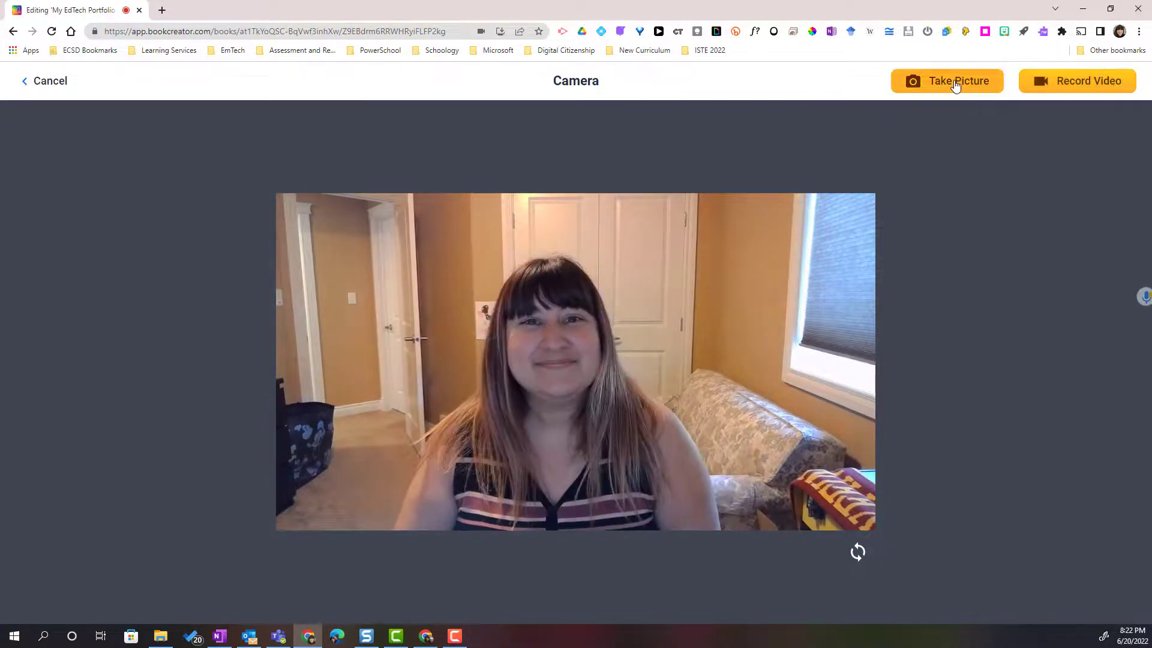
click(947, 81)
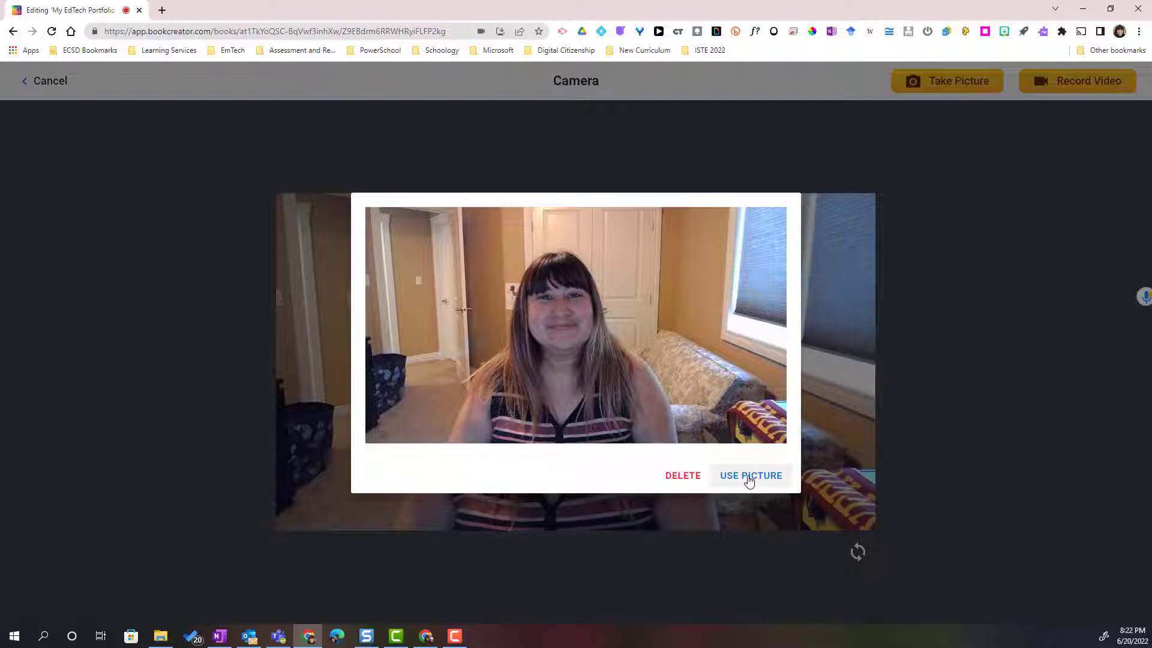
click(750, 475)
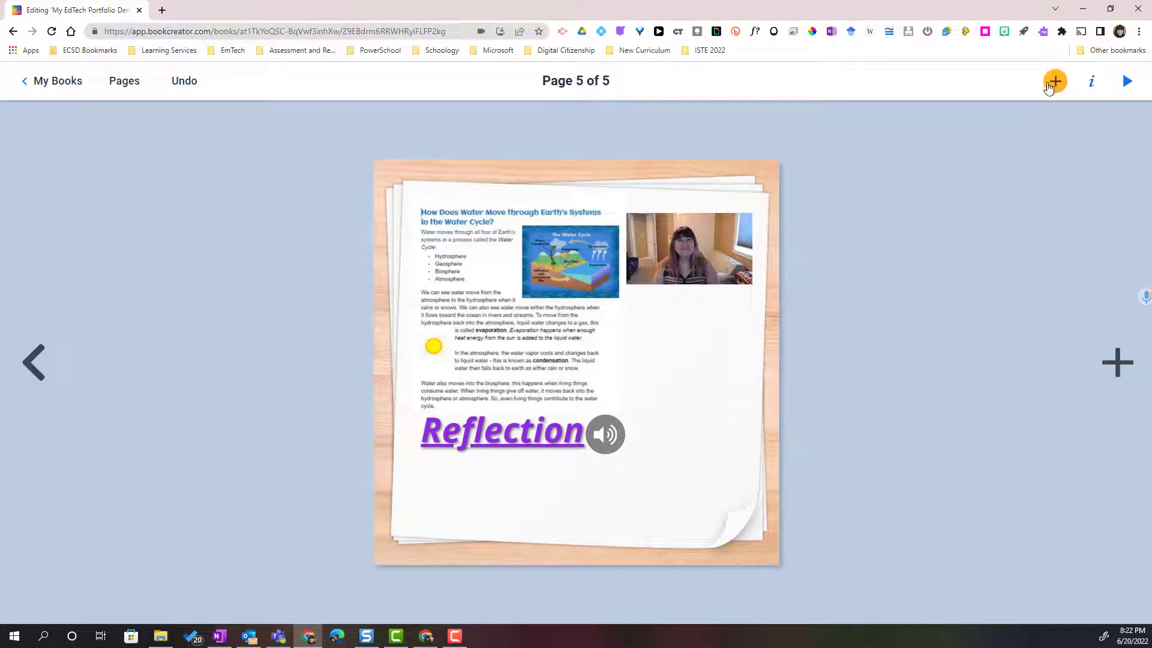
Add a purple starburst shape and move it right, below the webcam photo.
click(1054, 80)
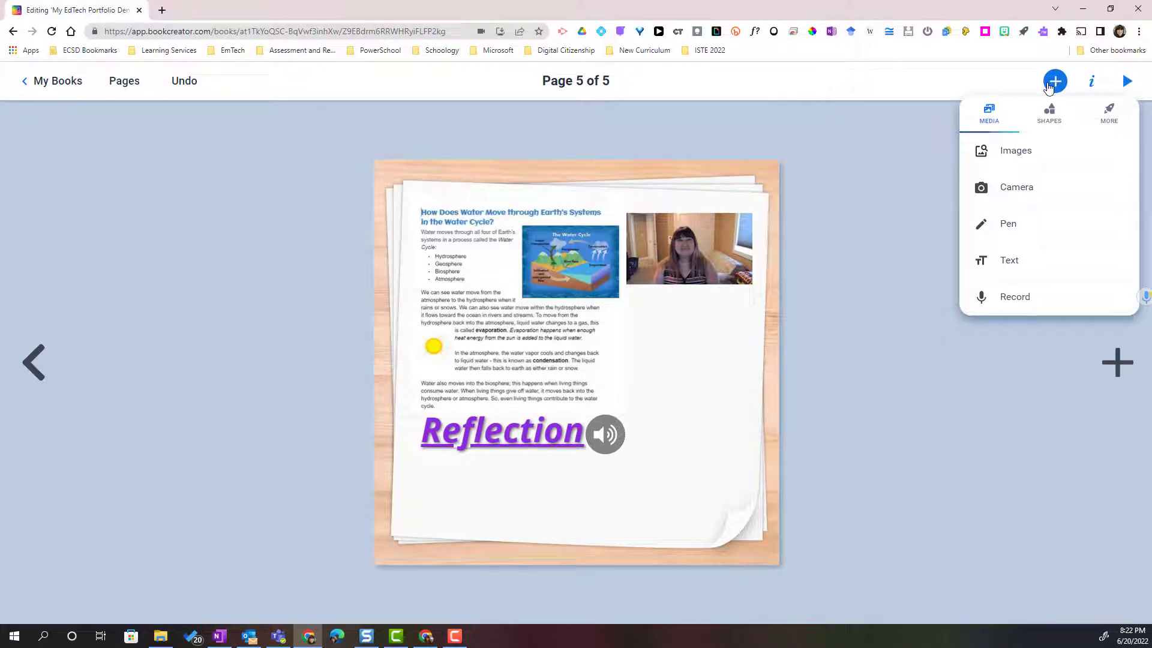
click(1048, 115)
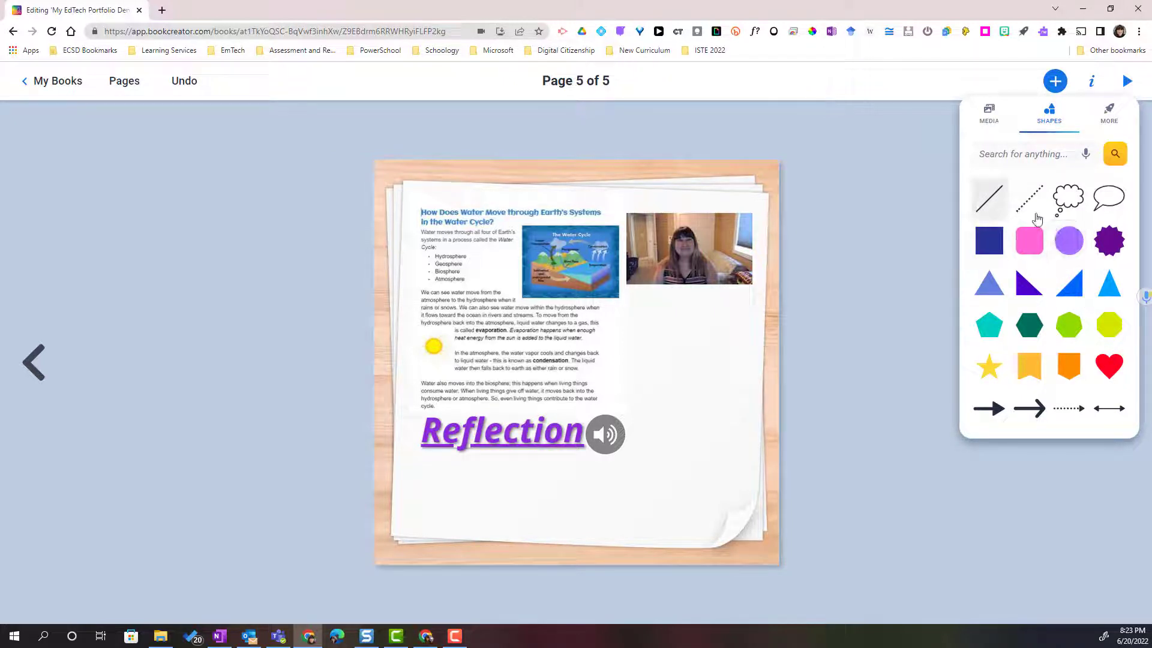
mouse_move(1080, 209)
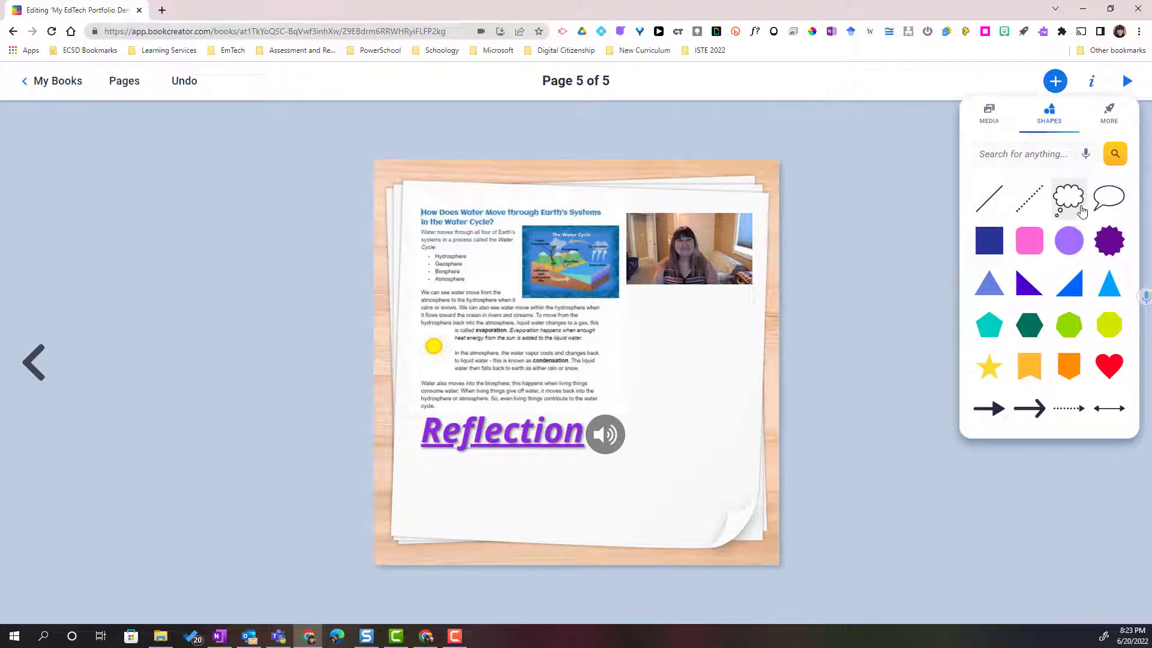
mouse_move(1069, 197)
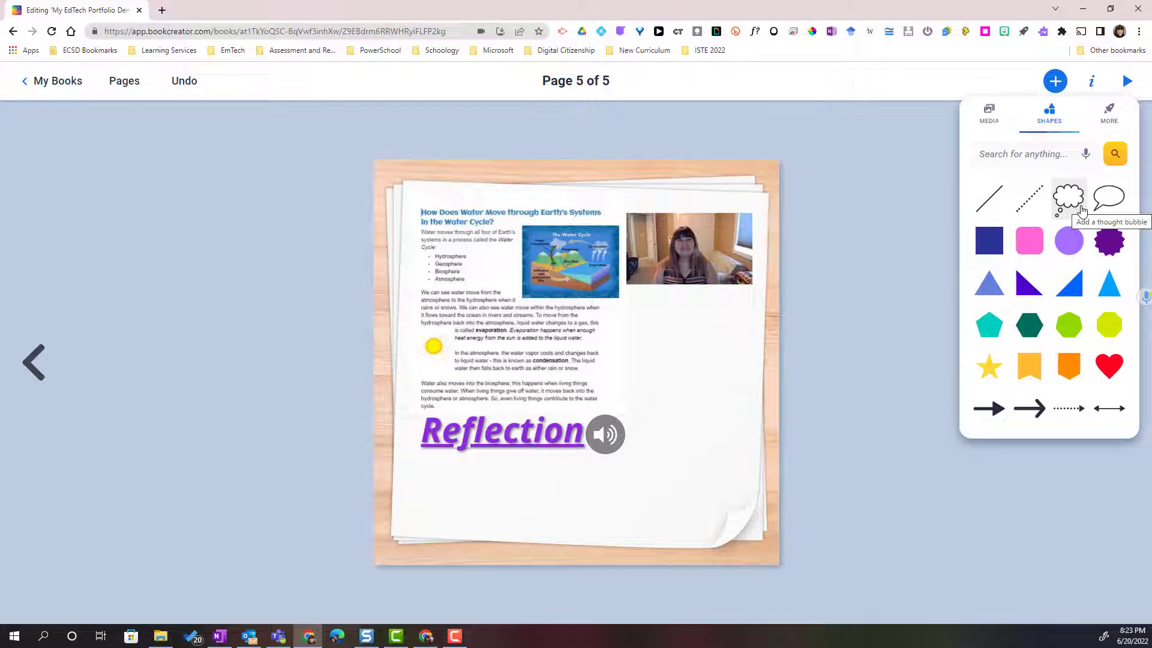
mouse_move(1029, 365)
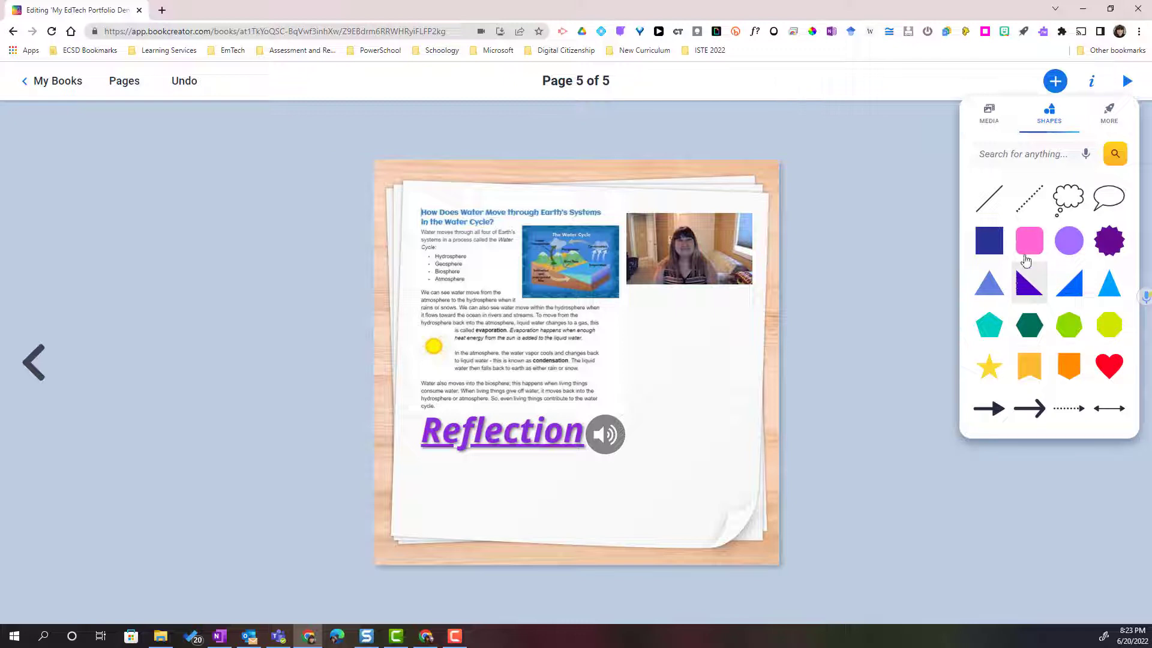
click(1108, 240)
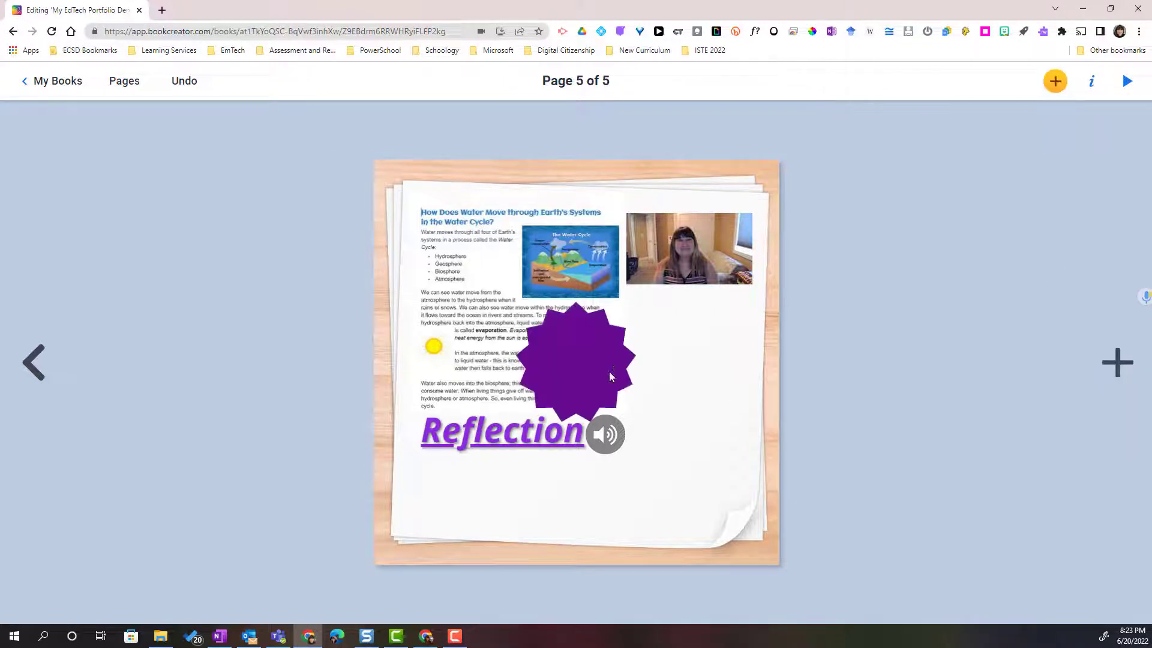
drag(575, 358, 672, 363)
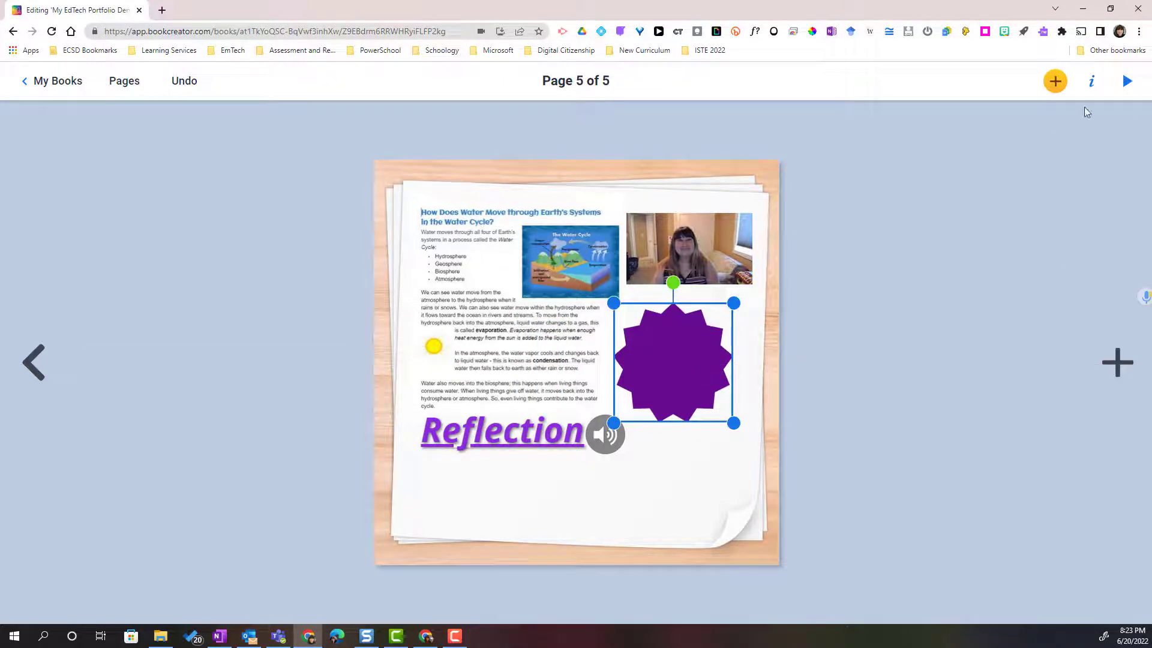
Recolour the starburst shape blue.
click(1091, 80)
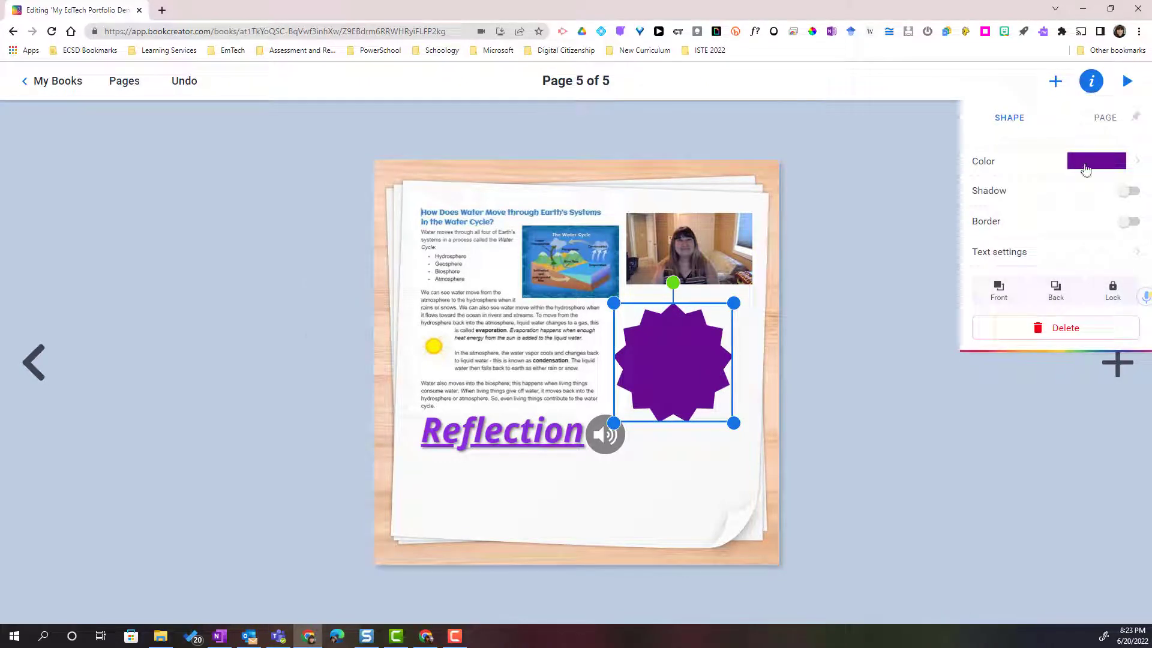
click(1096, 160)
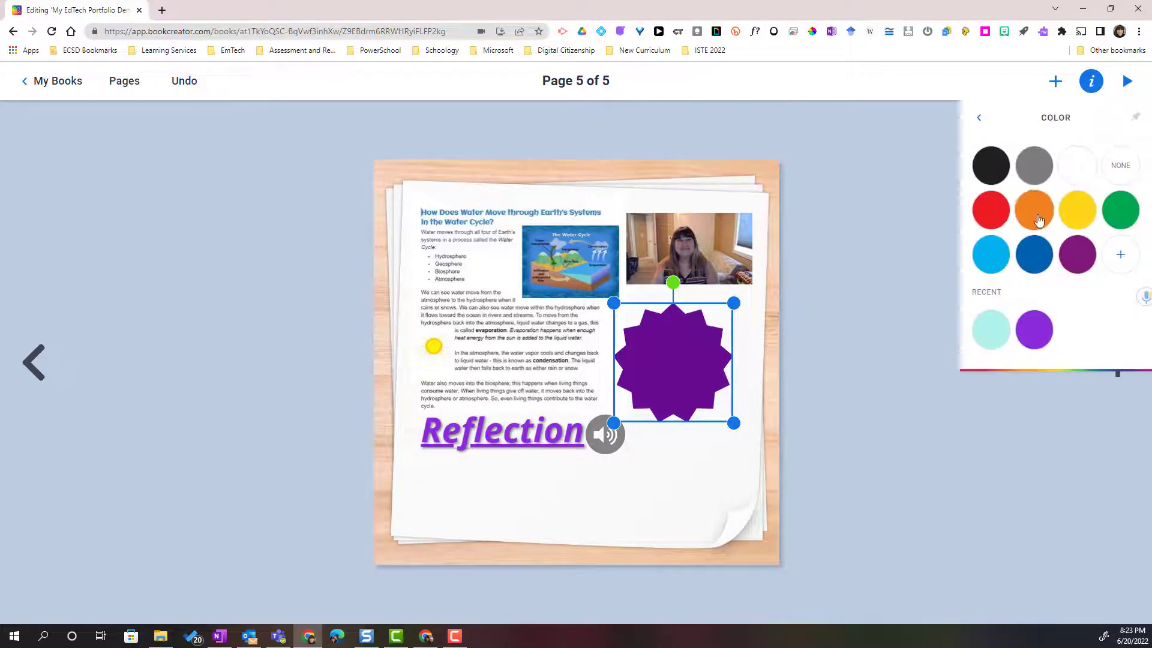
click(1033, 255)
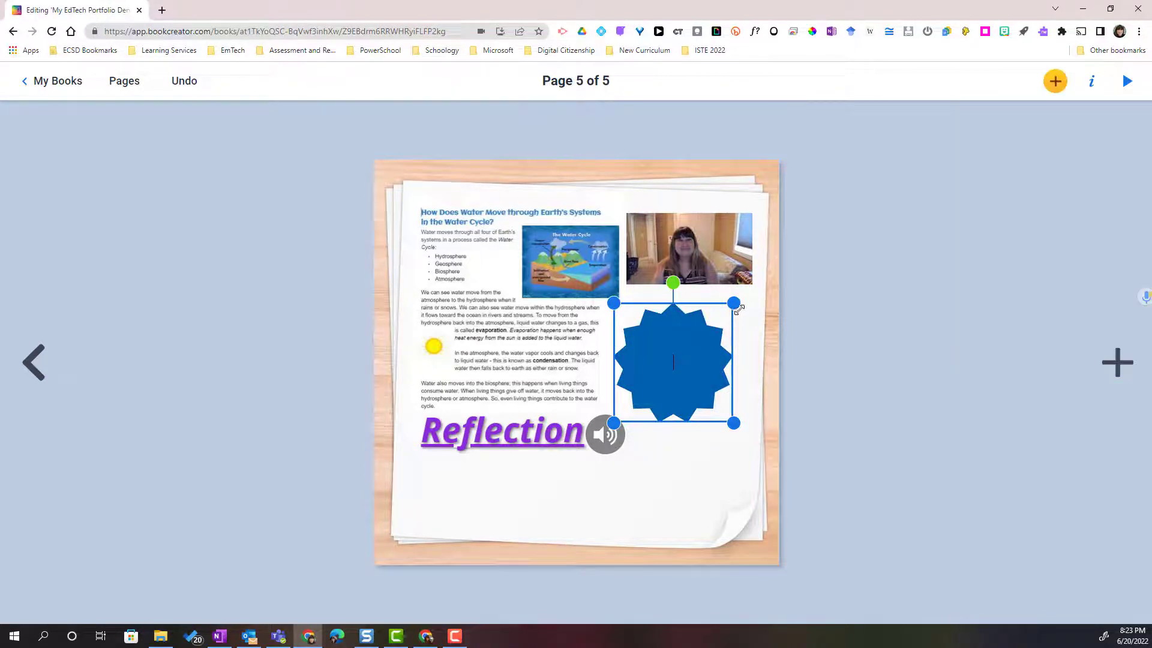
click(1054, 81)
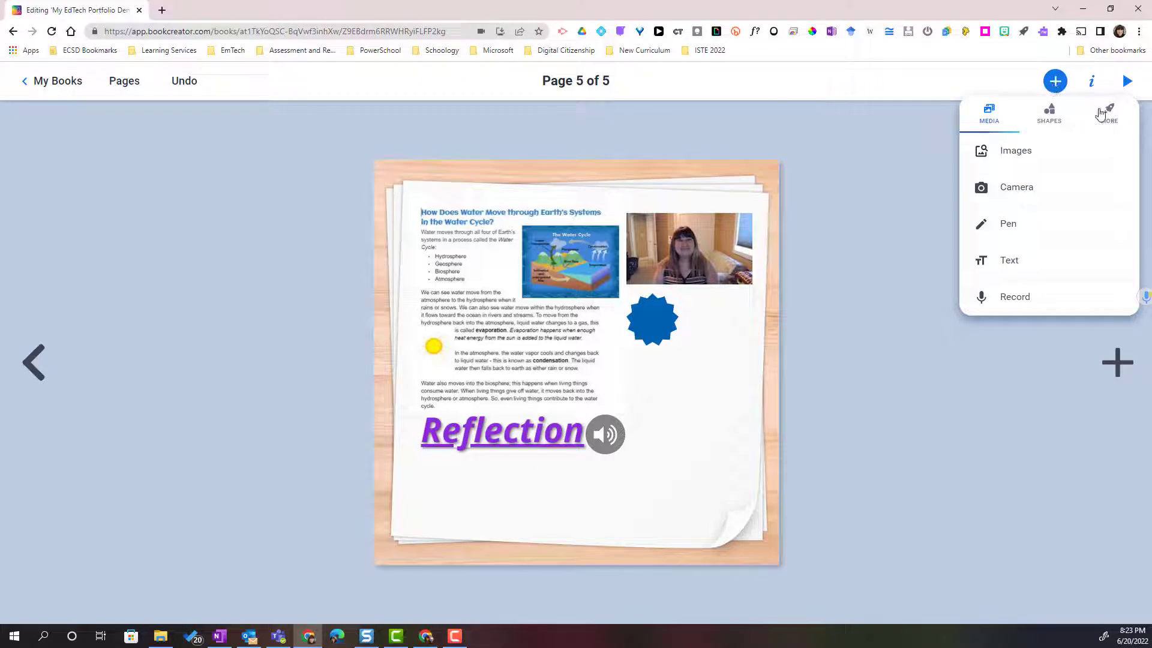
Attach the Grade 1 Simplified PowerPoint file and place its tile right of the Reflection heading.
click(1107, 112)
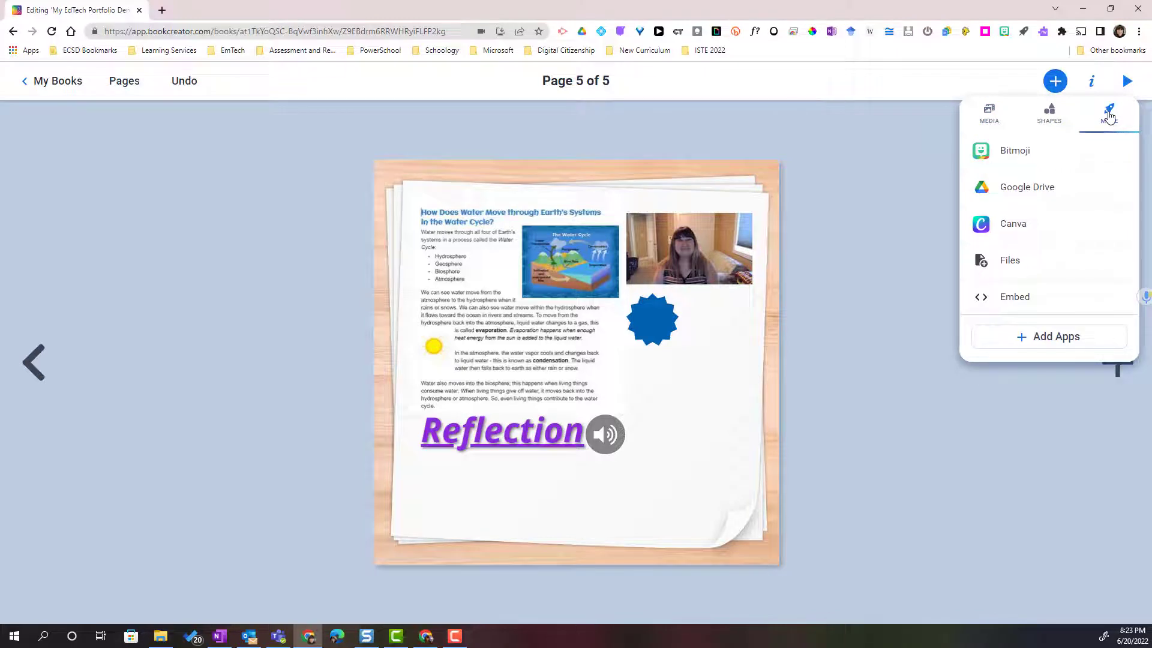
mouse_move(1025, 187)
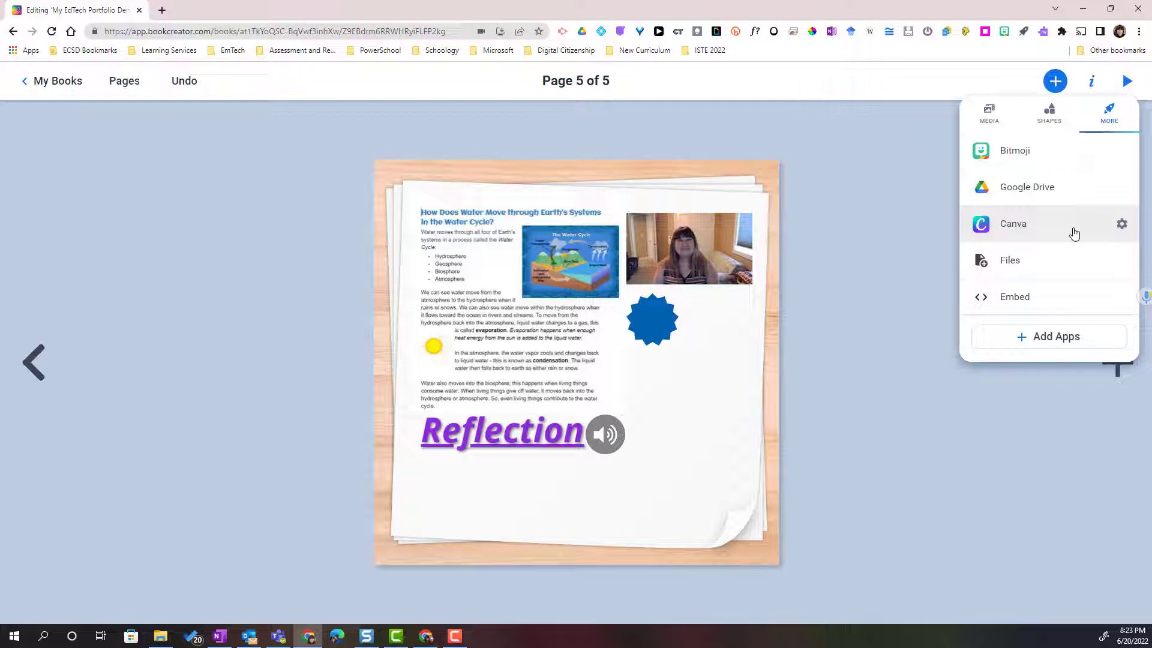
mouse_move(512, 421)
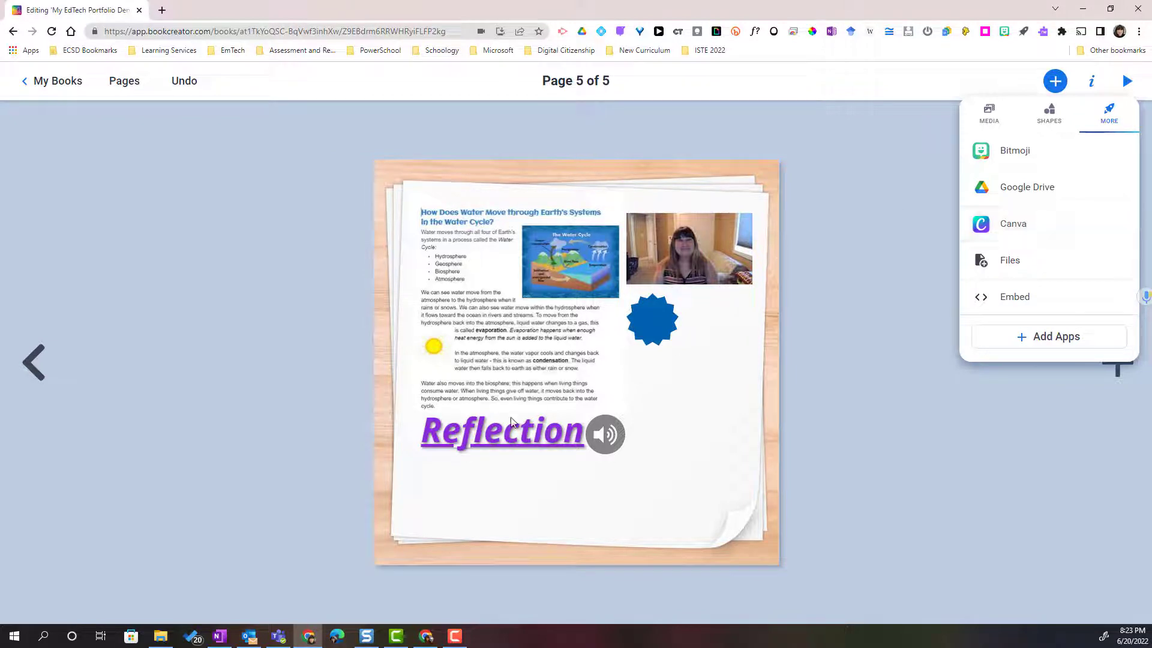
mouse_move(1041, 186)
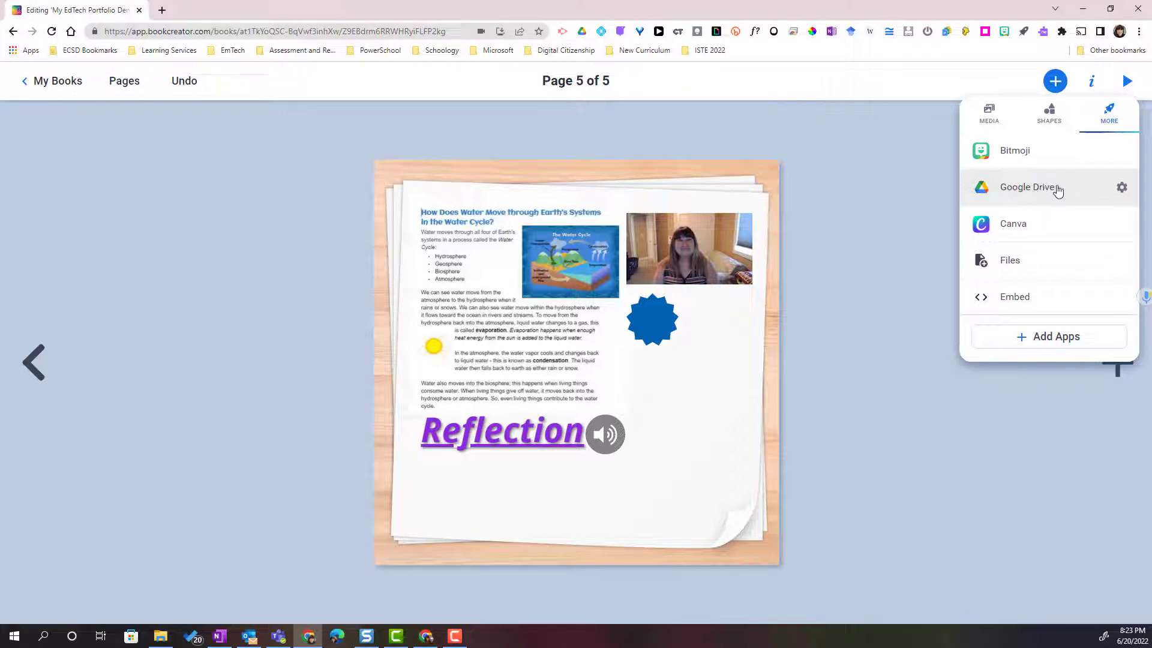
mouse_move(1039, 160)
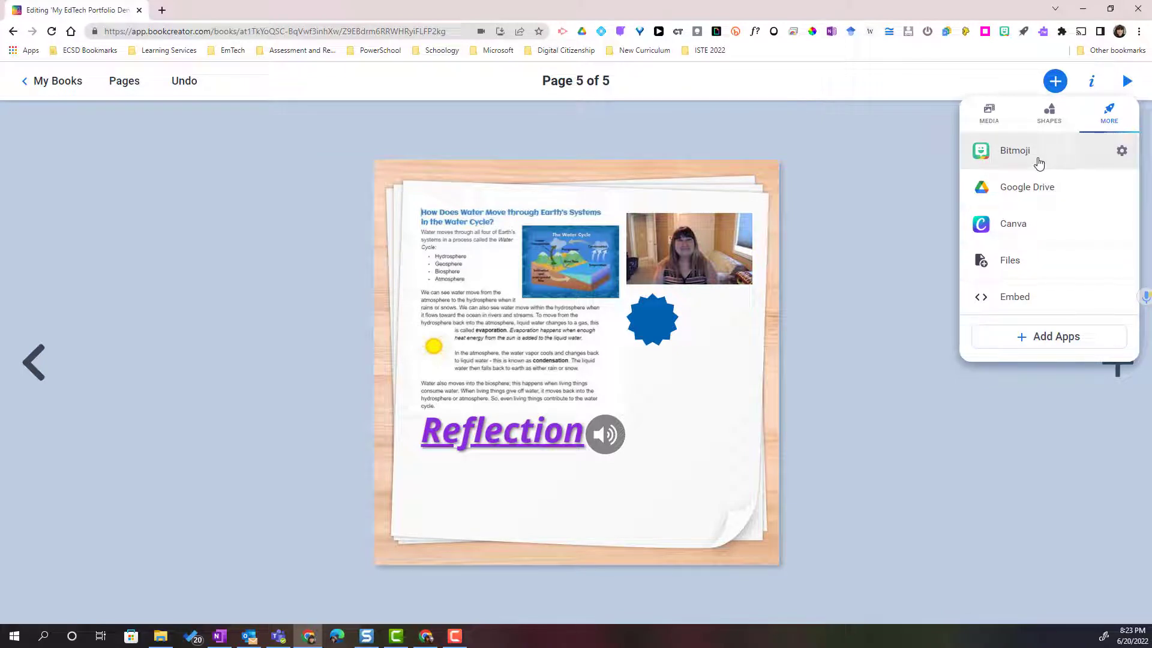
mouse_move(1081, 286)
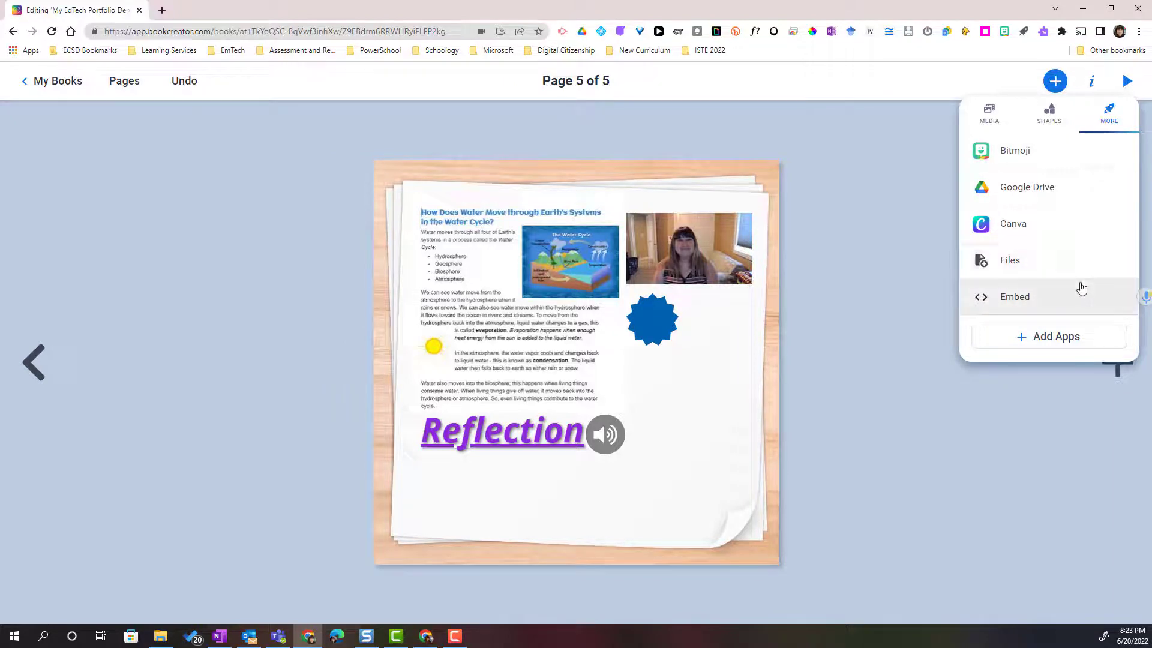
mouse_move(1091, 307)
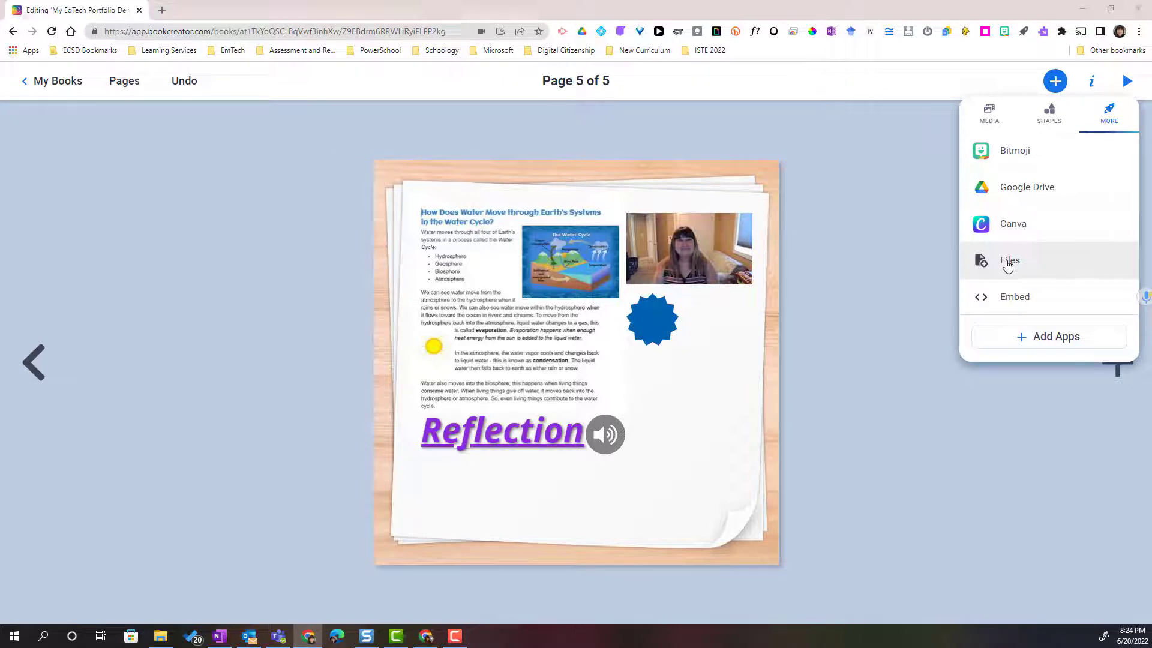
click(1010, 261)
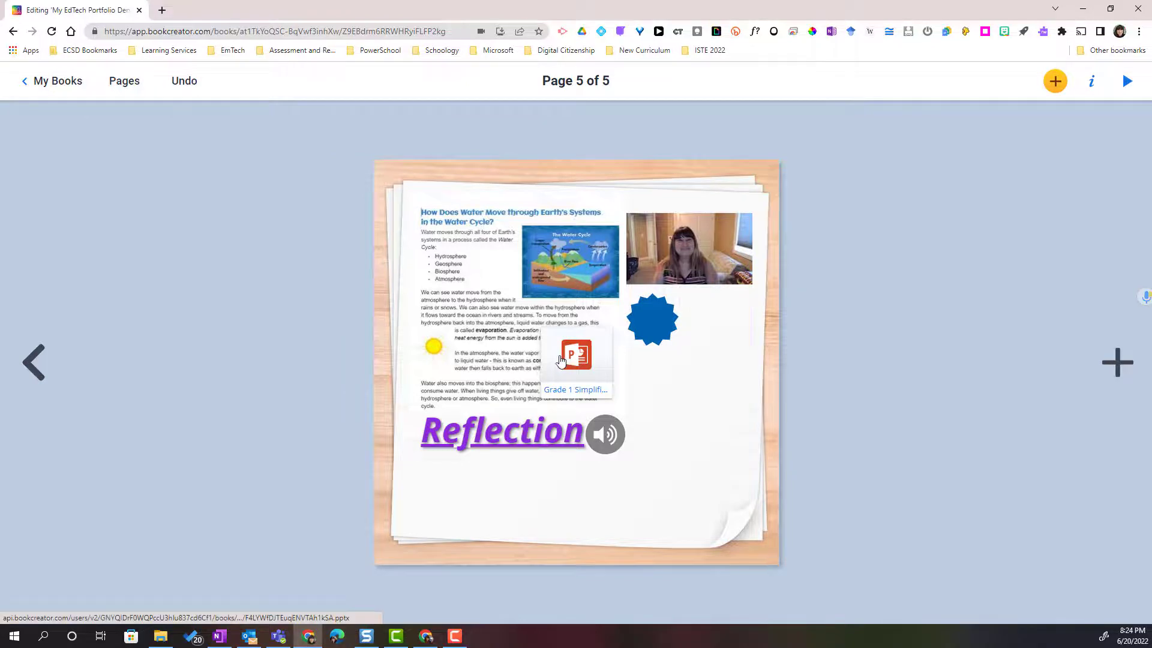
drag(577, 357, 673, 405)
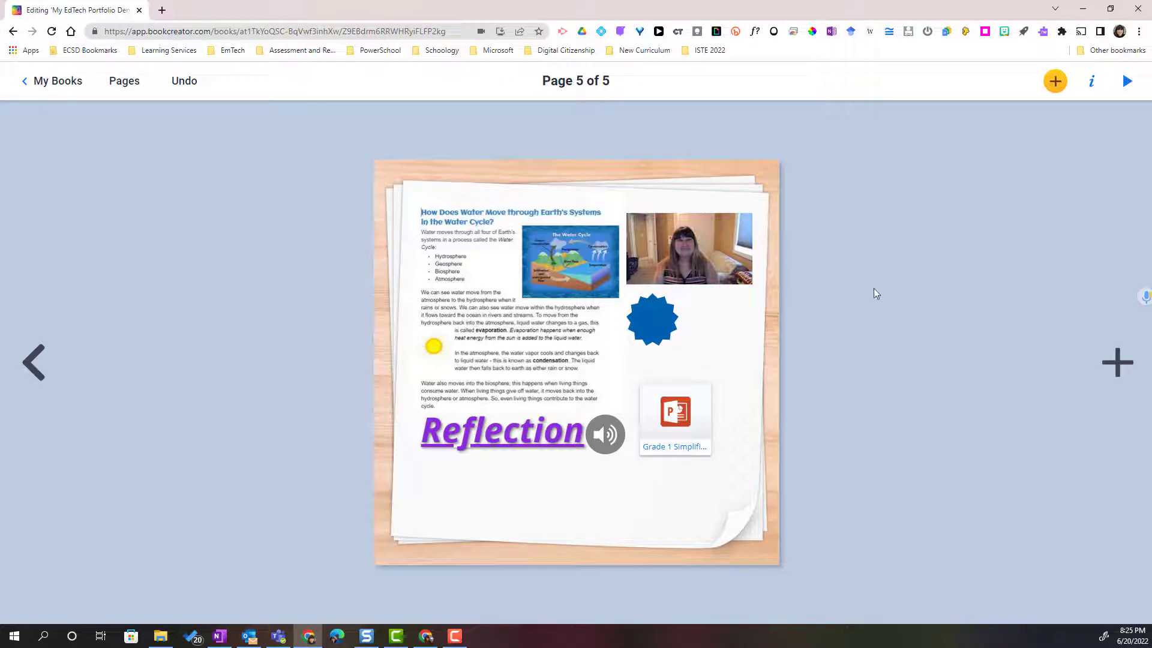
Bring up the Embed prompt from the More content sources.
click(1054, 81)
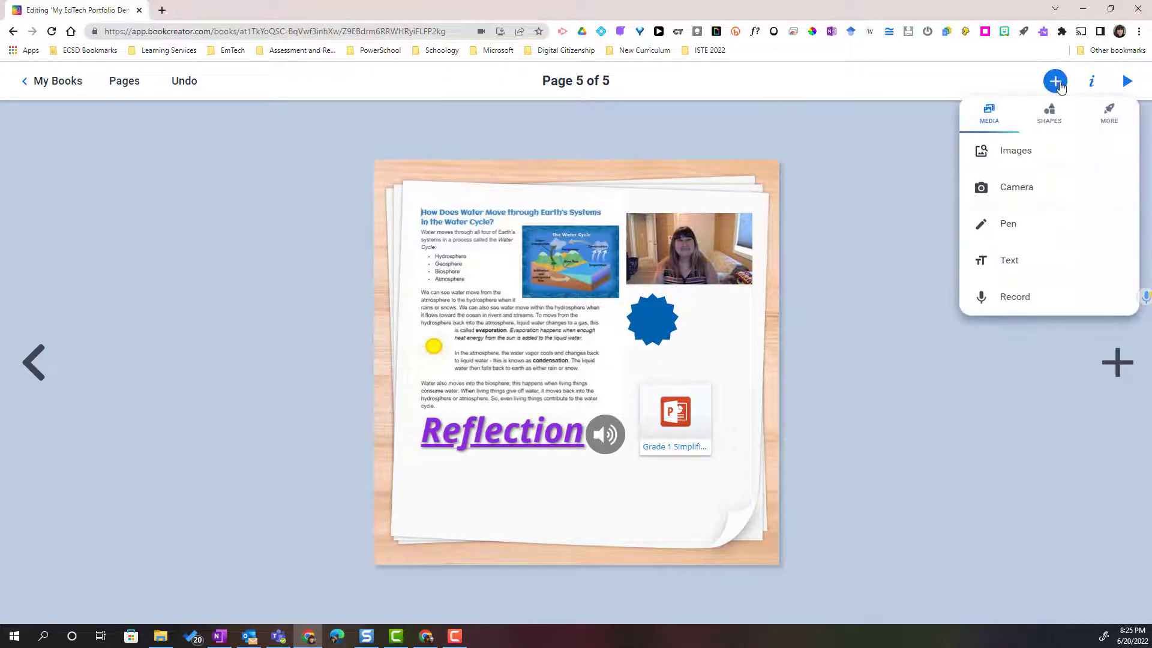
click(1108, 114)
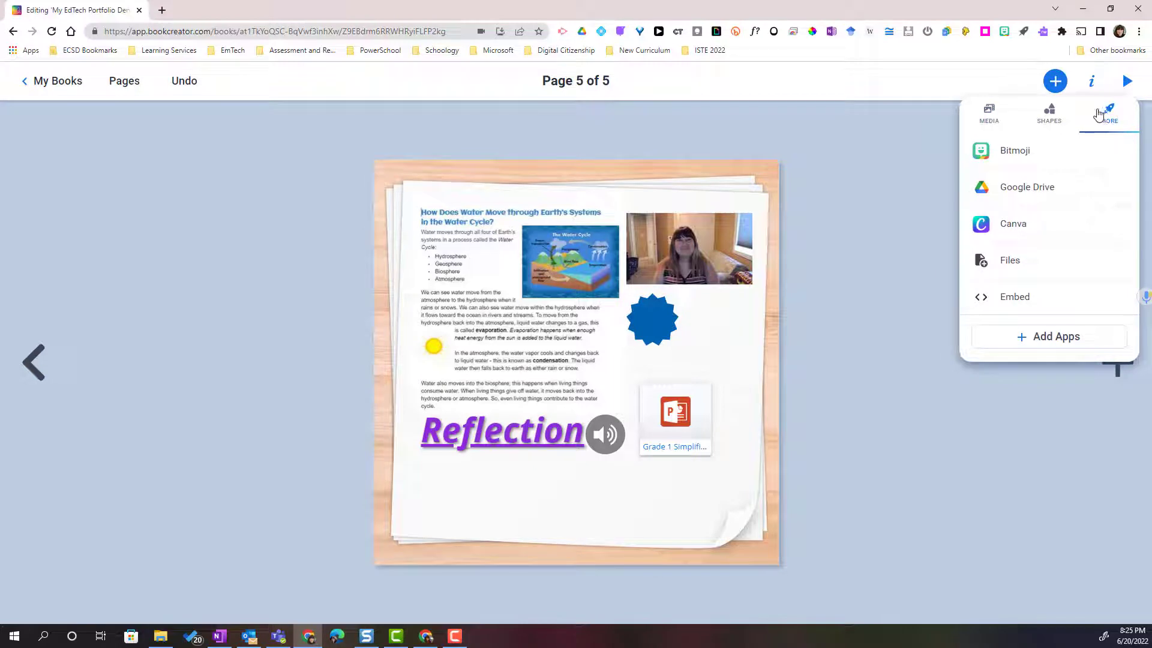
mouse_move(1038, 263)
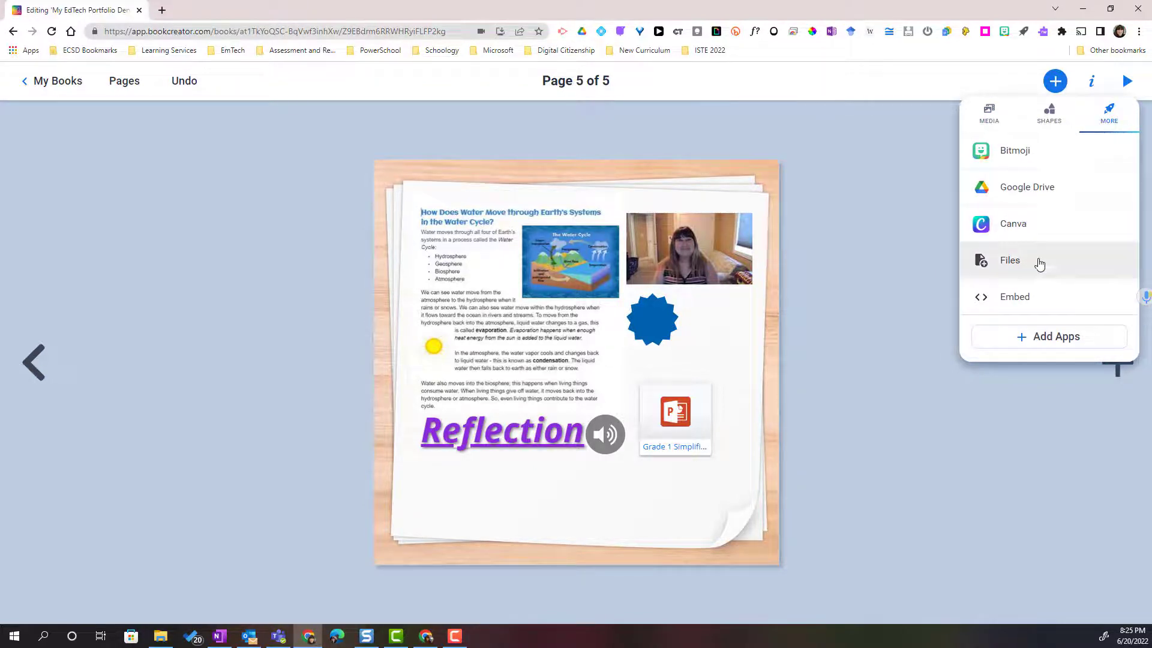
click(1015, 297)
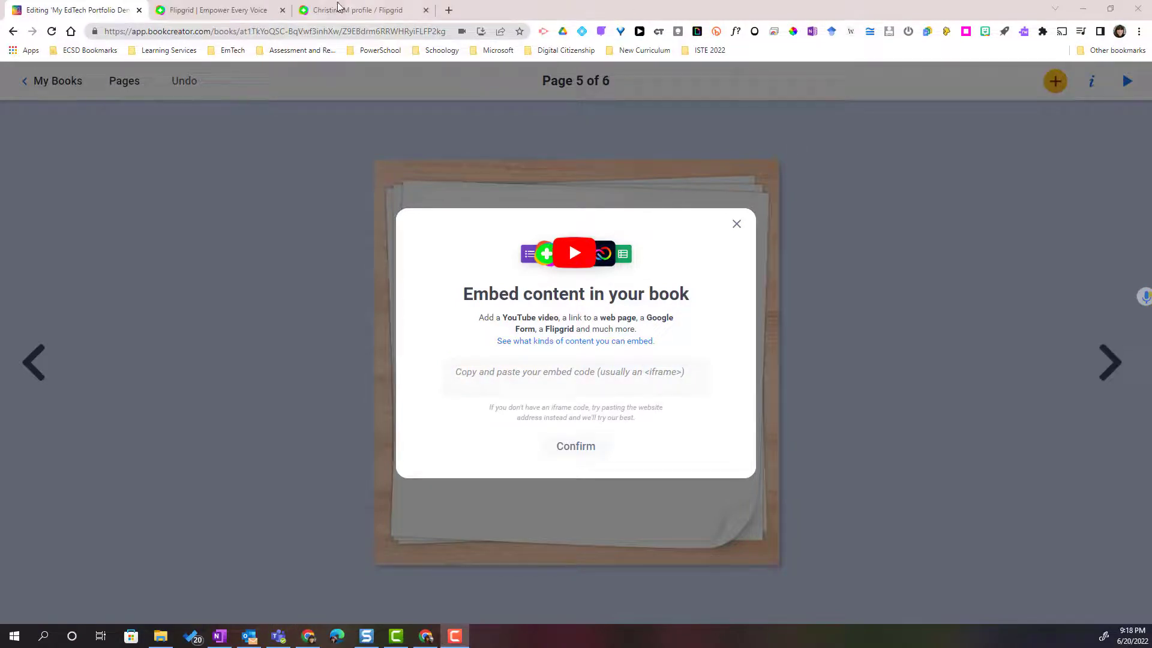
Copy the intro video's embed code from its Share options in Flipgrid.
click(360, 9)
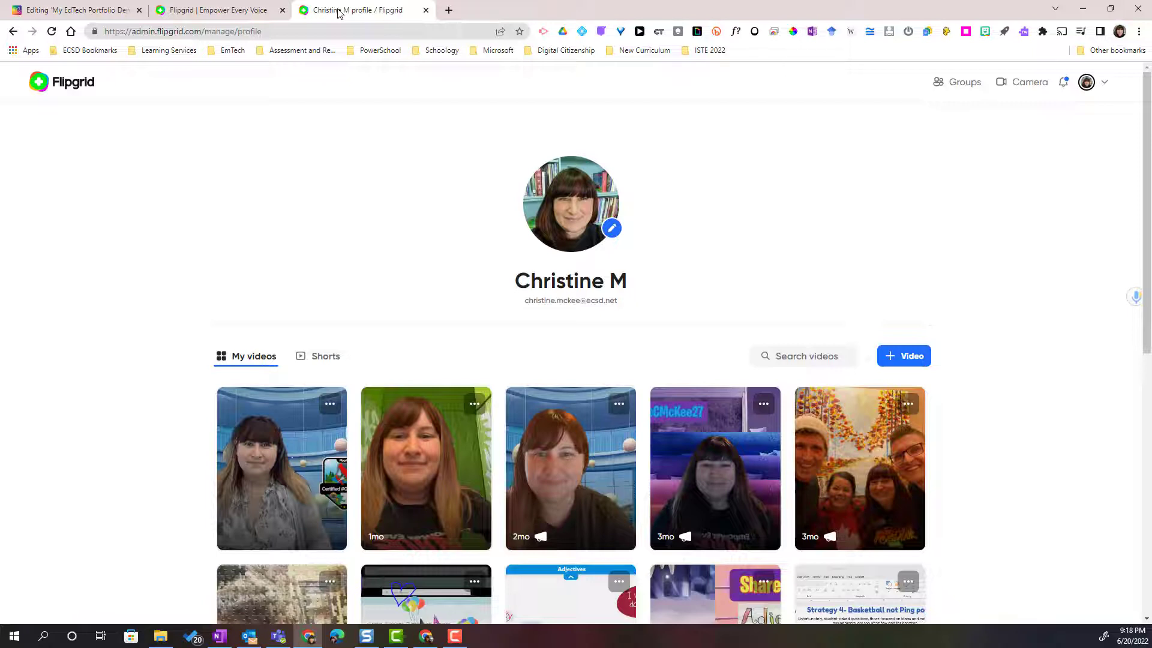
mouse_move(234, 87)
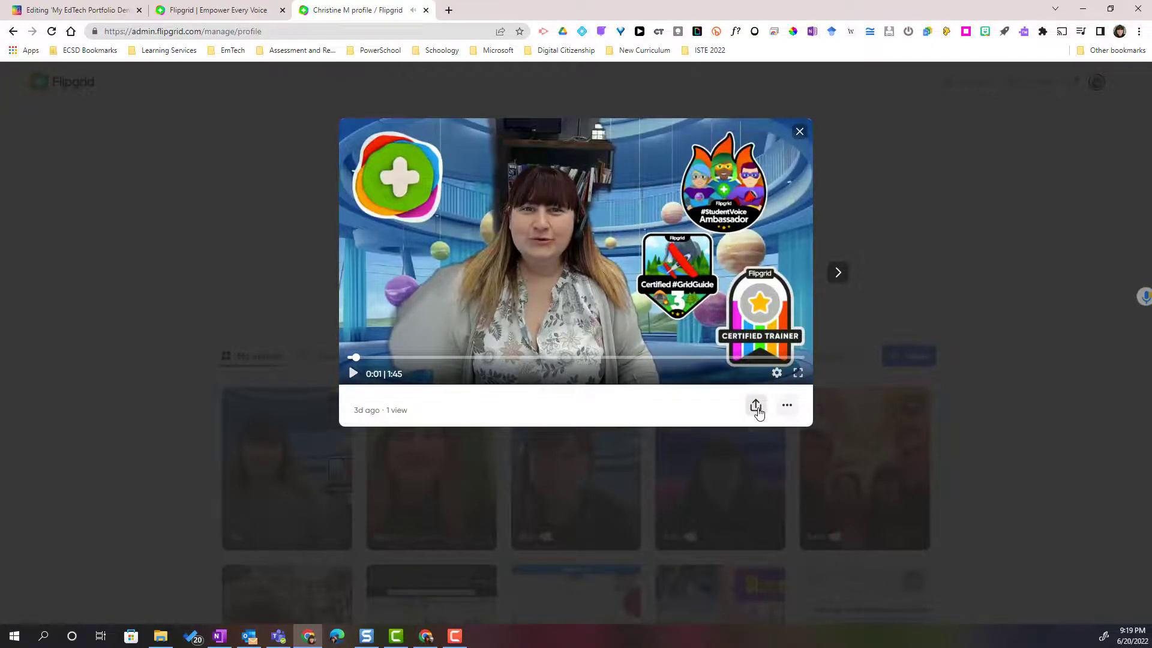
click(755, 405)
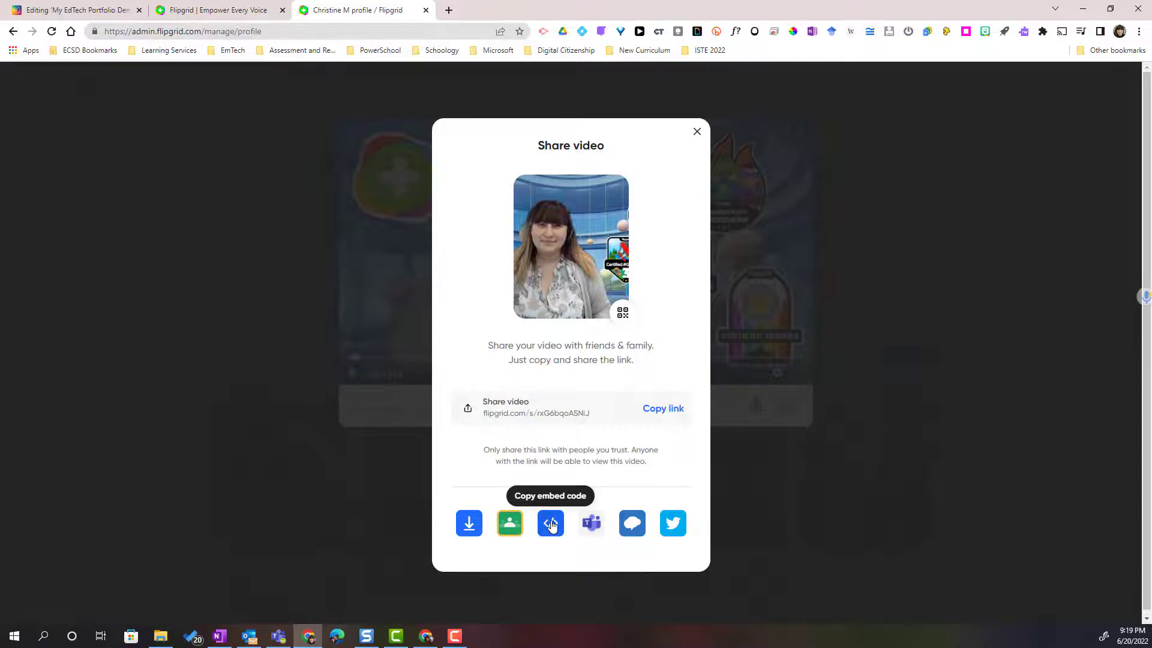
click(551, 523)
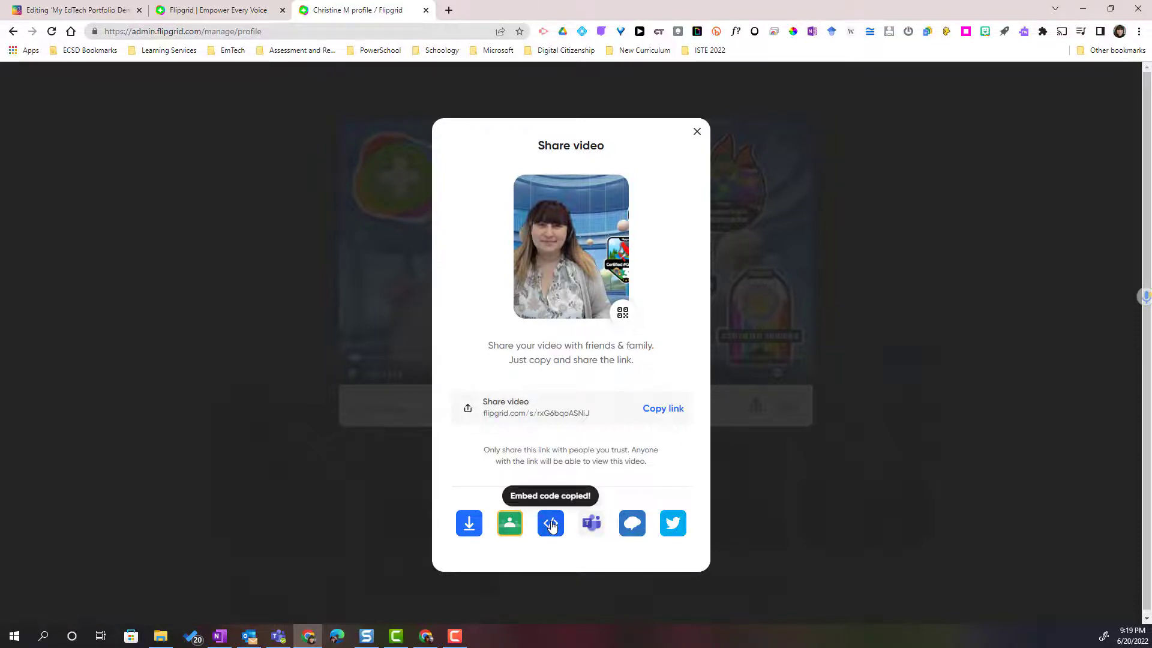
click(549, 522)
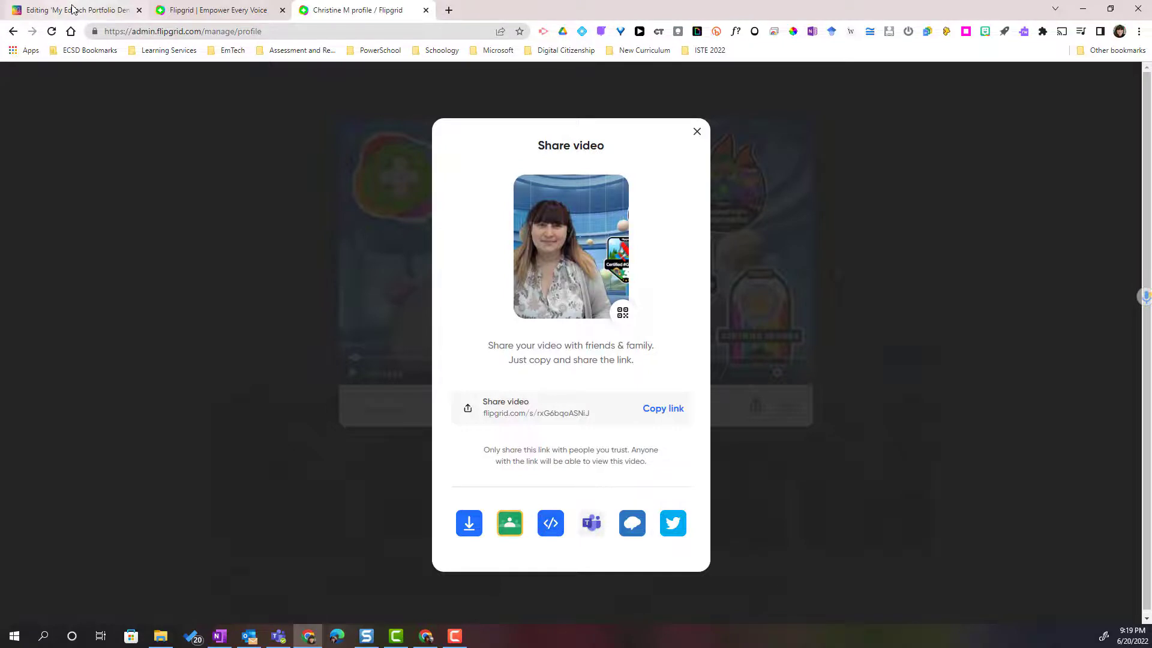
Embed the Flipgrid video on the book page and move it below the Reflection heading.
click(73, 9)
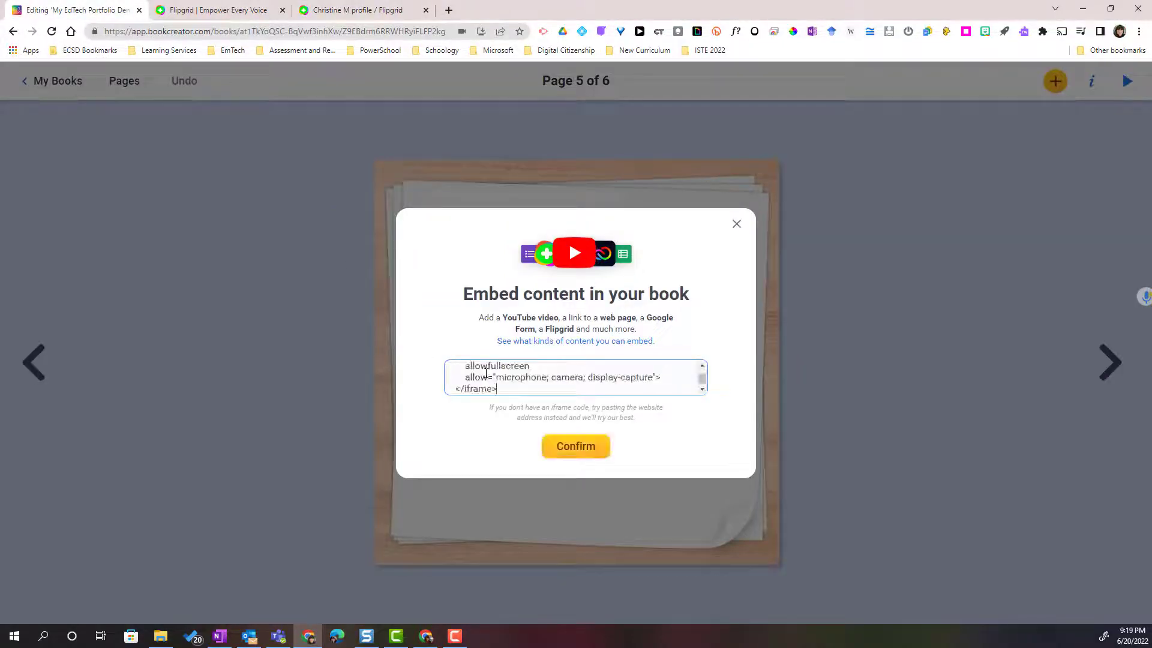
click(574, 447)
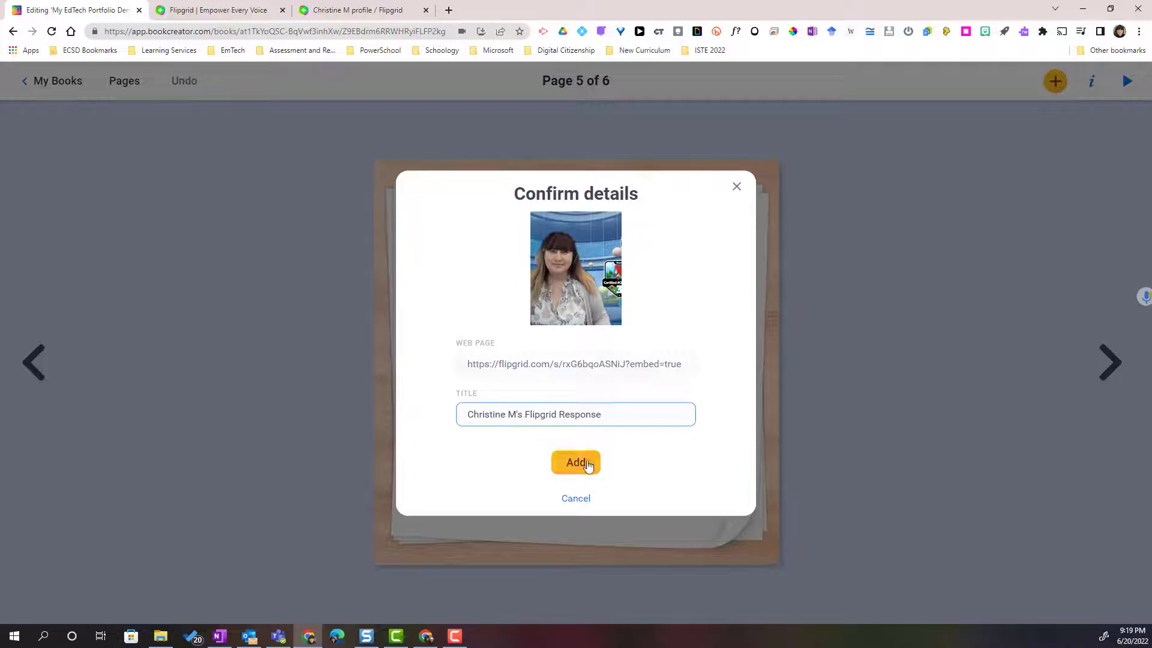
click(575, 462)
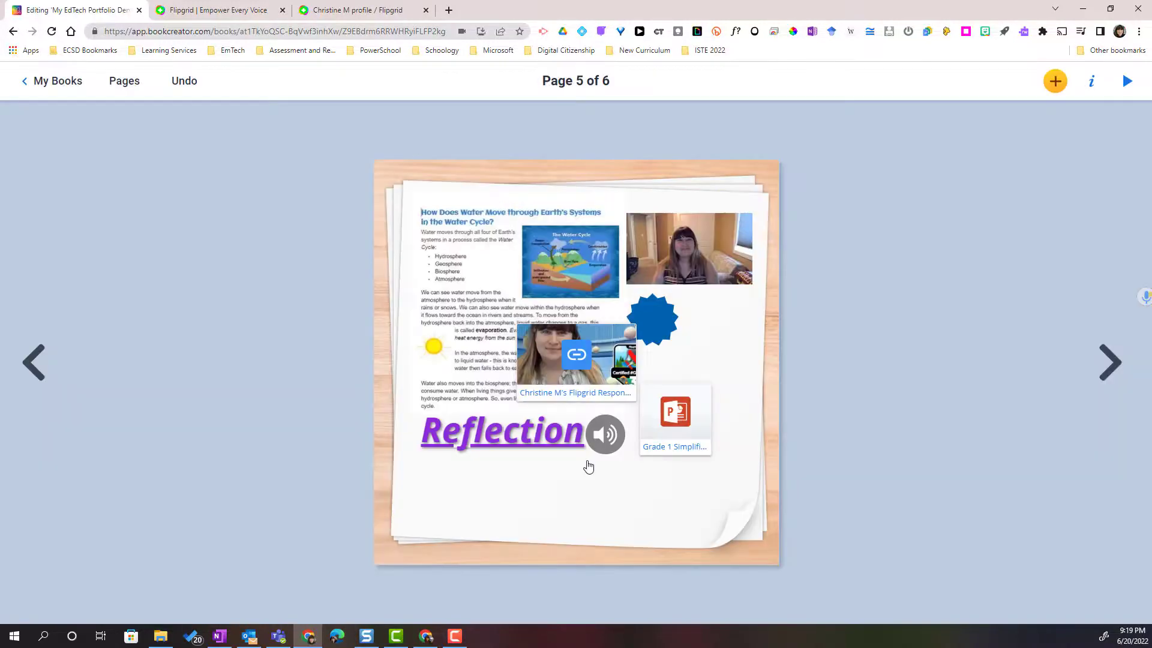
drag(574, 356, 488, 506)
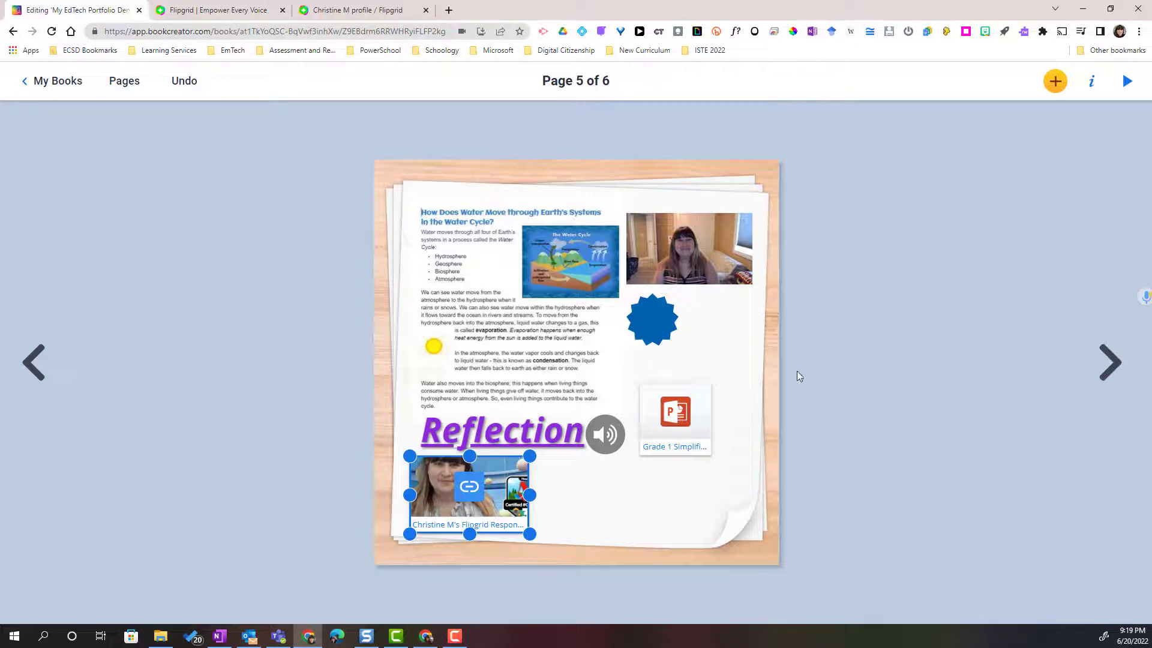
Browse the Book Creator apps catalogue of connectable integrations.
click(1054, 80)
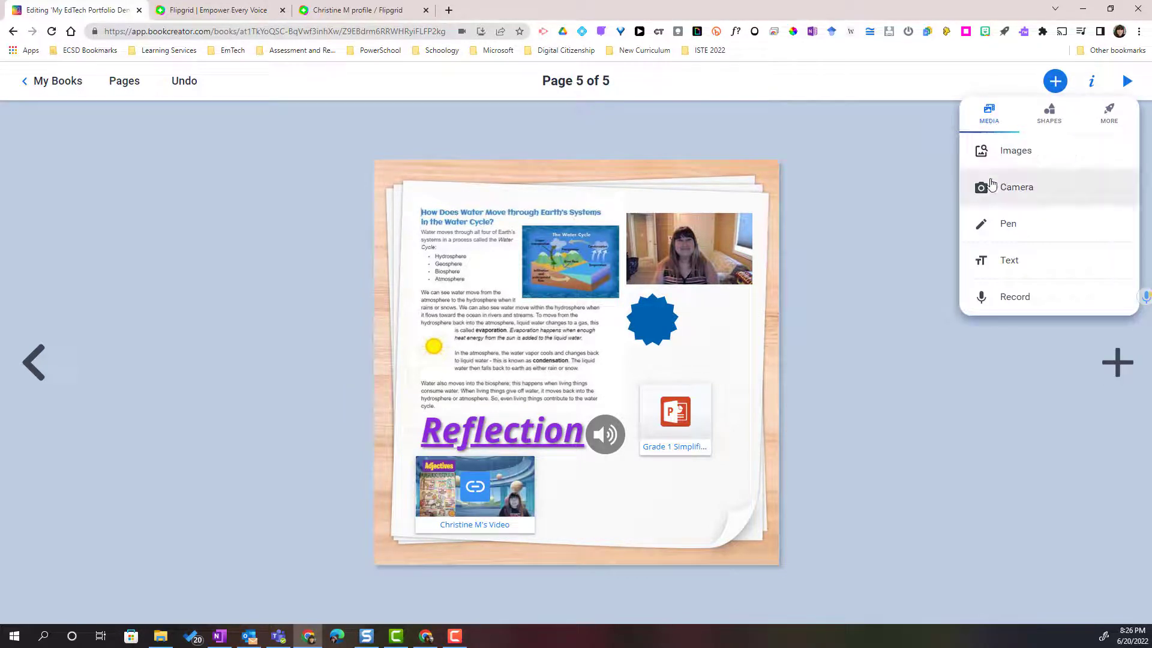
click(1048, 114)
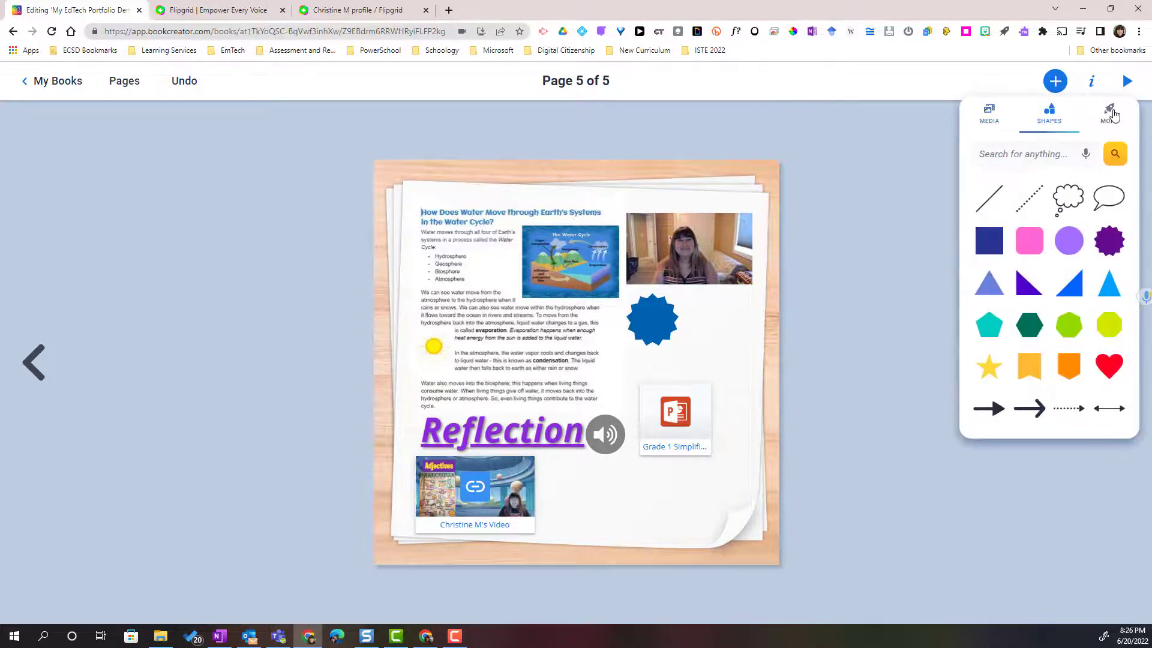
click(1109, 114)
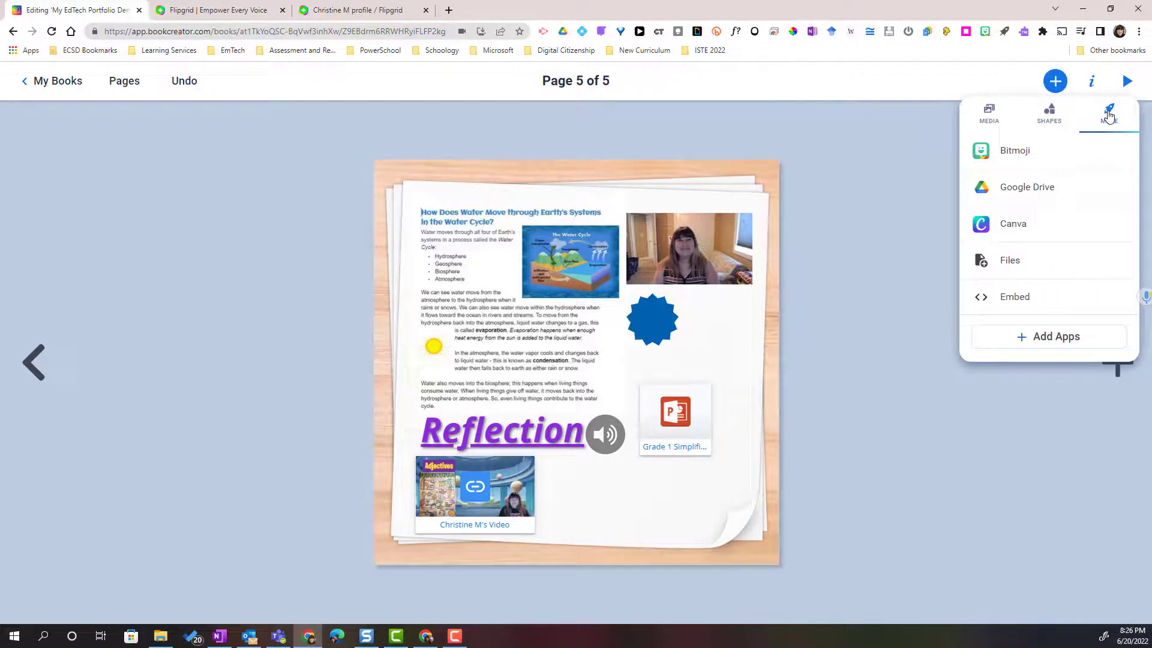
mouse_move(1056, 336)
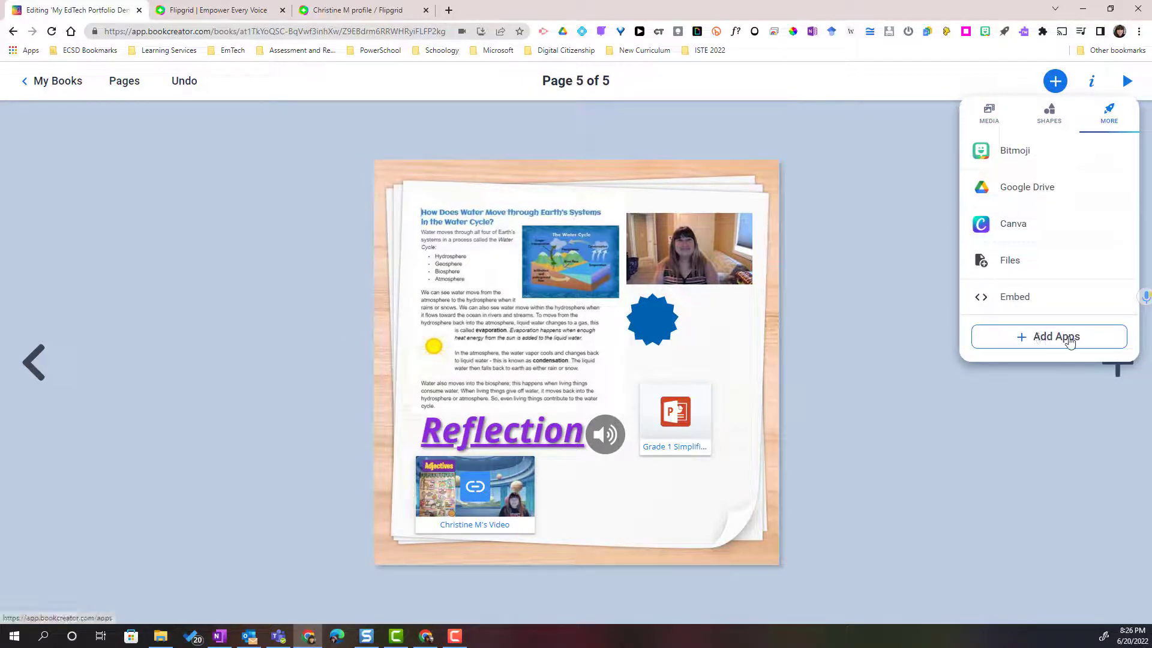
click(1049, 336)
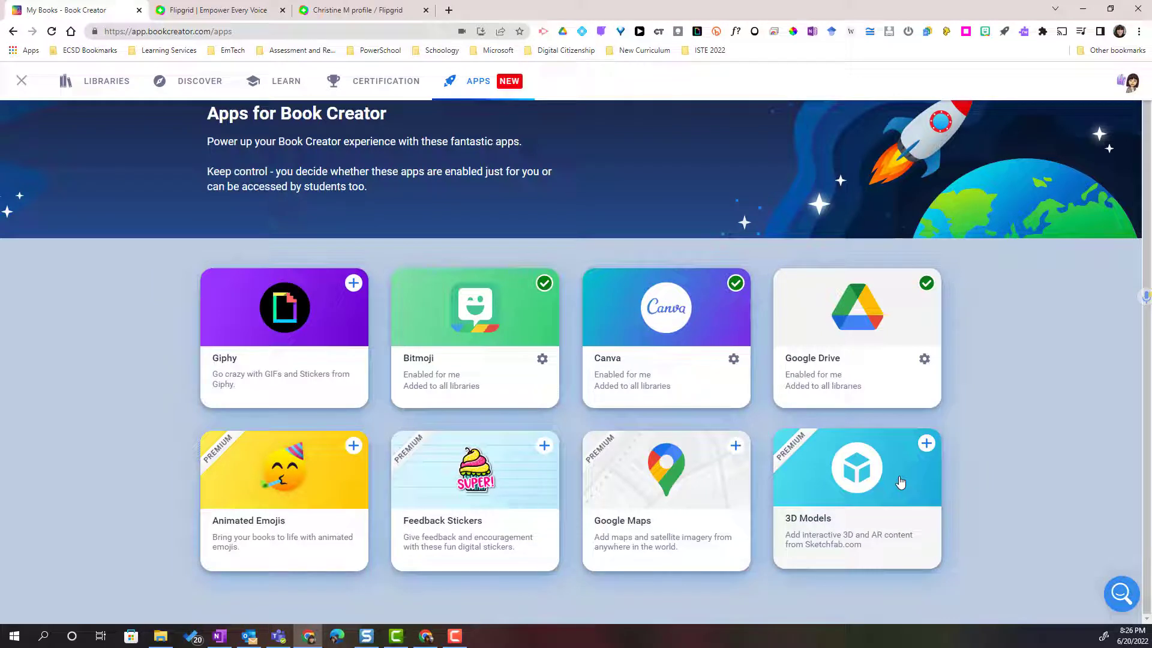
mouse_move(542, 247)
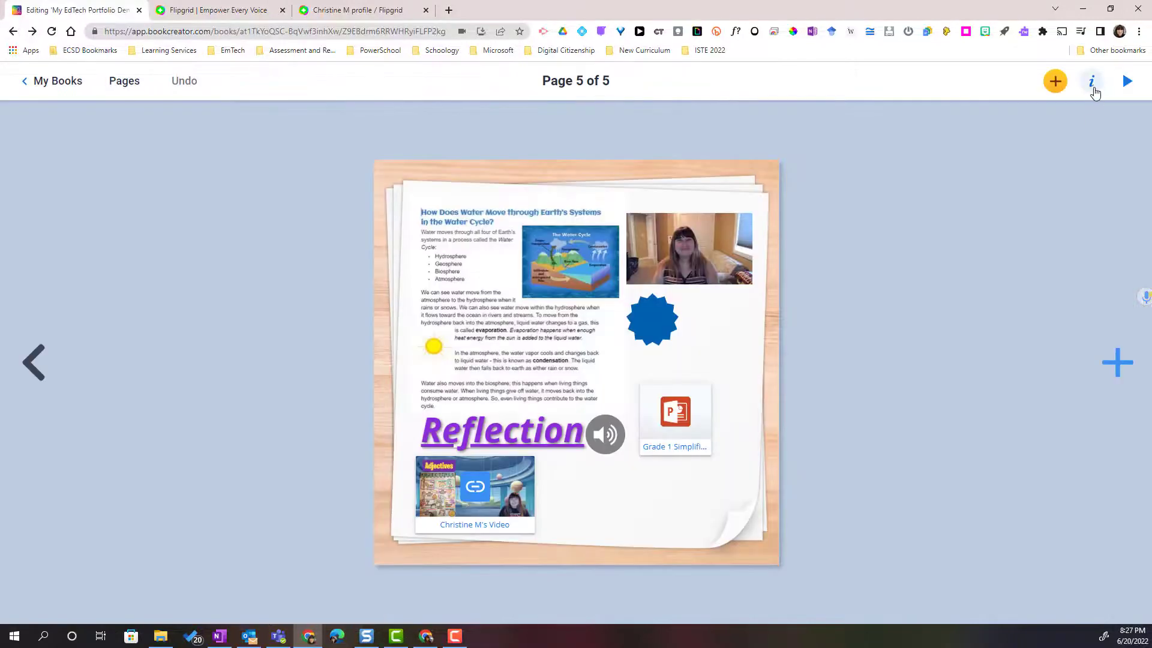
mouse_move(1126, 80)
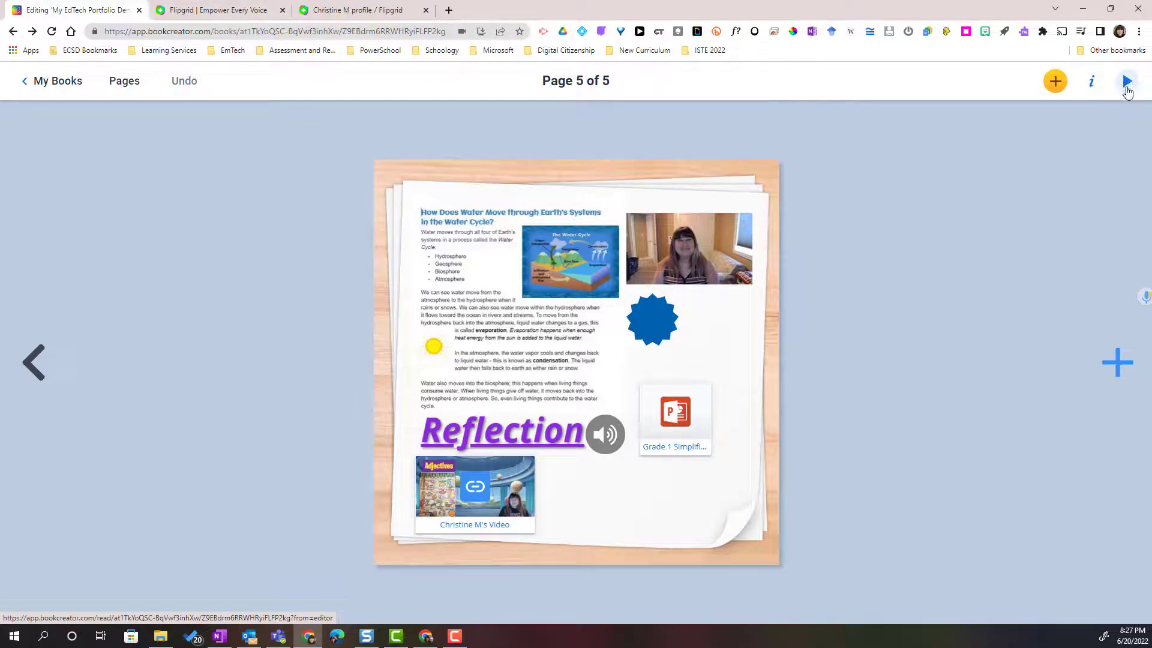
mouse_move(1128, 81)
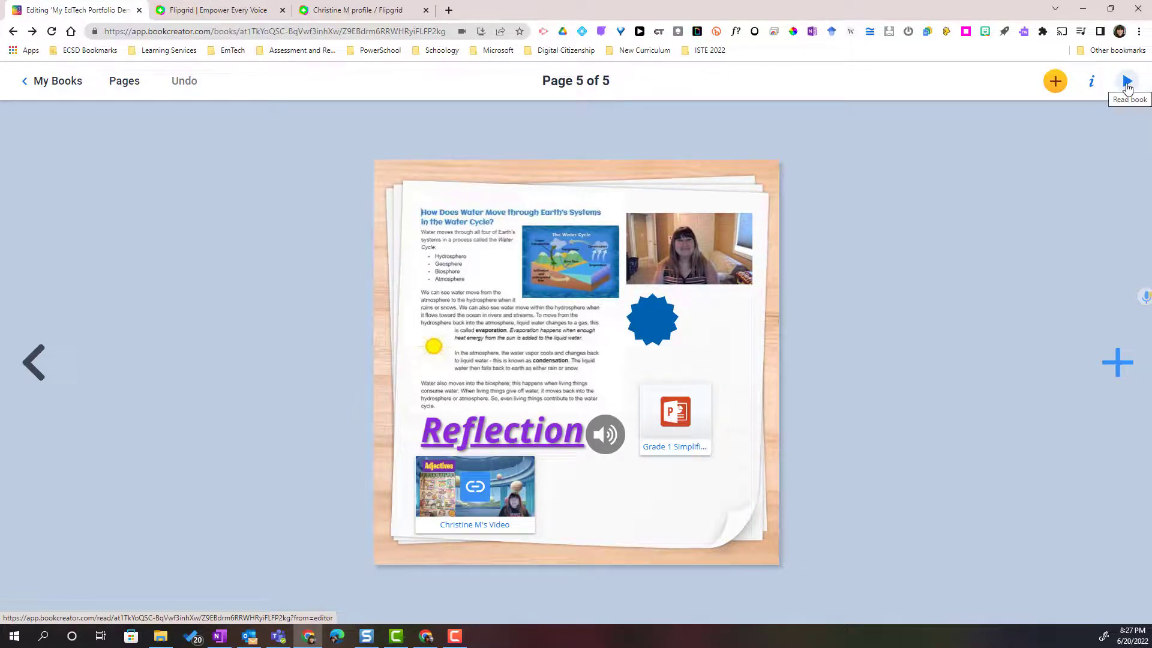
Preview the book as a reader, play the embedded Flipgrid video, then close the player.
click(1128, 80)
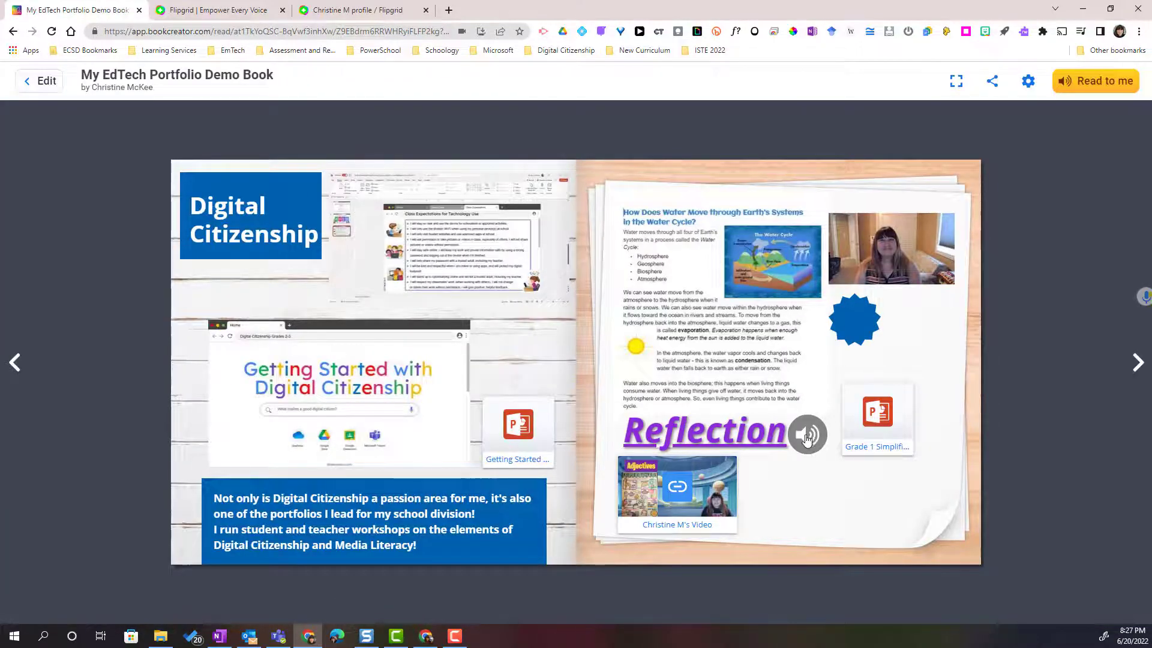
click(806, 439)
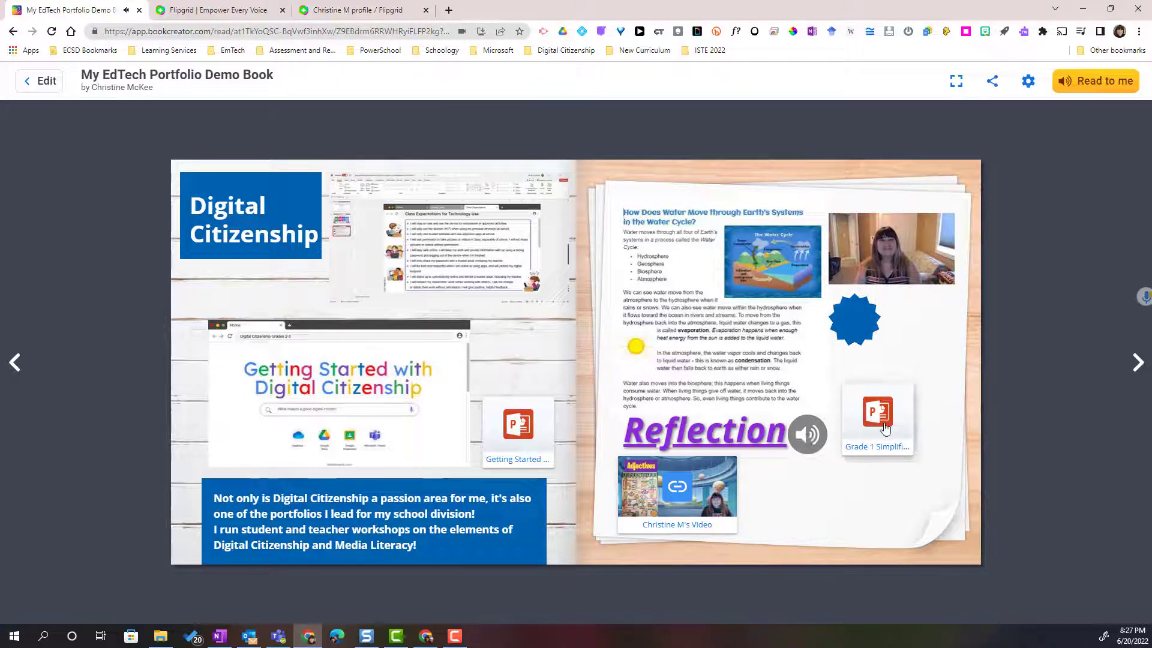
mouse_move(677, 488)
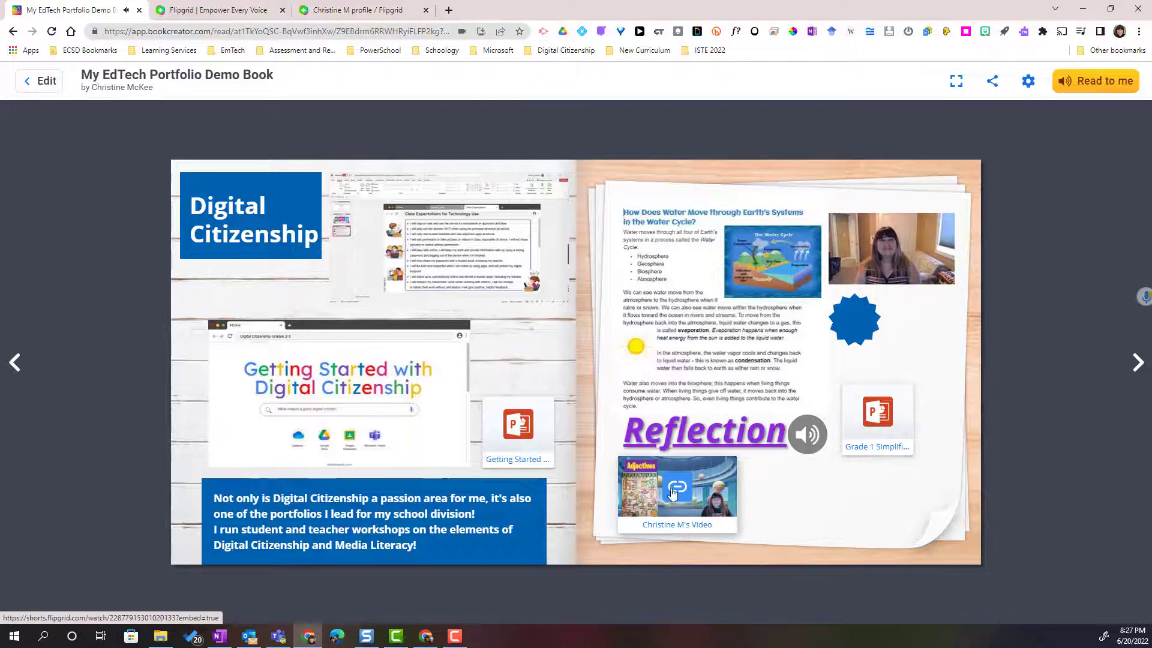
click(675, 485)
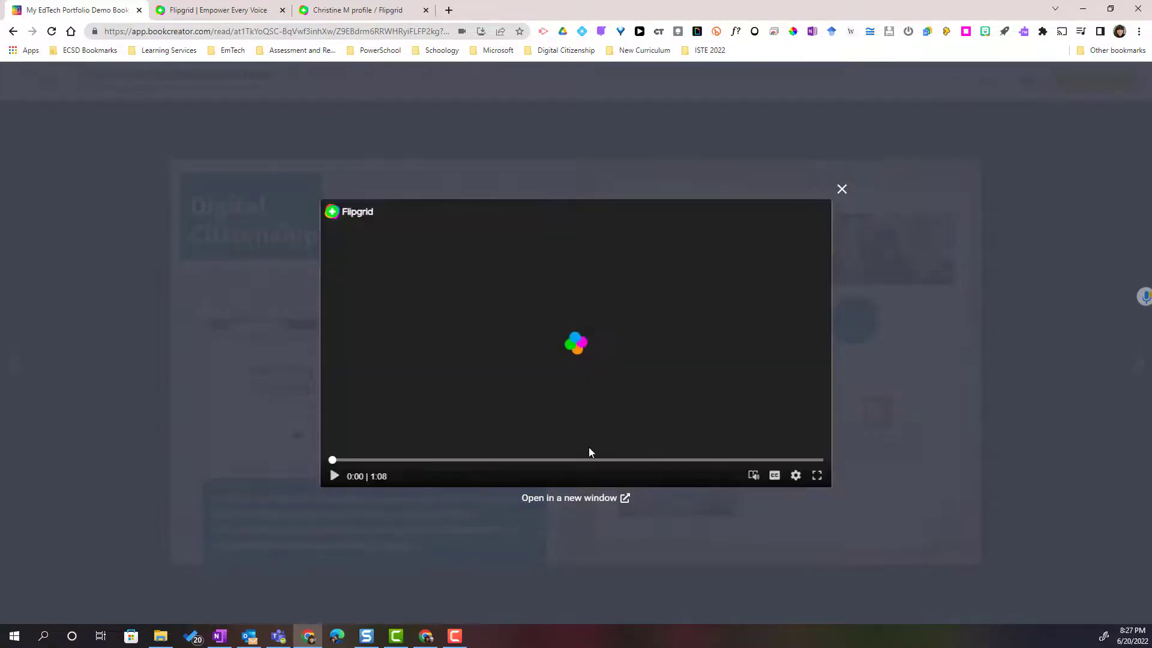
click(333, 475)
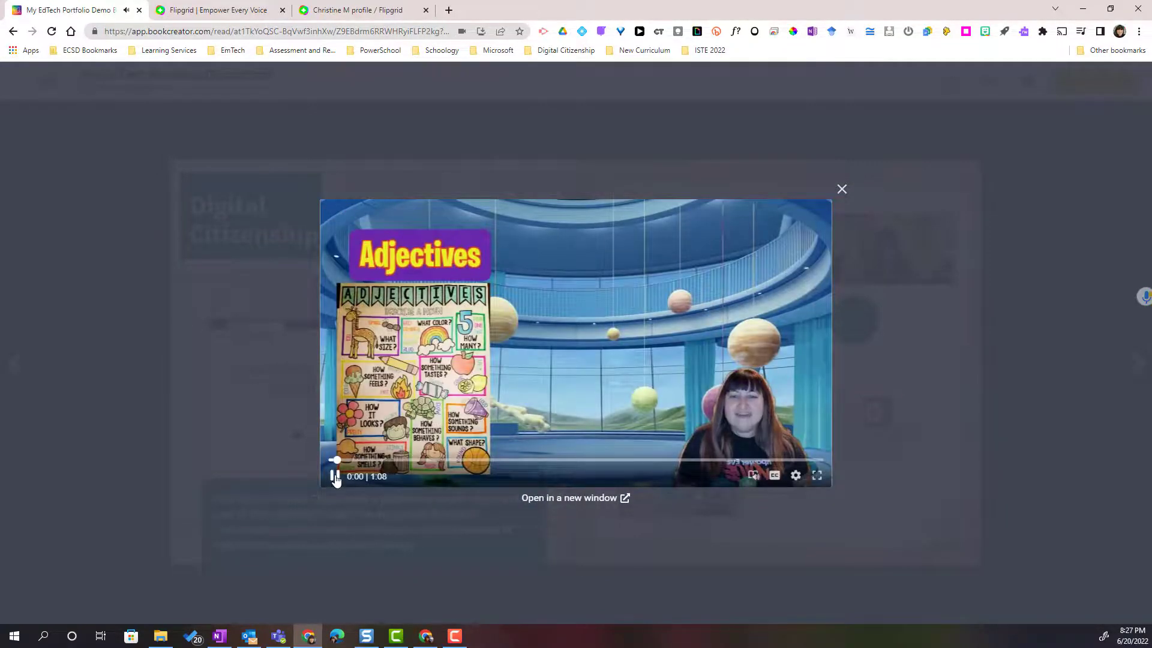
click(843, 188)
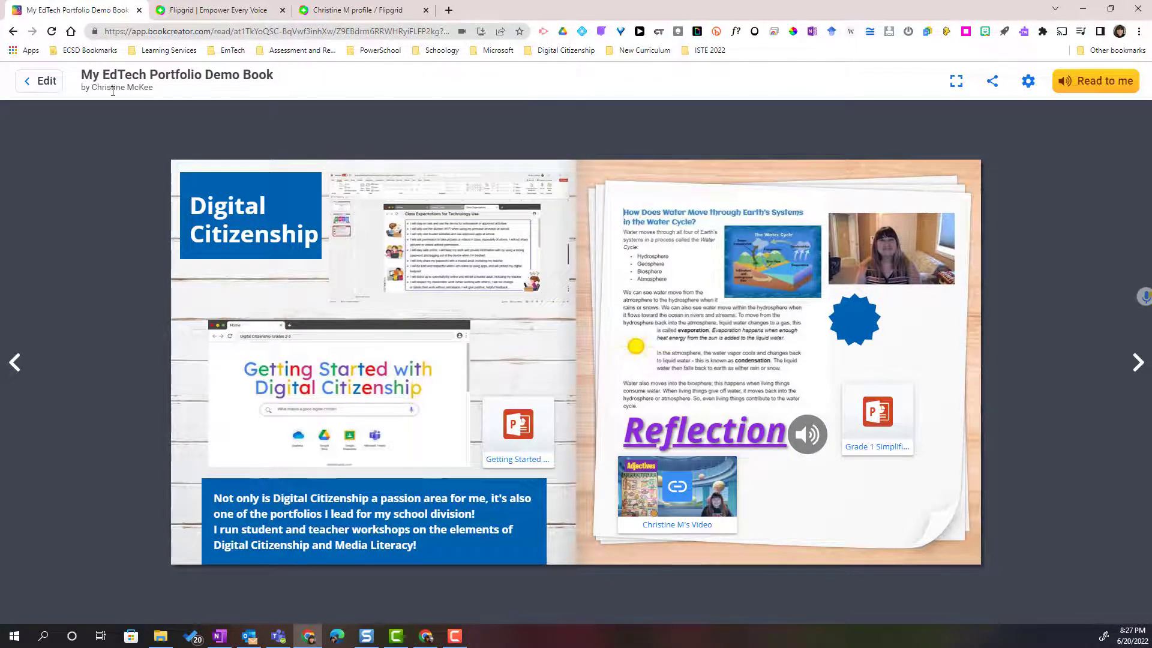
Return to the editor and add a blank sixth page to the book.
click(38, 80)
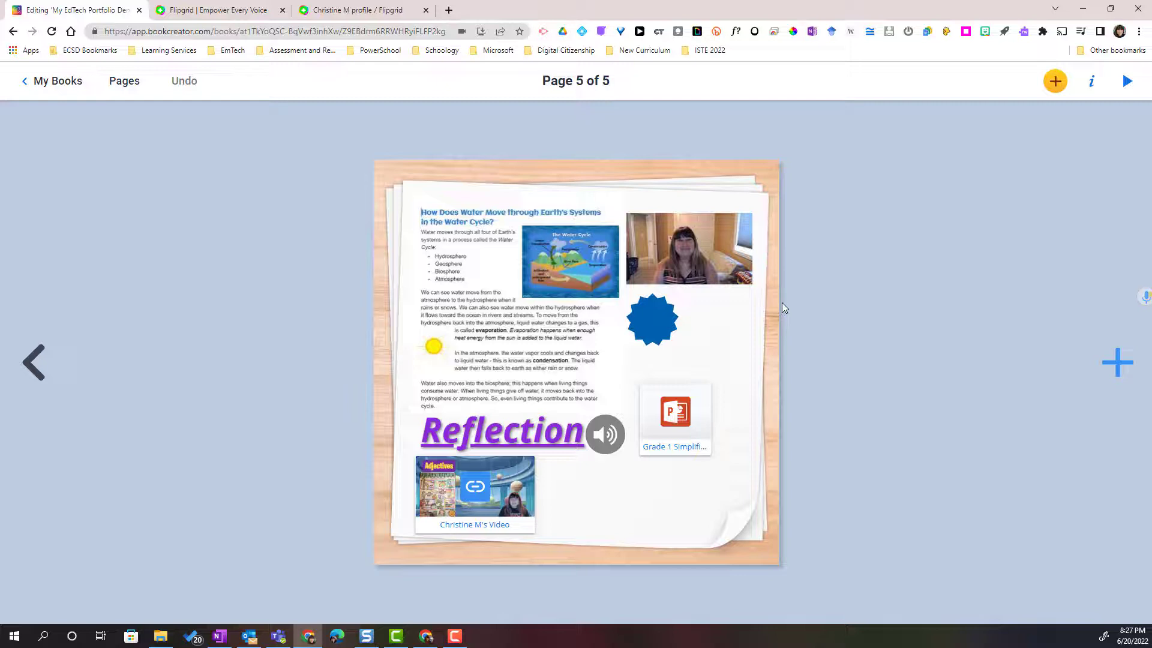
mouse_move(1059, 363)
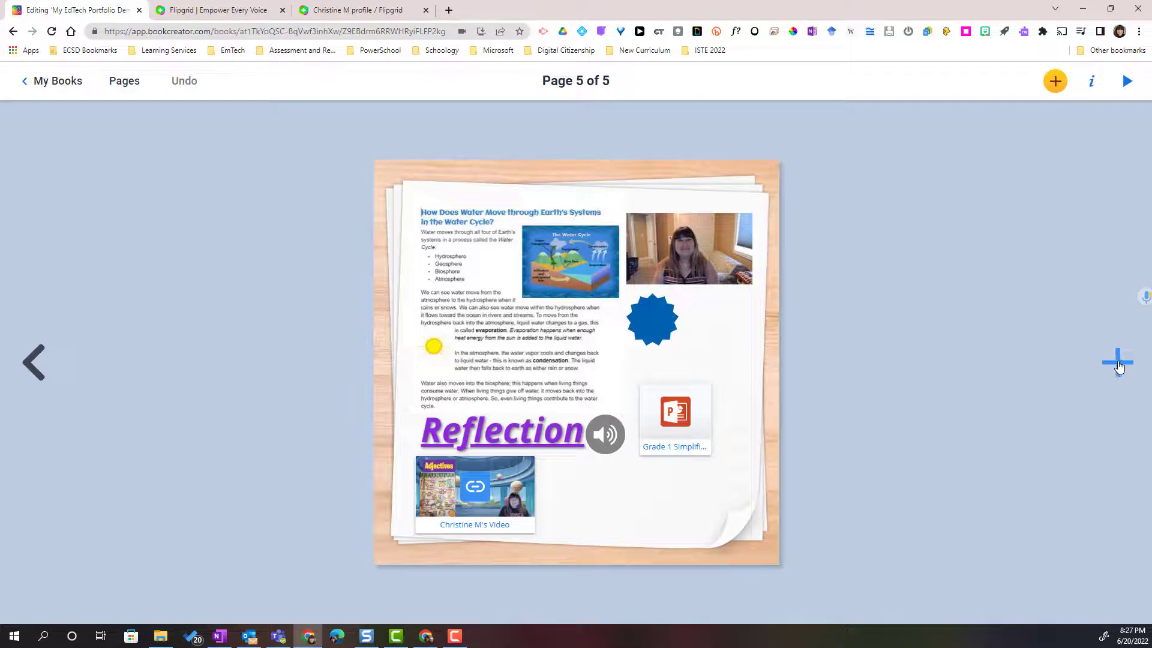
click(1054, 82)
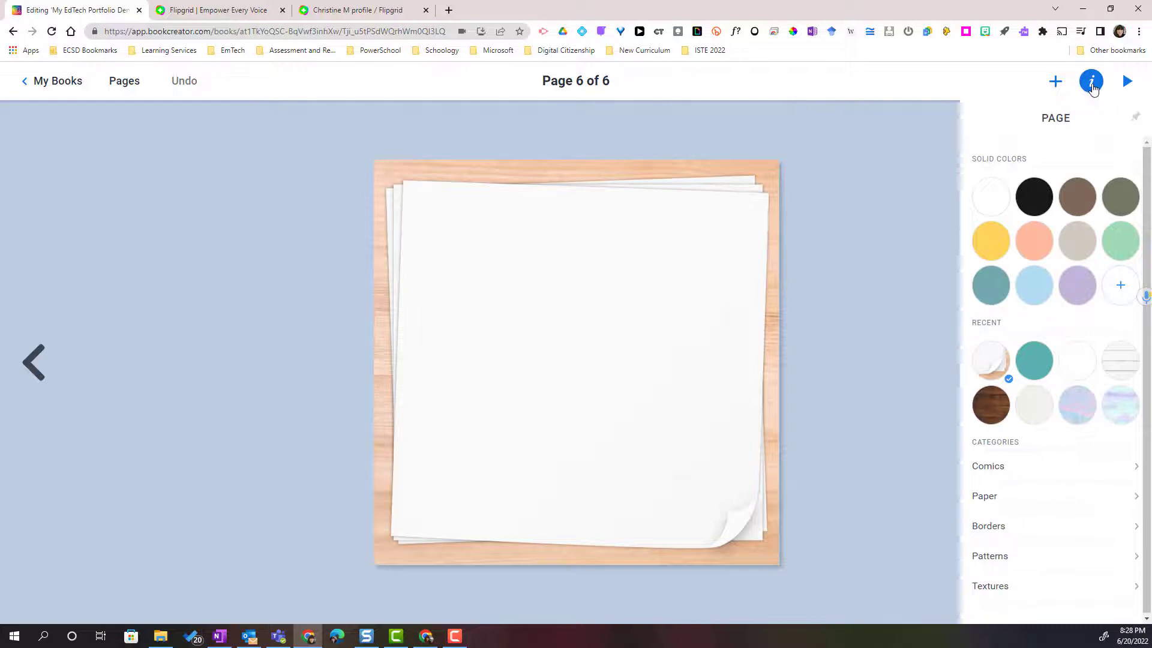
mouse_move(84, 115)
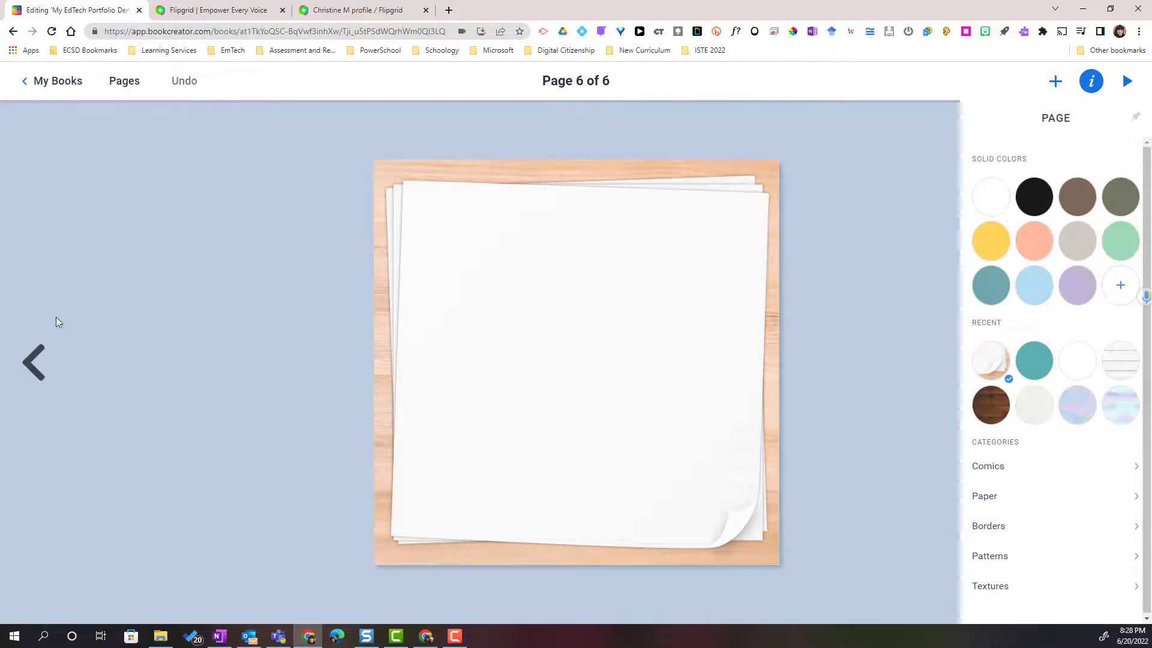
Return to My Books and show the portfolio book's Publish online, ebook and Print choices.
click(52, 80)
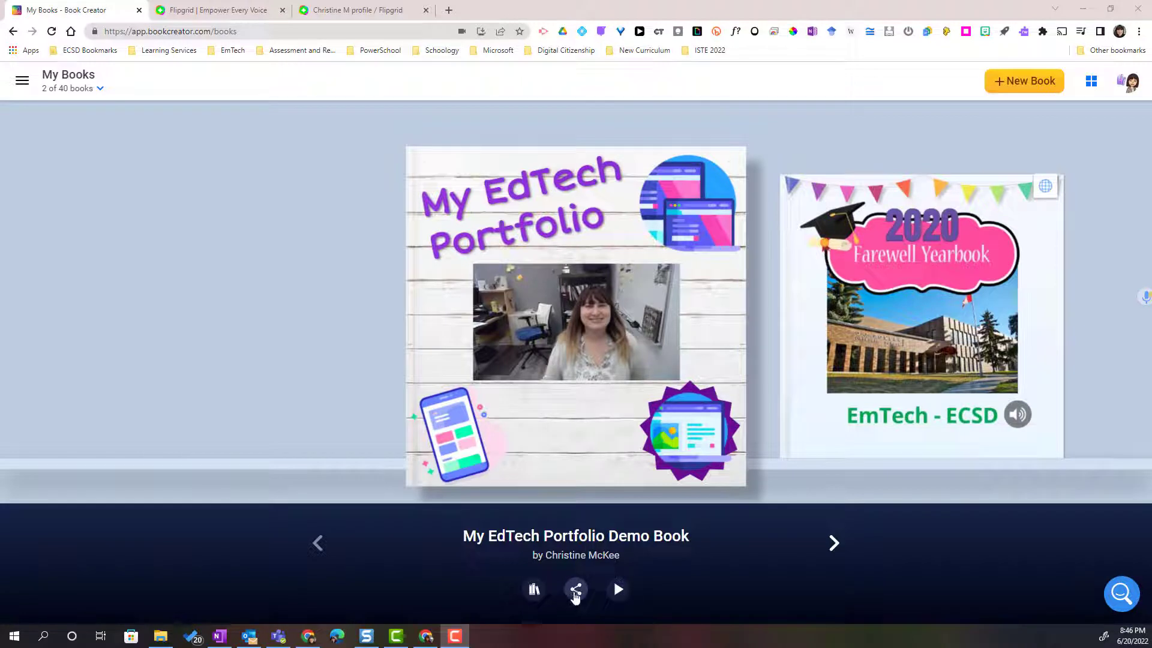
click(574, 589)
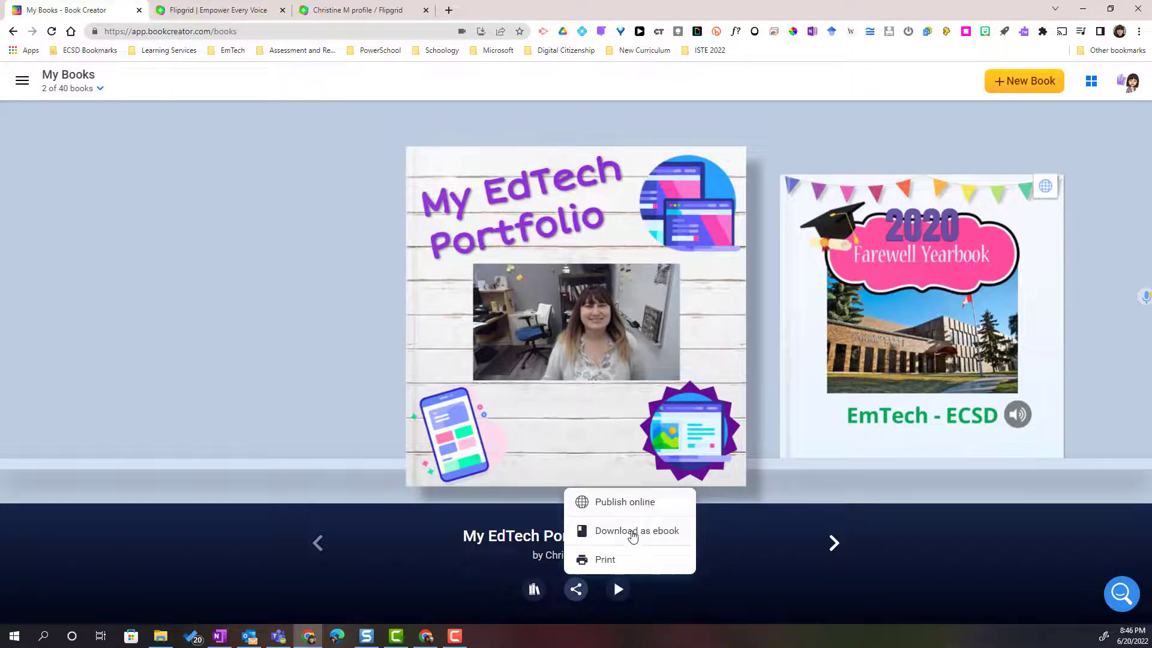
mouse_move(605, 559)
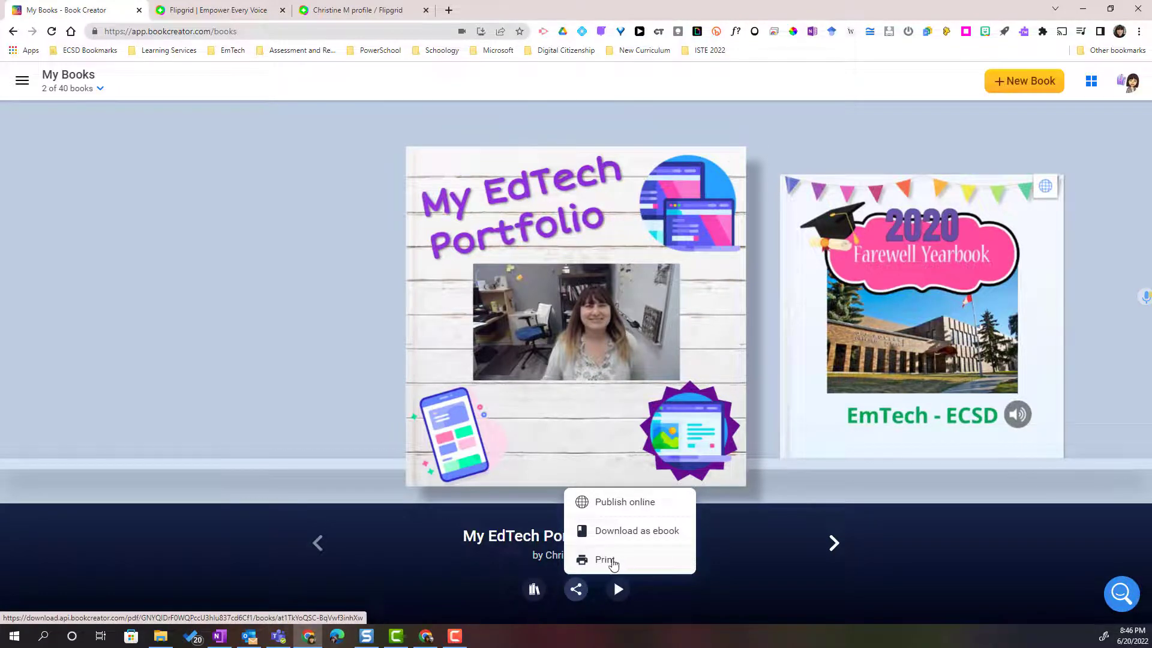
mouse_move(638, 512)
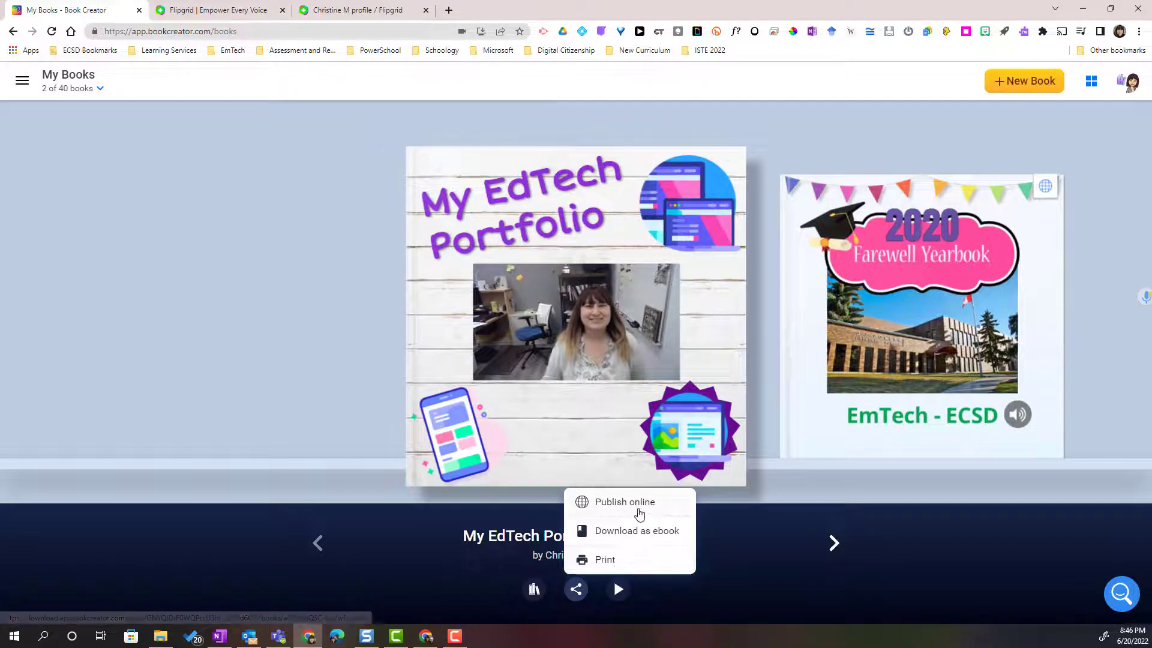
Start Publish online, keep the book Private and switch Allow remixes to On.
click(624, 501)
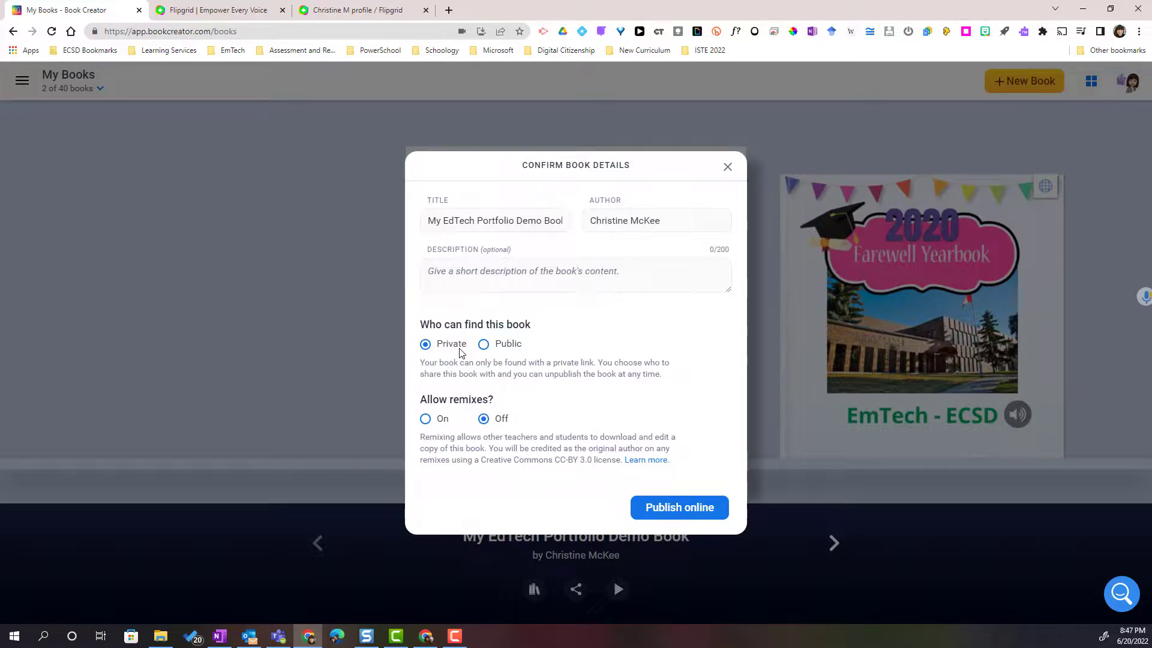
mouse_move(450, 397)
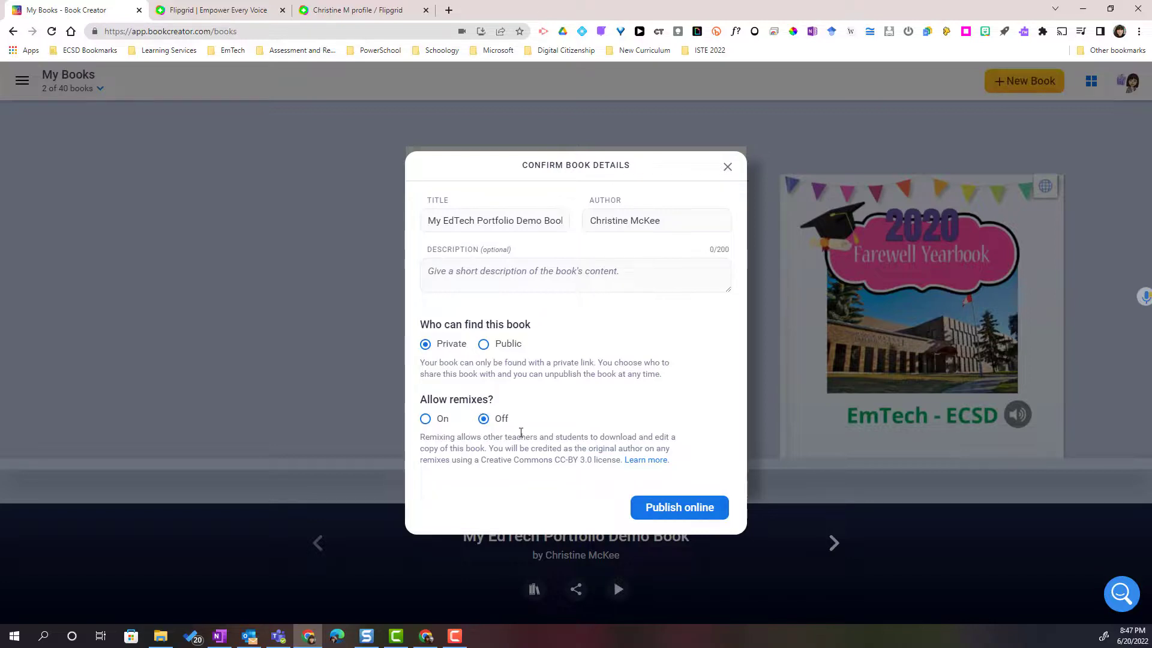
mouse_move(472, 404)
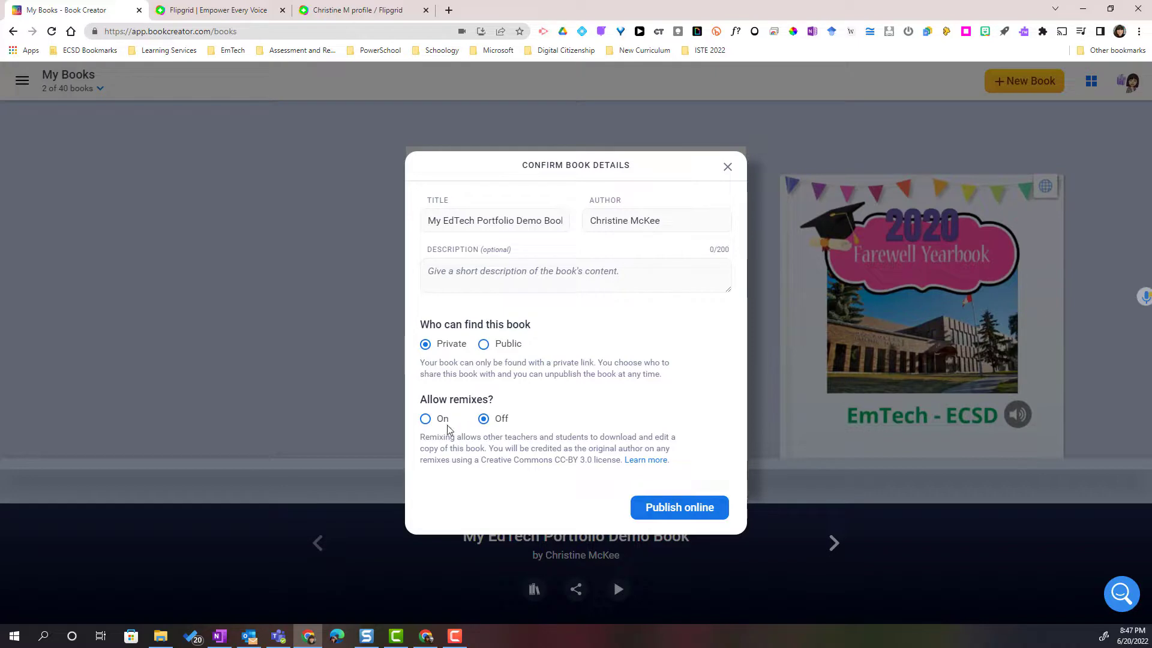
click(425, 418)
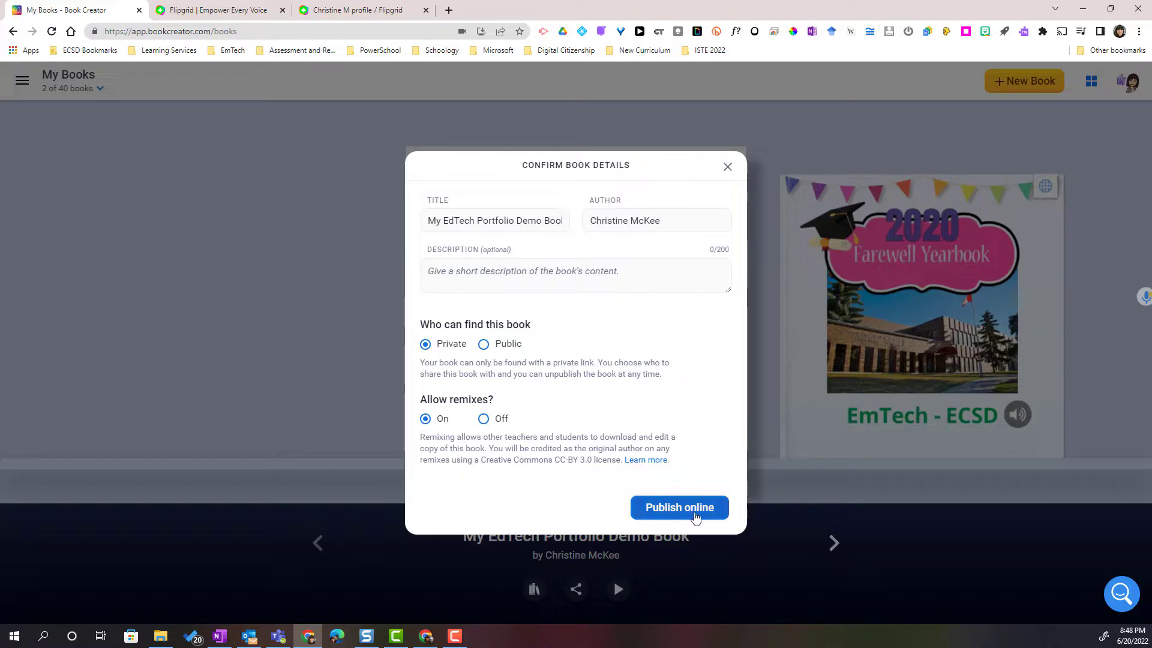
Publish the book online, copy its share link and close the details dialog.
click(678, 507)
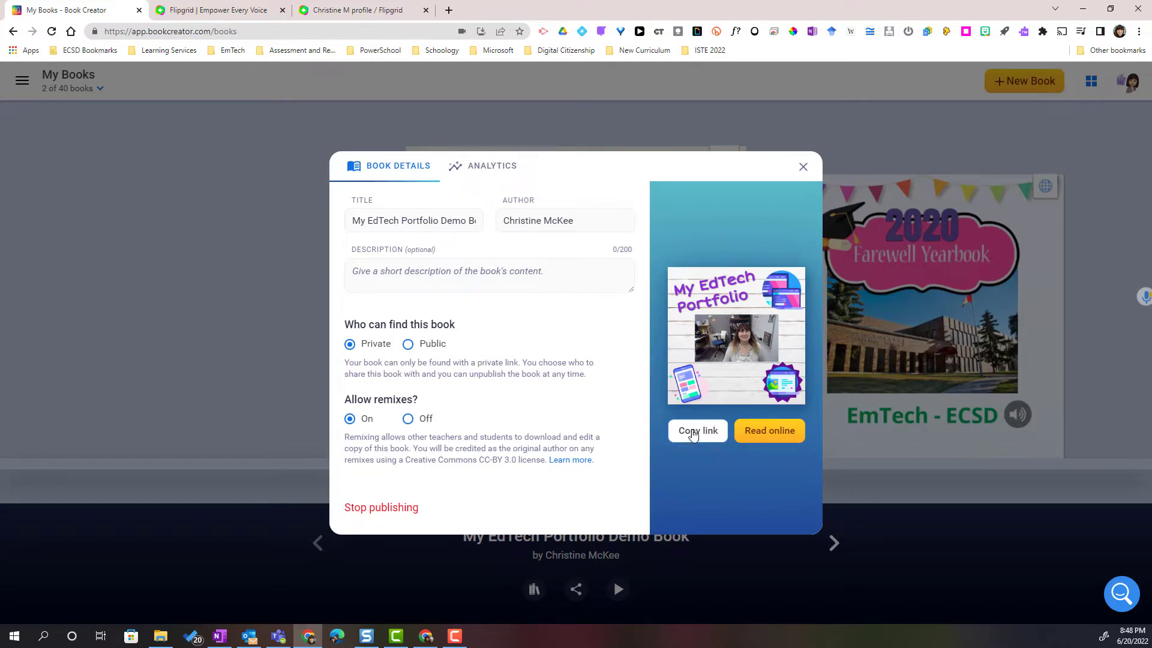
click(697, 431)
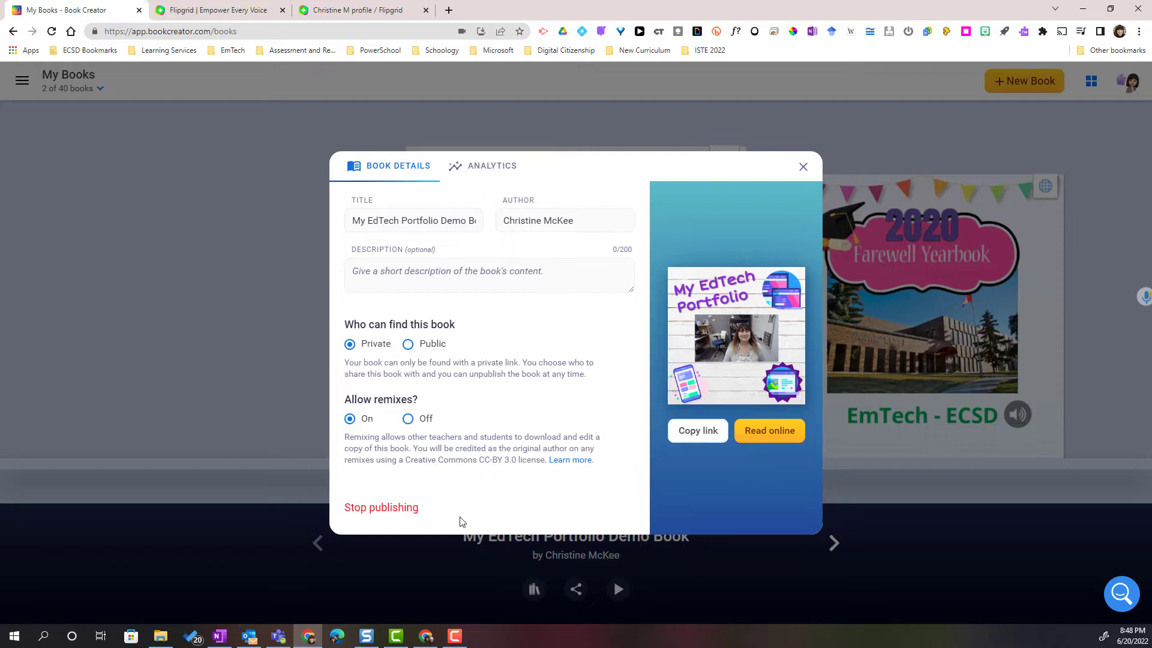
mouse_move(380, 507)
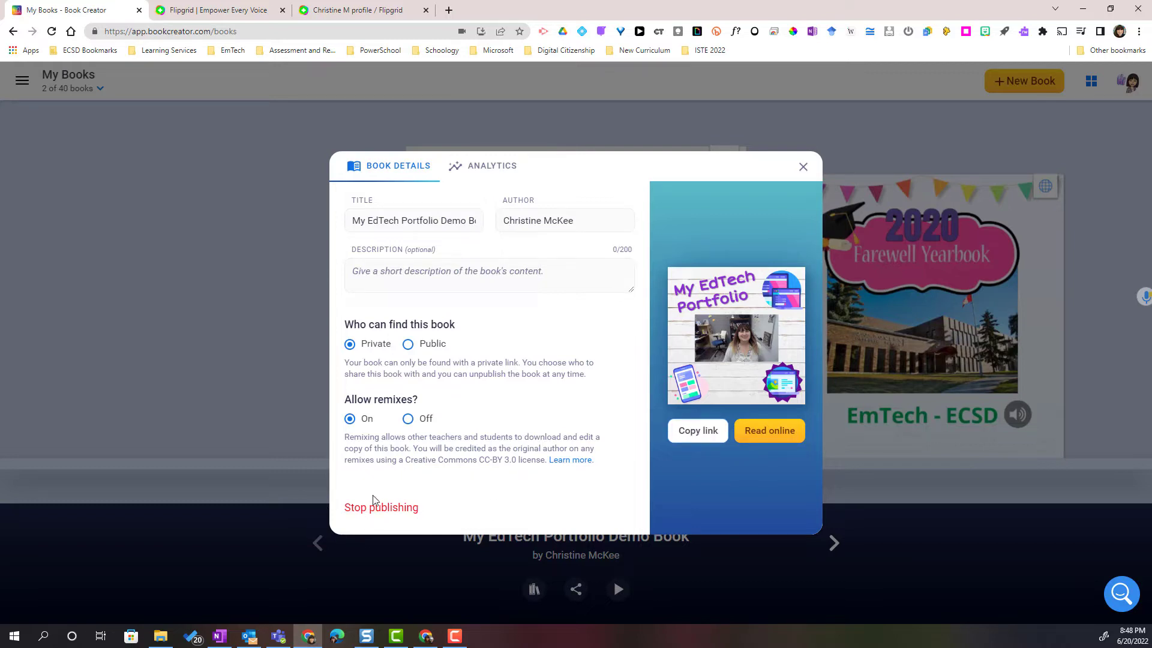
mouse_move(390, 522)
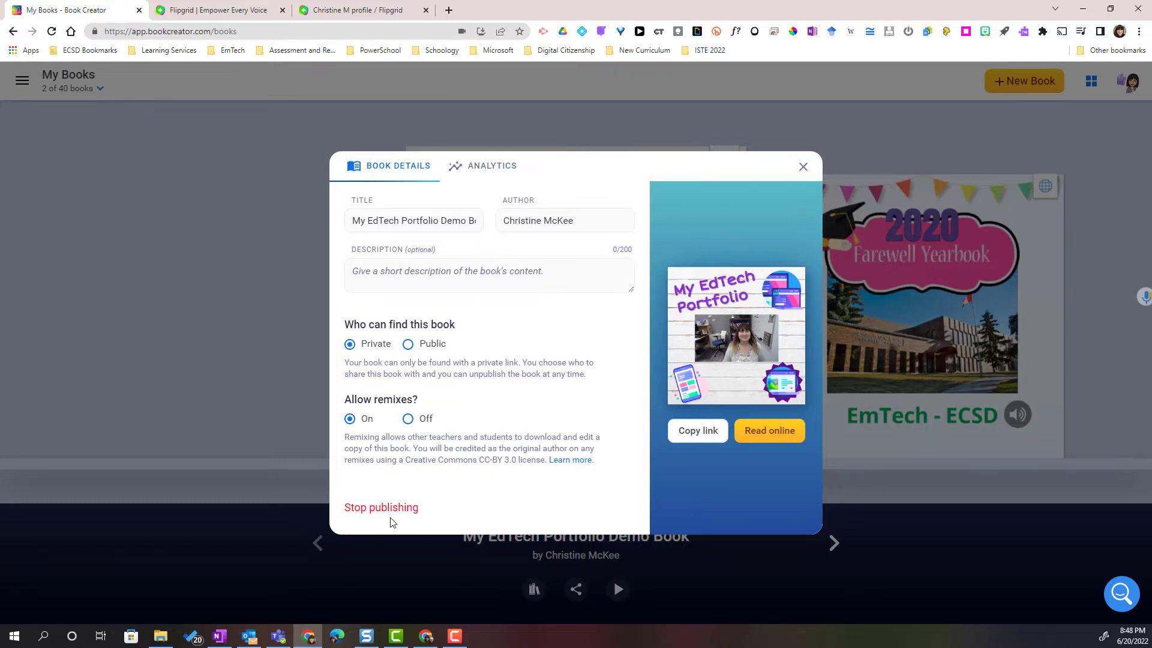
click(802, 167)
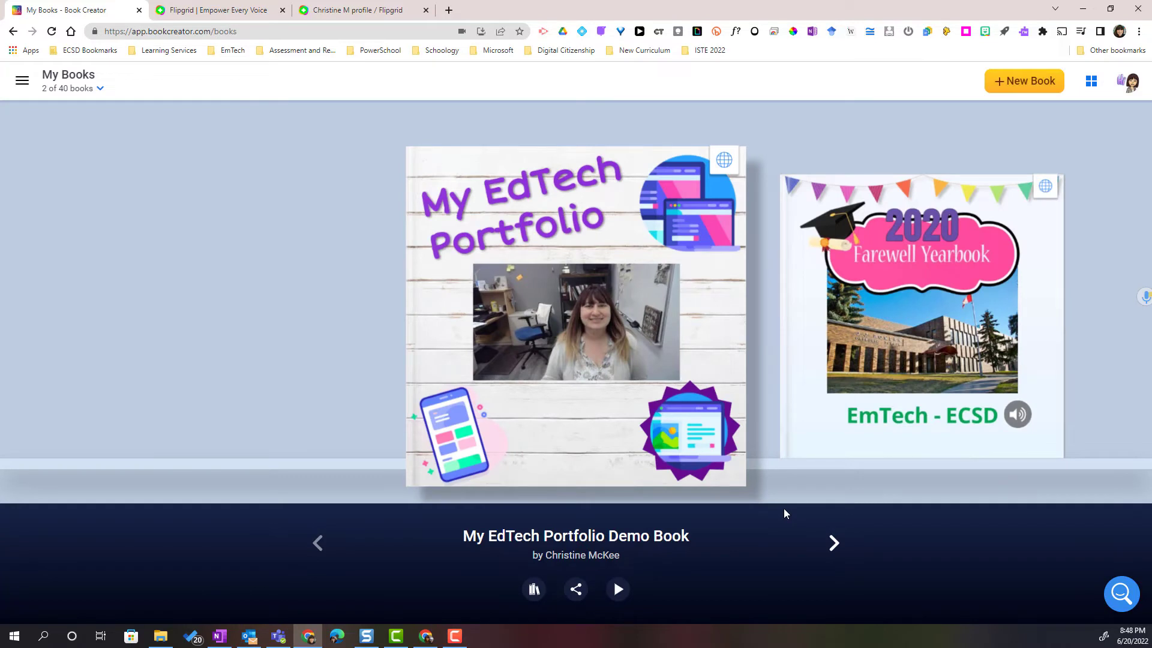